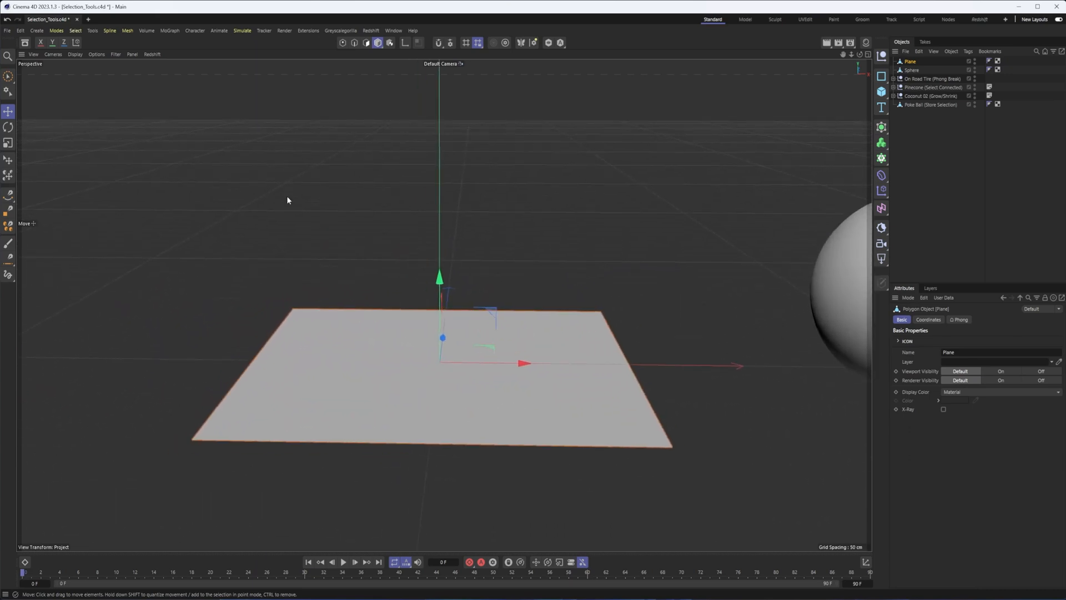
Tear off the Select menu so the selection tools float as a palette
click(74, 32)
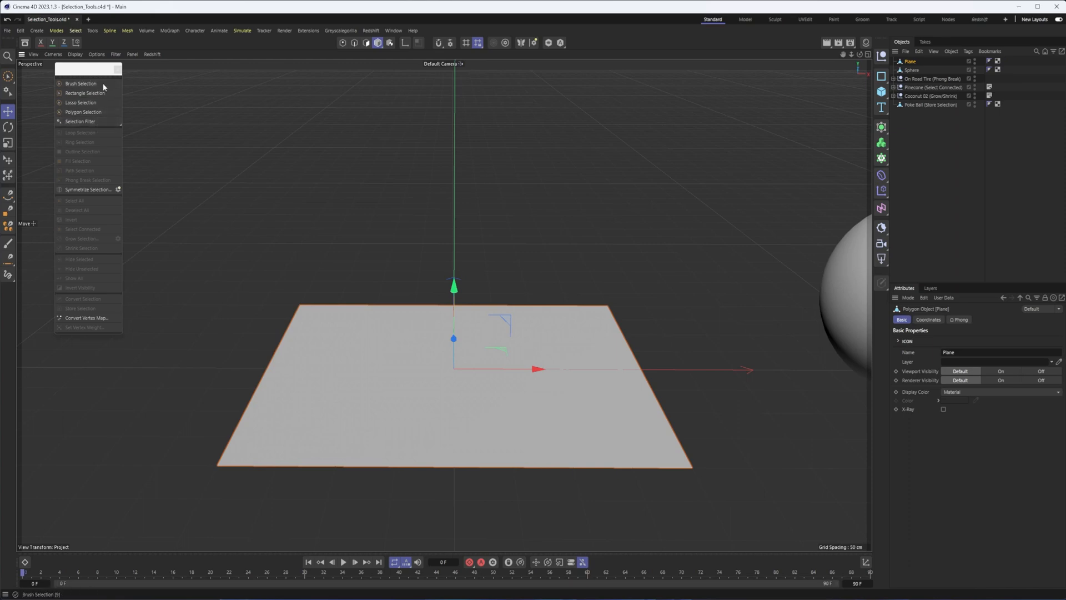
mouse_move(334, 47)
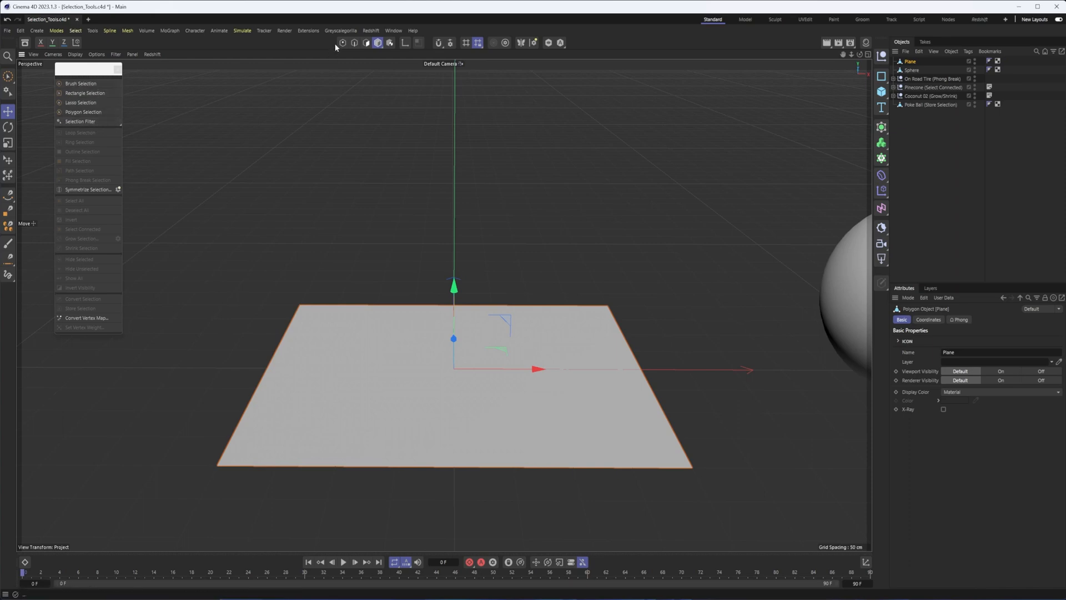
mouse_move(353, 43)
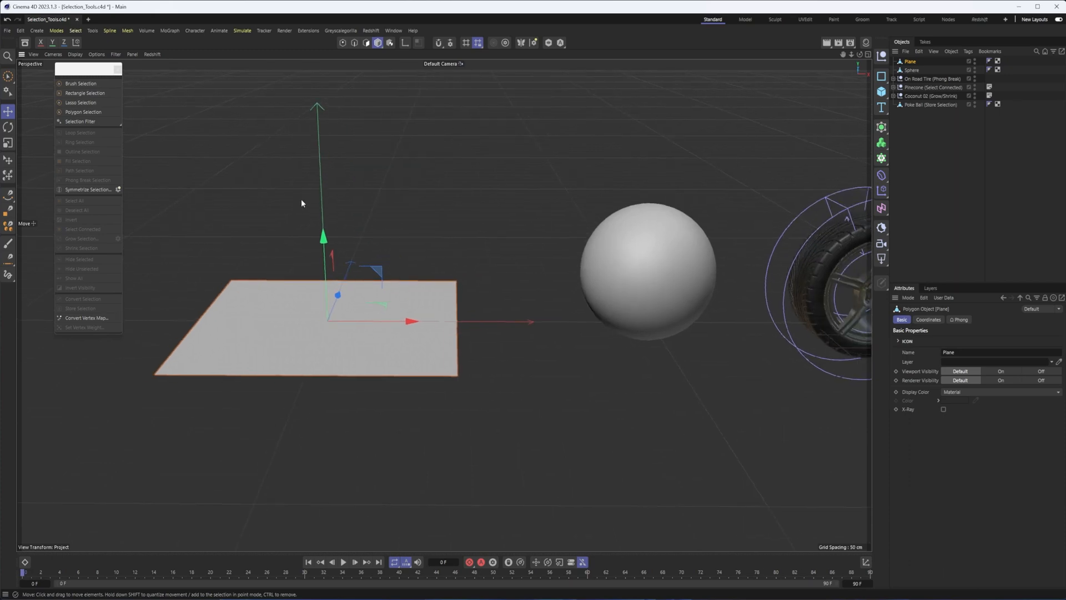
Activate Brush Selection and middle-drag to adjust the brush size, ending at 31
click(81, 84)
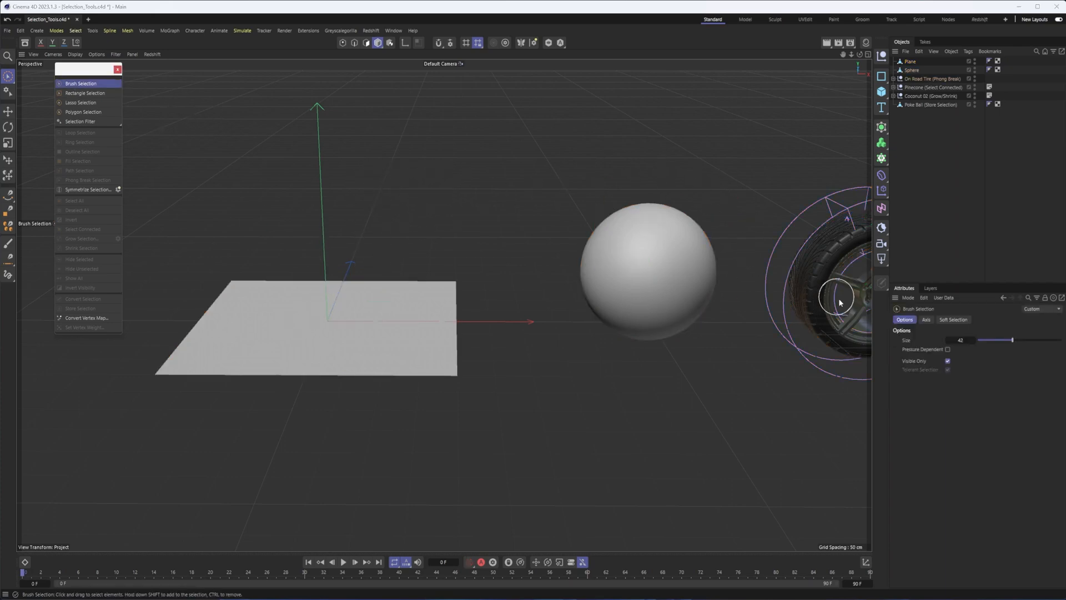
mouse_move(462, 211)
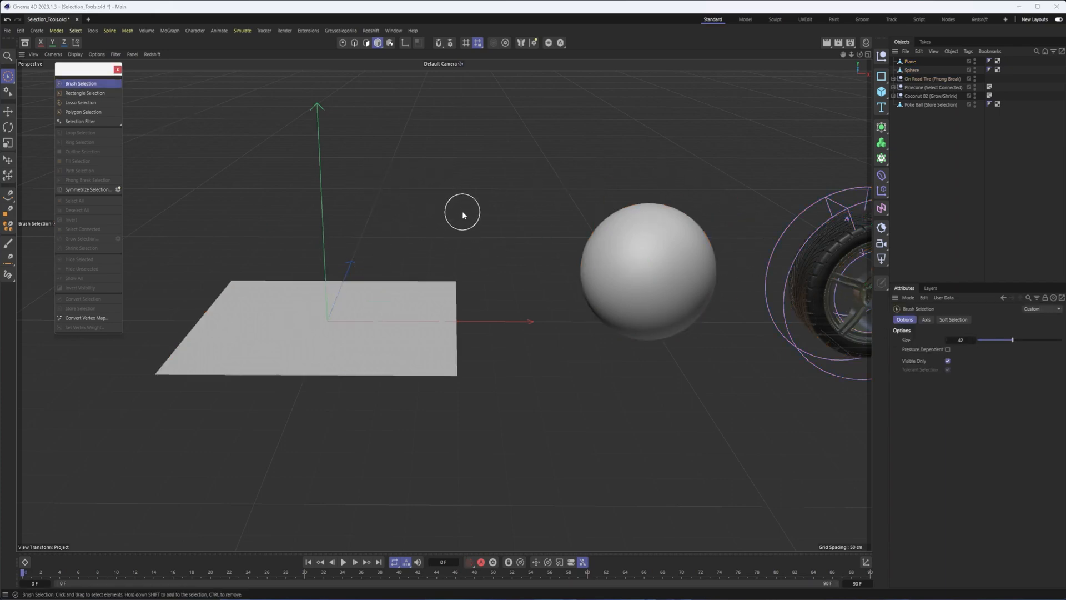
drag(1013, 340, 1005, 340)
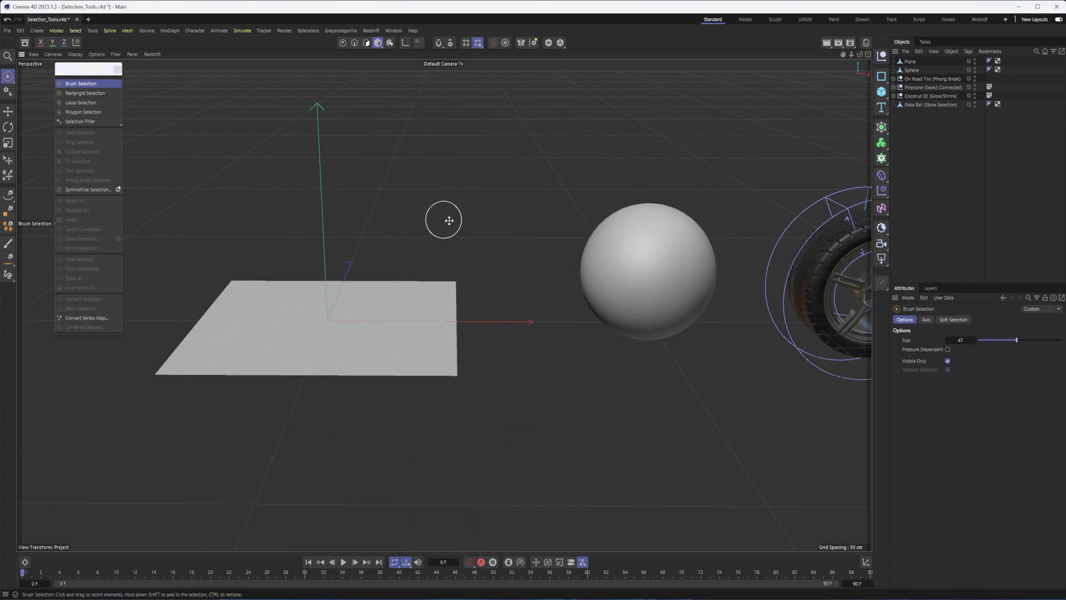
drag(1016, 340, 1032, 340)
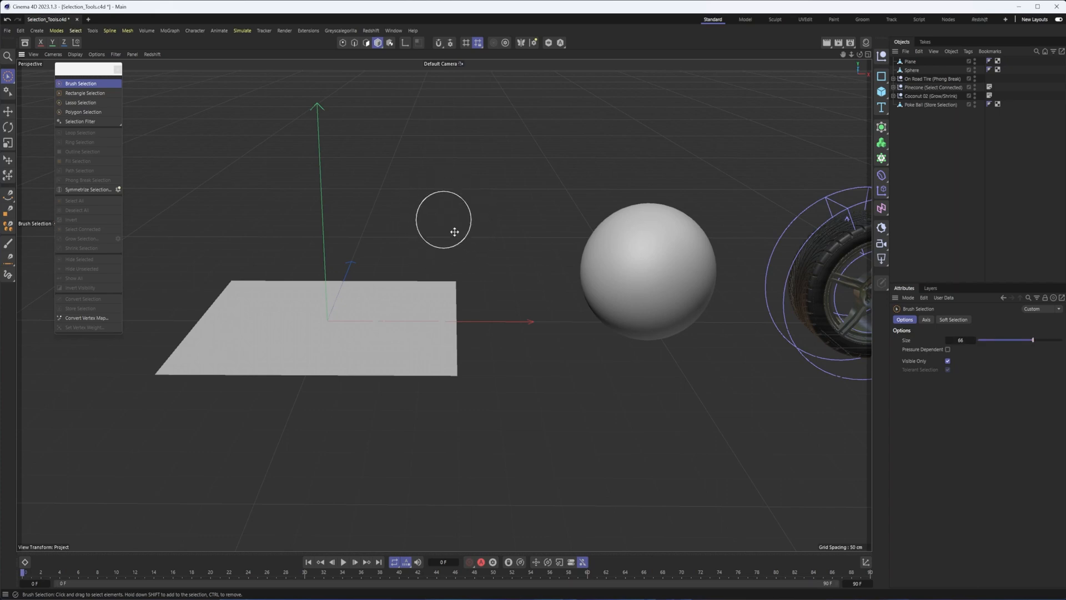
drag(1032, 340, 1003, 340)
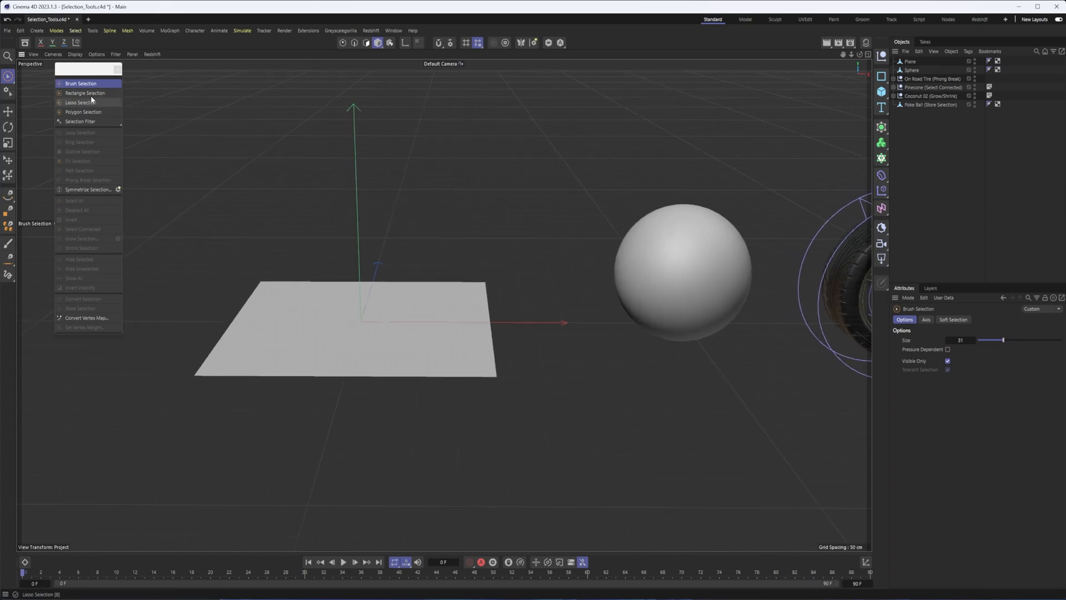
Activate Rectangle Selection and show its options in the Attributes Manager
click(85, 92)
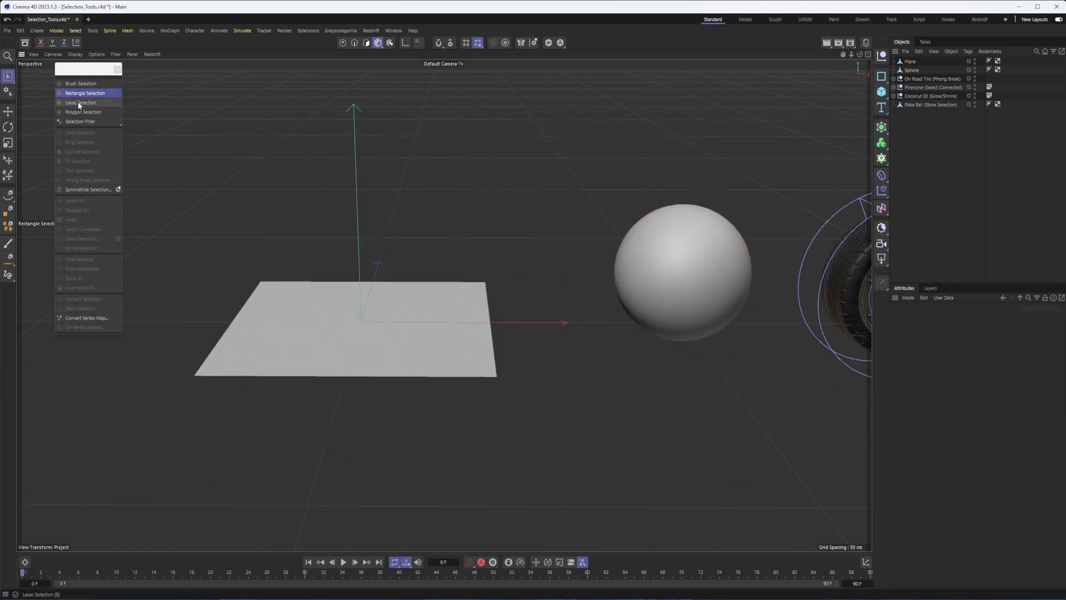
click(84, 92)
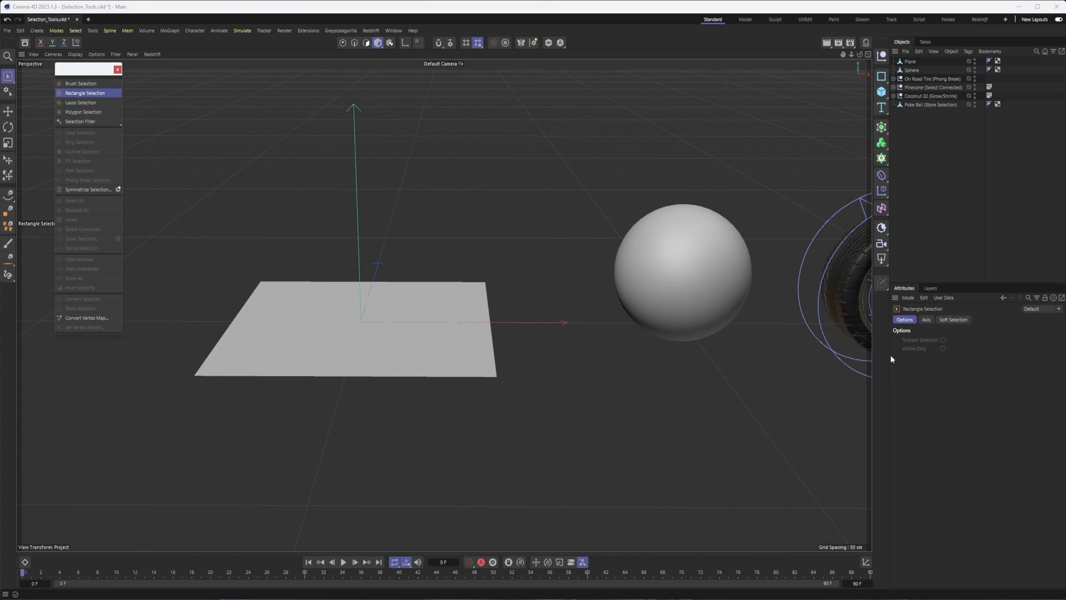
mouse_move(391, 64)
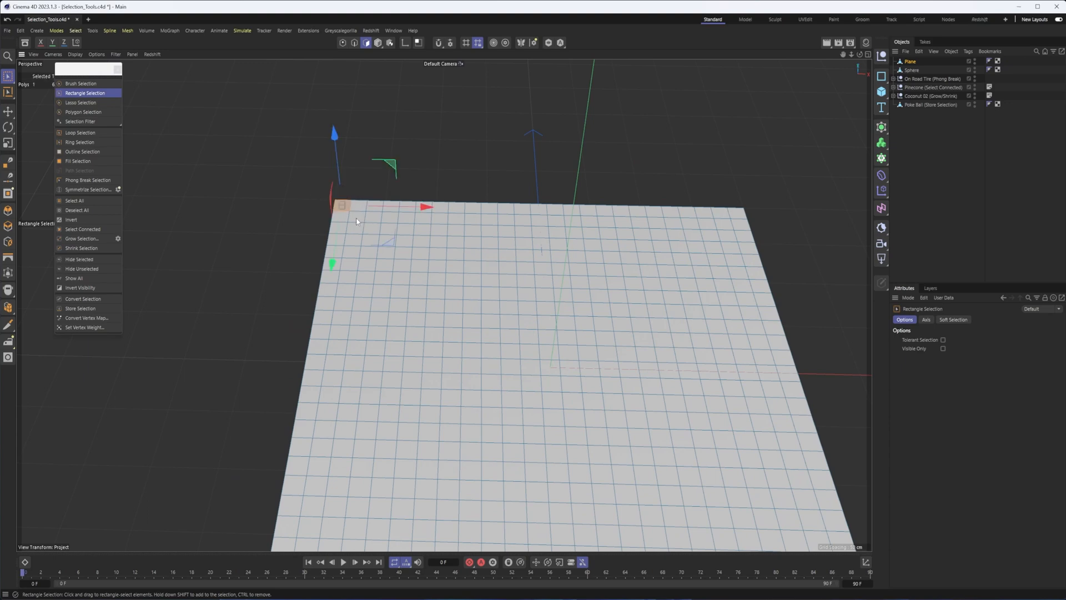
Select the plane's corner polygon, enable Tolerant Selection, then activate Lasso Selection
click(943, 340)
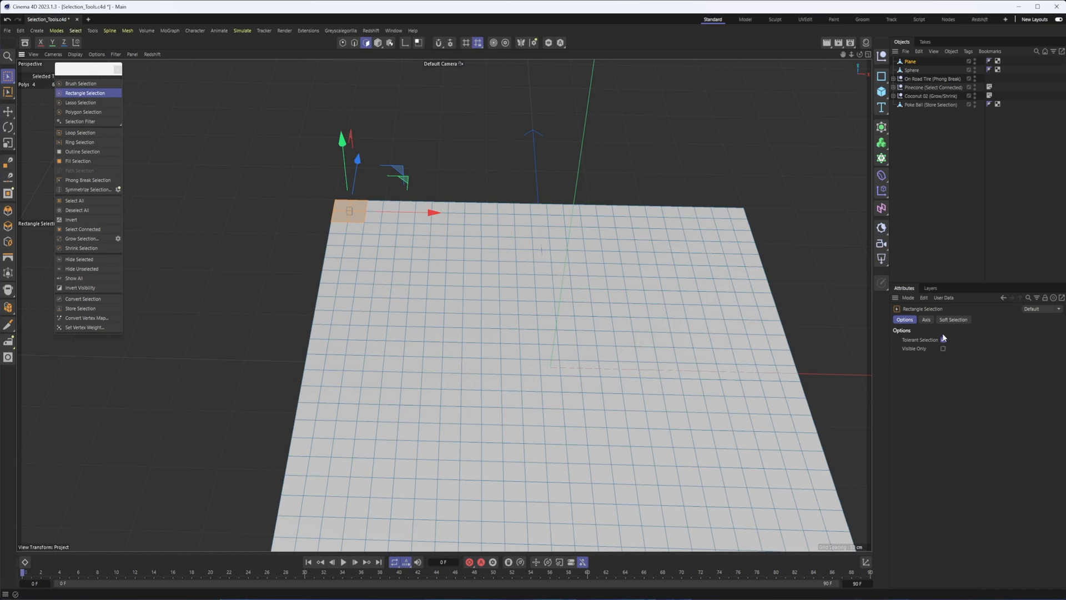
click(943, 340)
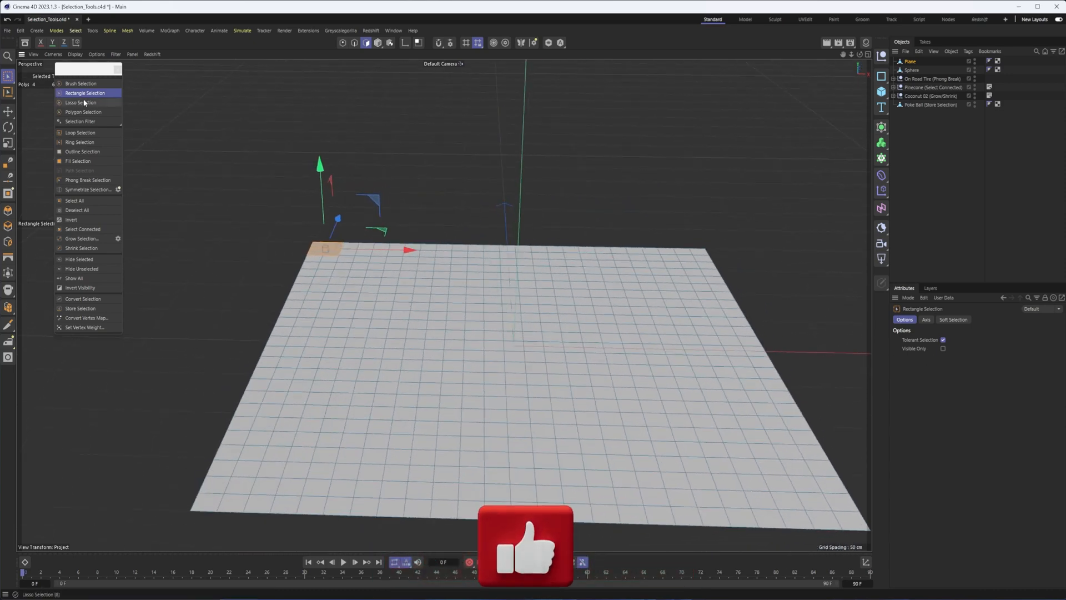
click(81, 102)
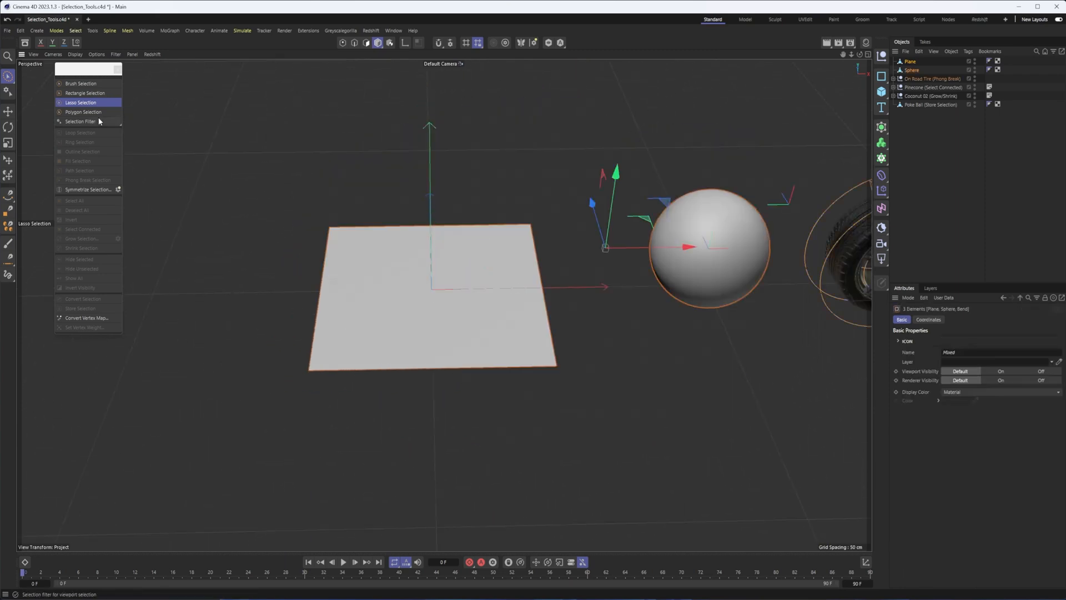
Activate Polygon Selection from the floating Select palette
click(83, 111)
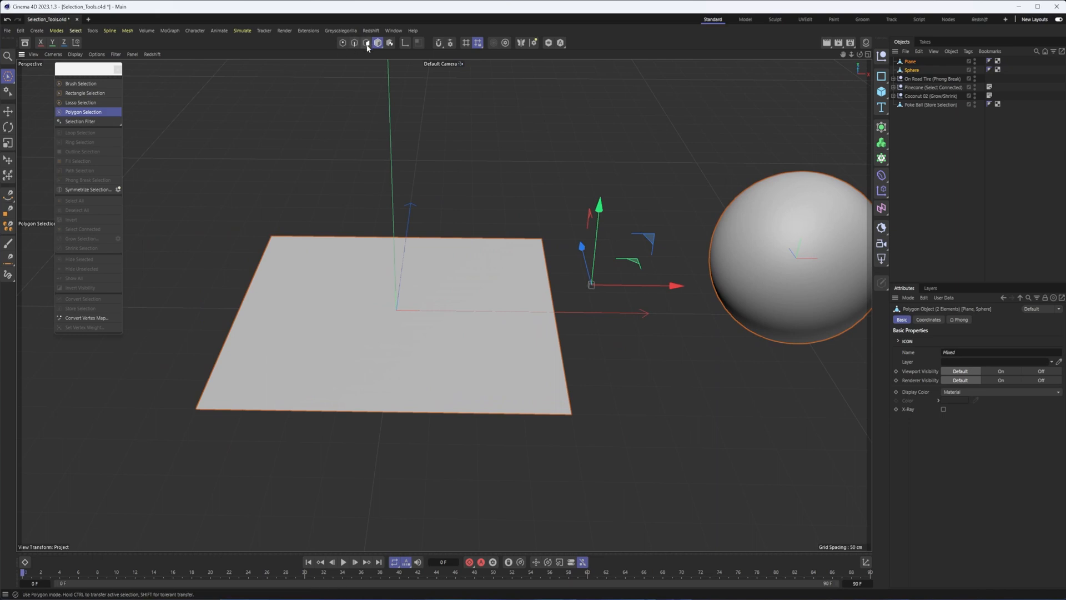
mouse_move(367, 43)
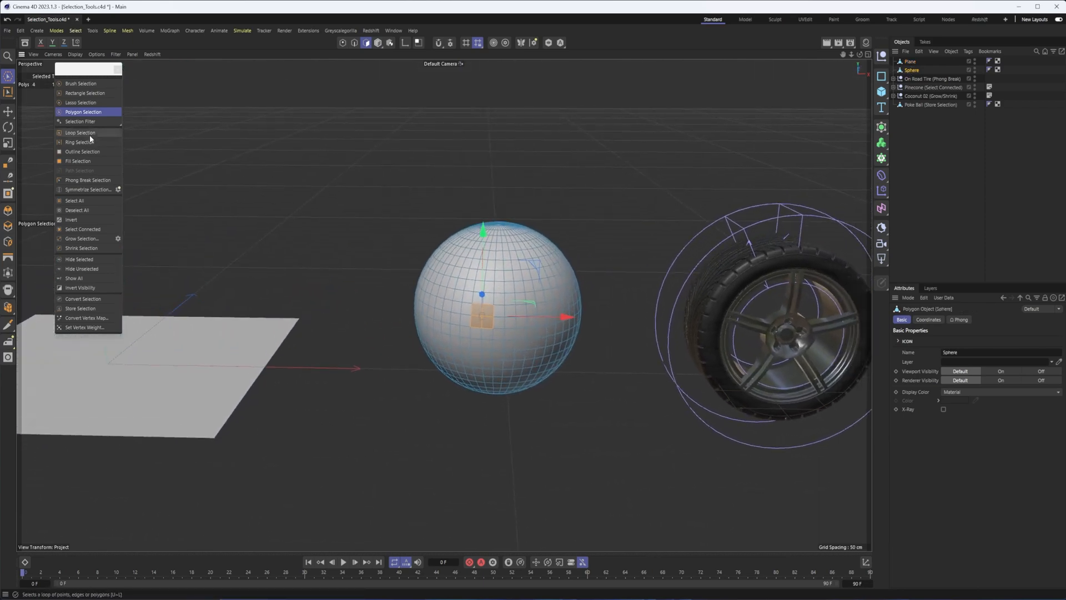
mouse_move(80, 132)
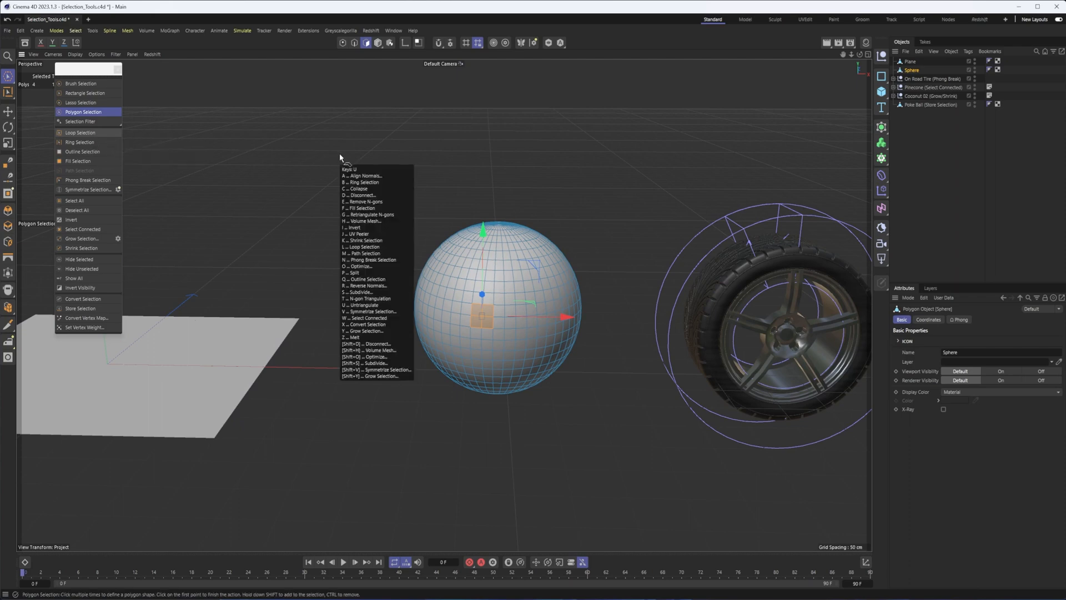
Activate Loop Selection and add several horizontal polygon loops on the sphere
click(80, 132)
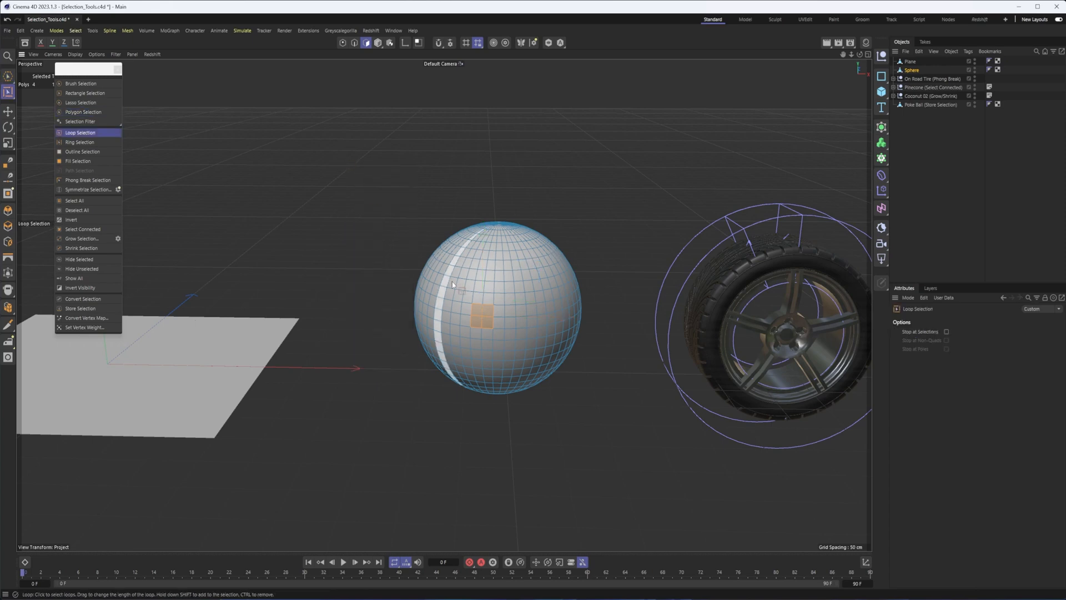
click(516, 310)
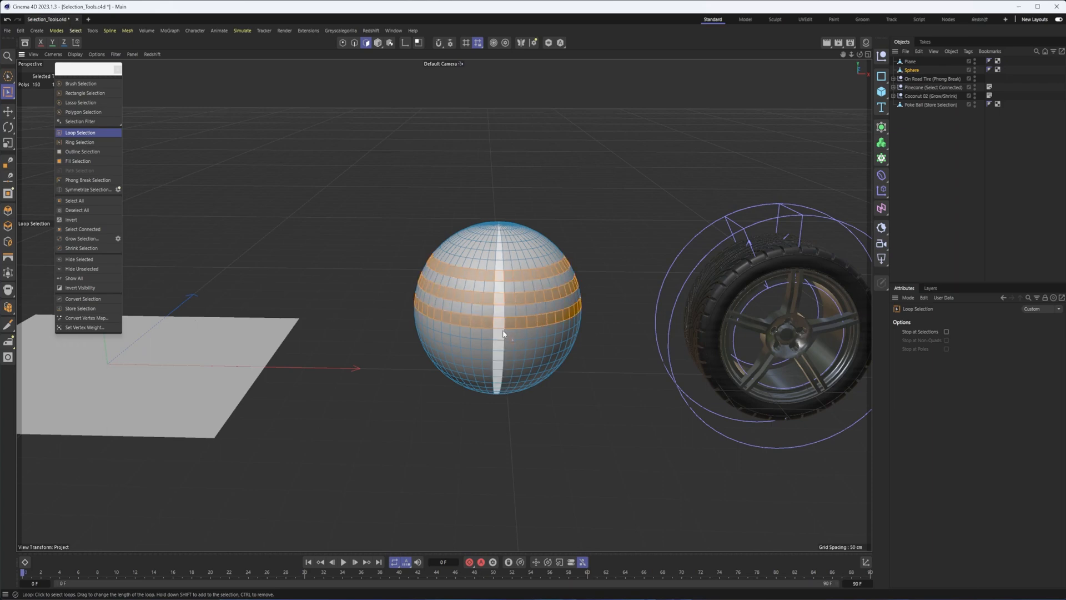
click(503, 369)
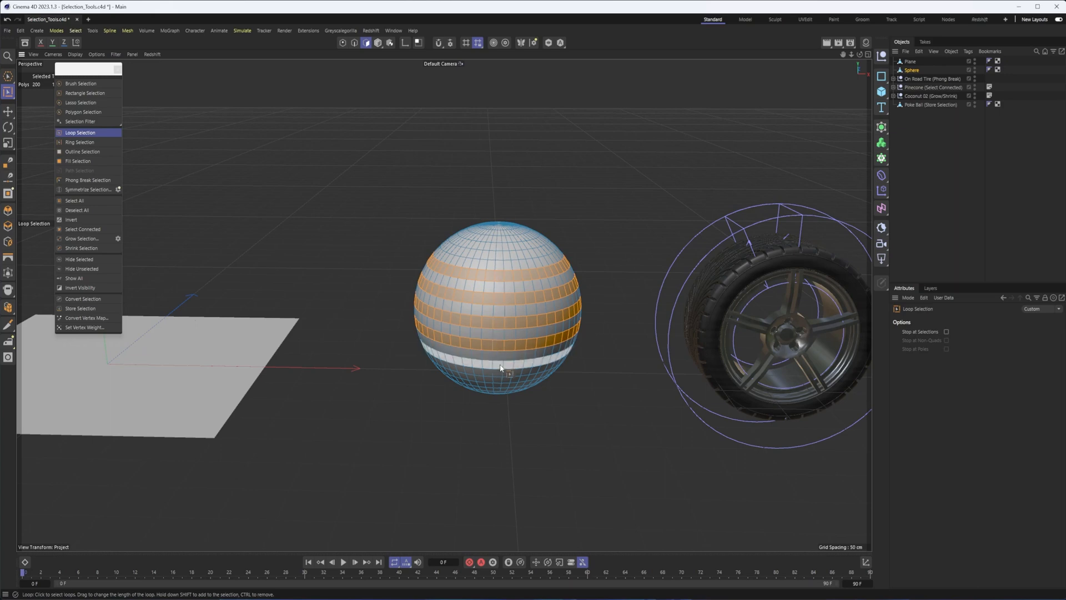
click(502, 356)
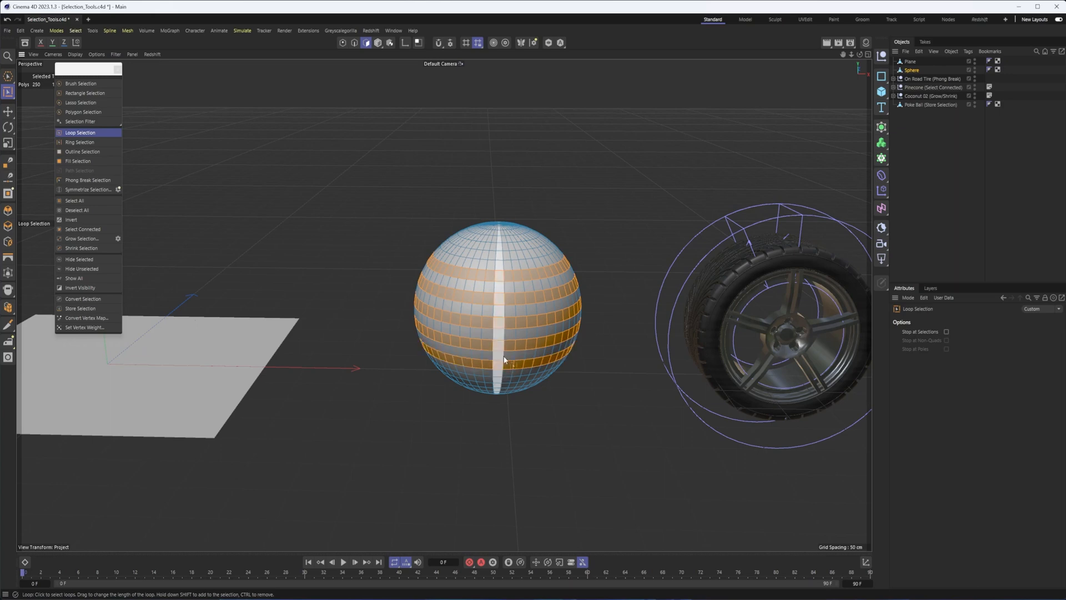
click(493, 318)
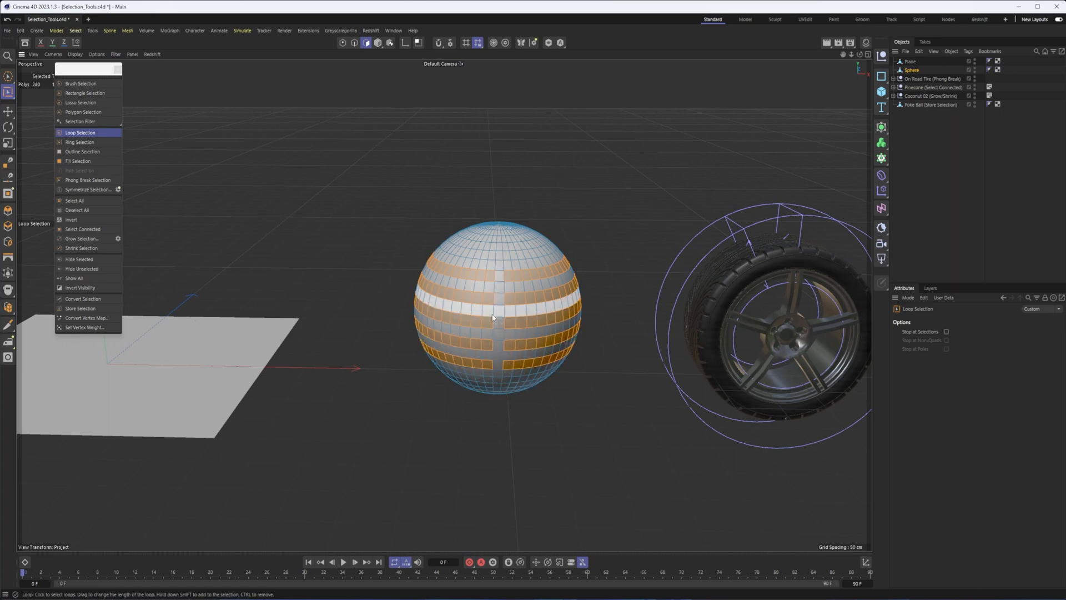
click(467, 280)
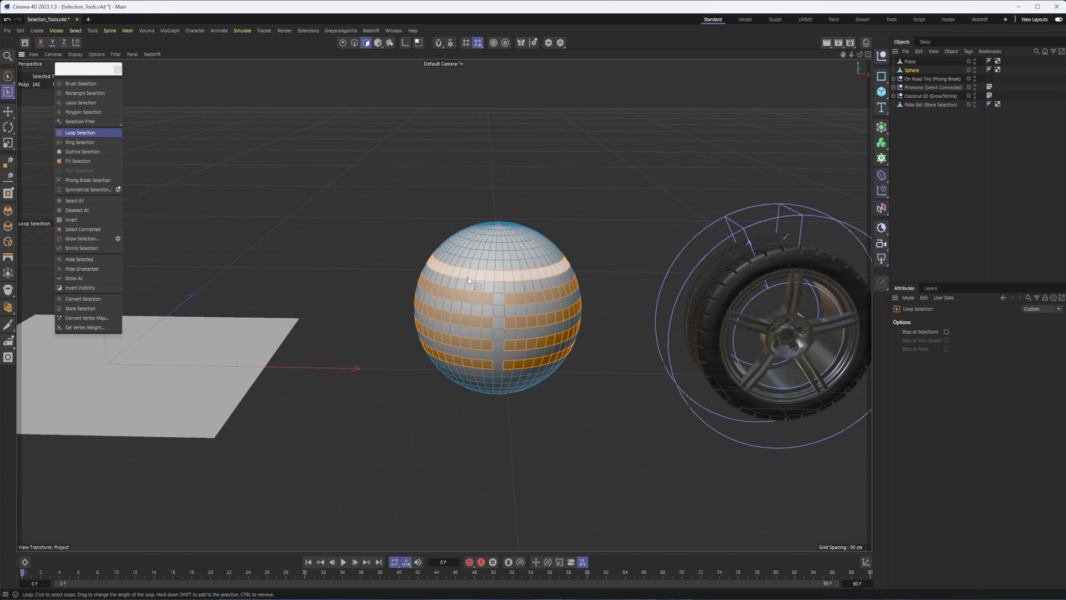
Deselect and refine loops so banded rows remain selected on the sphere
click(523, 306)
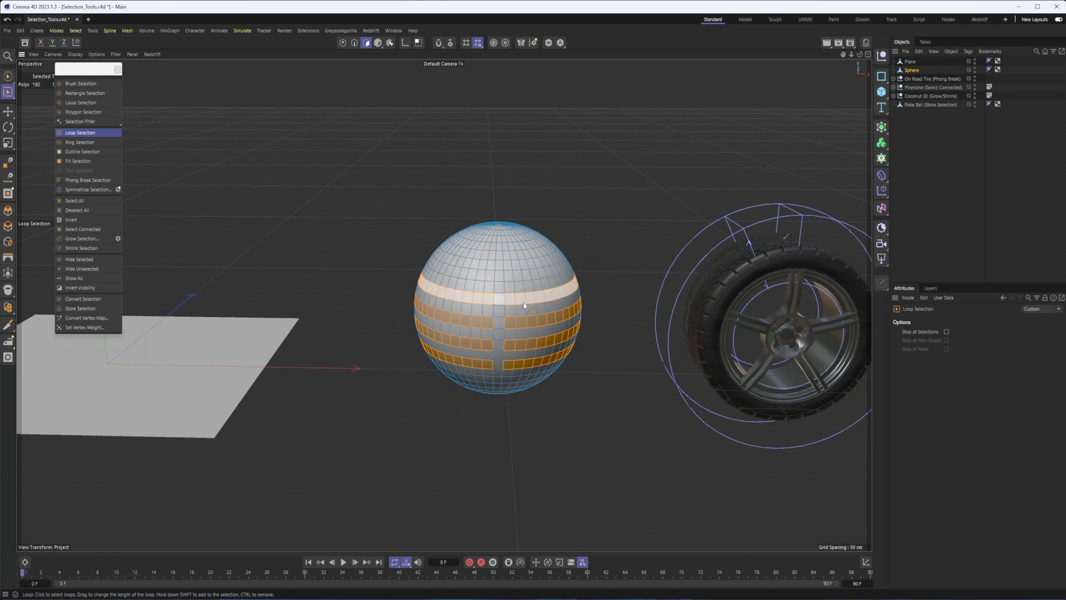
click(523, 306)
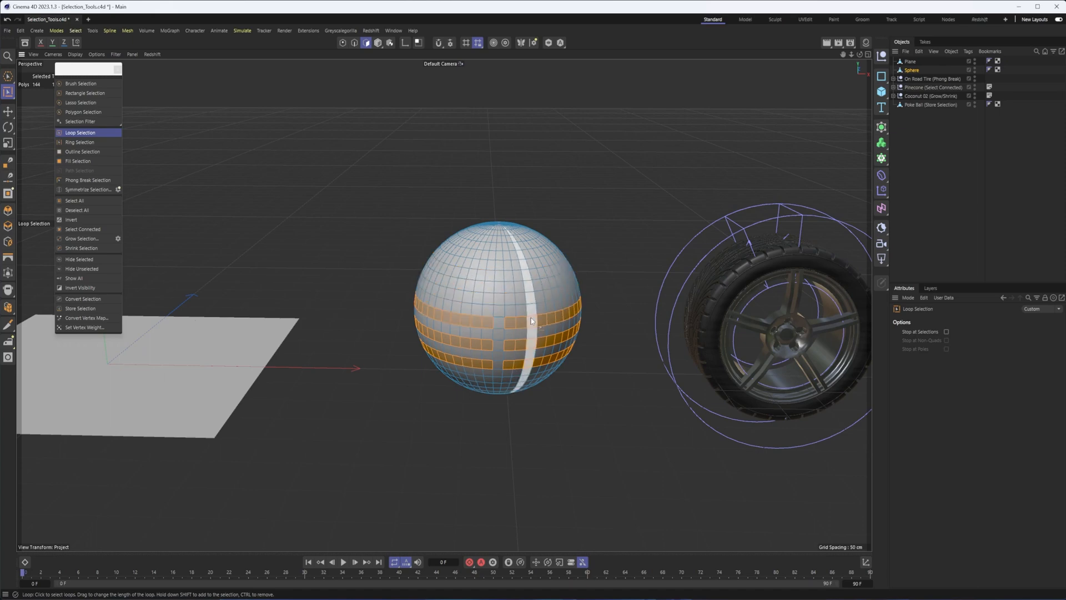
click(551, 318)
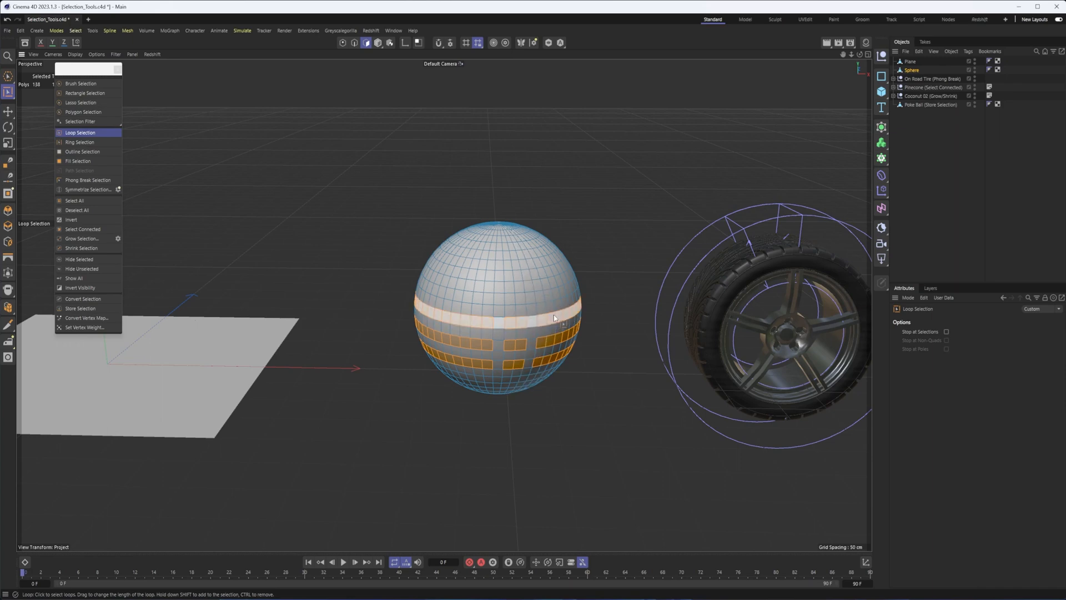
click(442, 299)
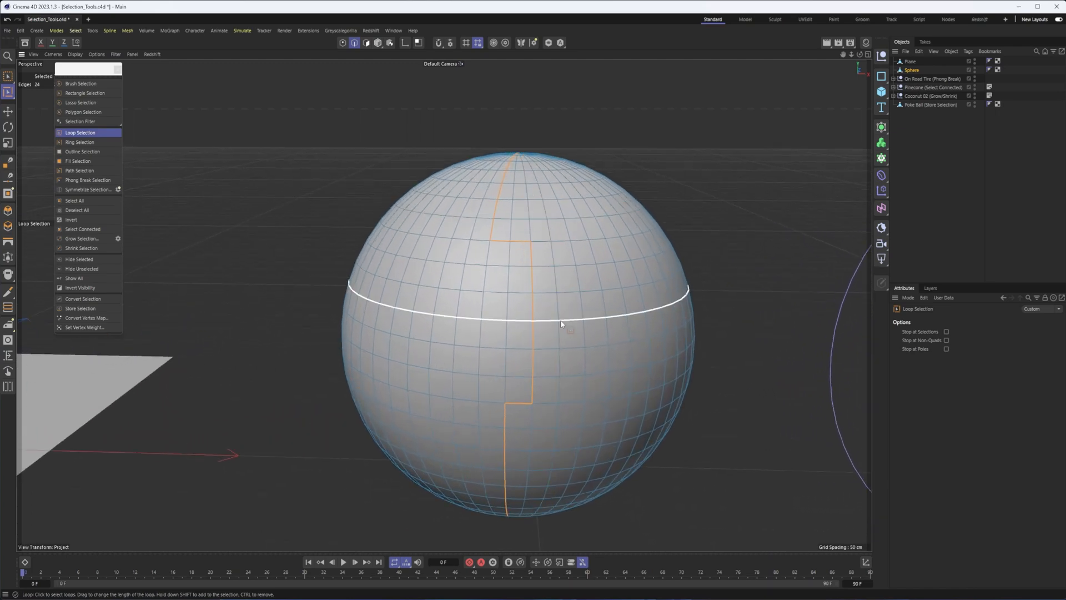
Select the sphere's middle horizontal loop, then activate Ring Selection
click(574, 310)
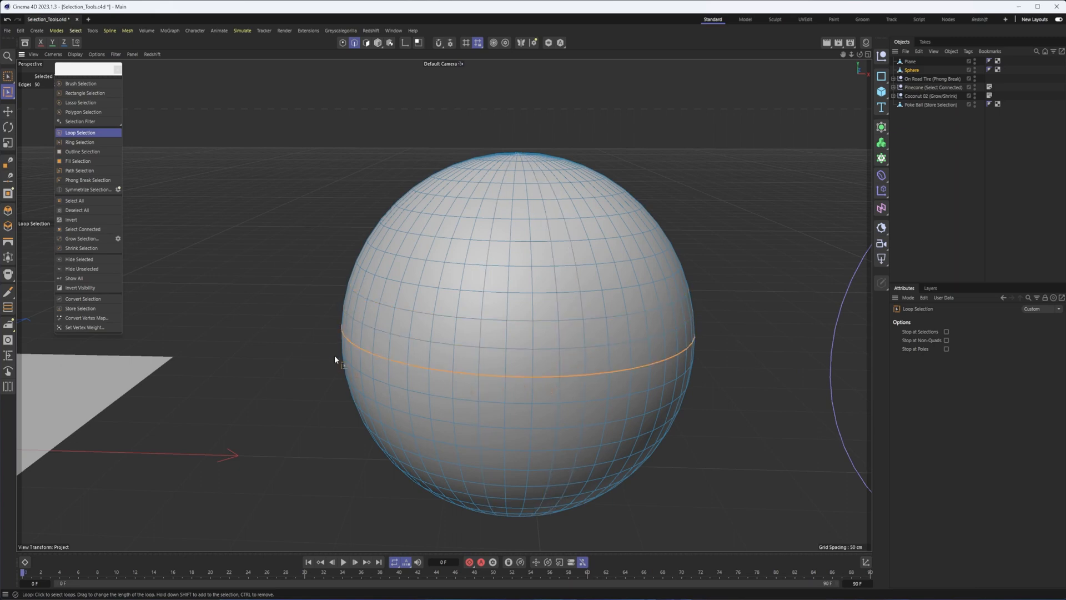
mouse_move(80, 142)
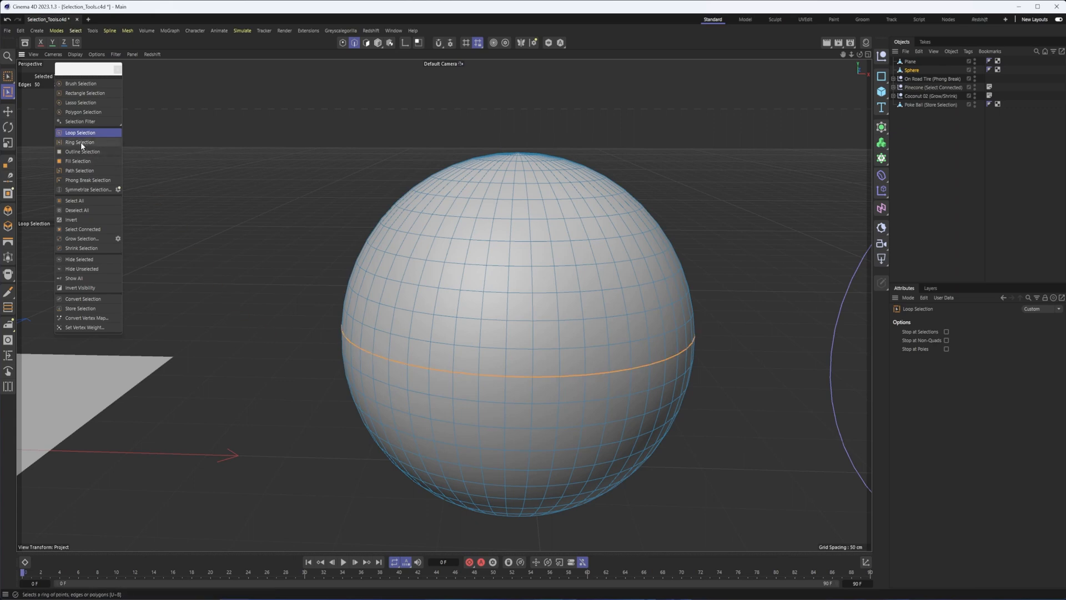
click(80, 141)
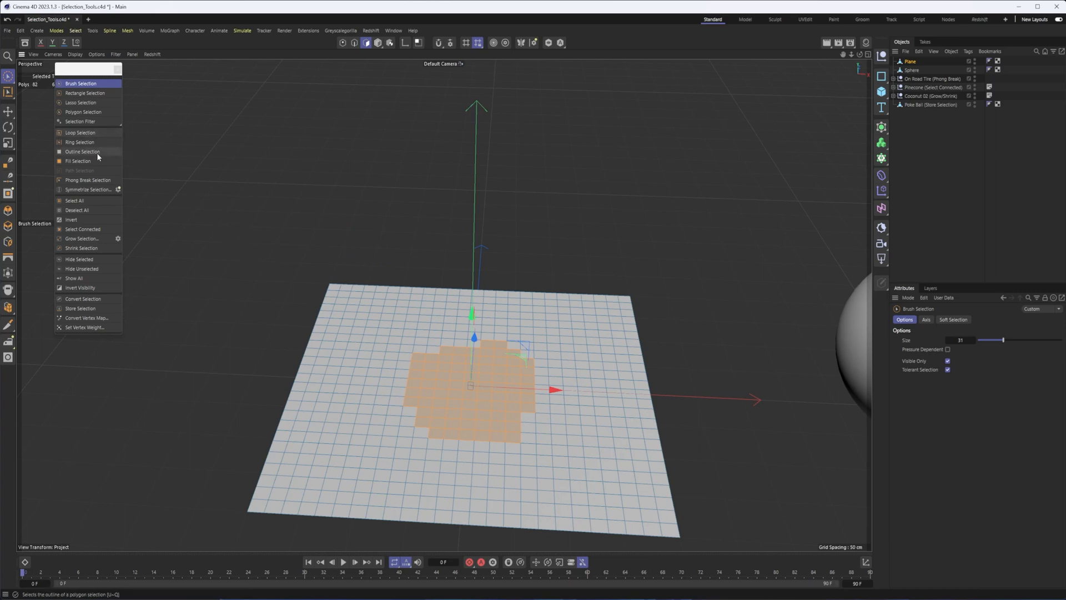
Activate Outline Selection to select the painted patch's boundary edges
click(82, 151)
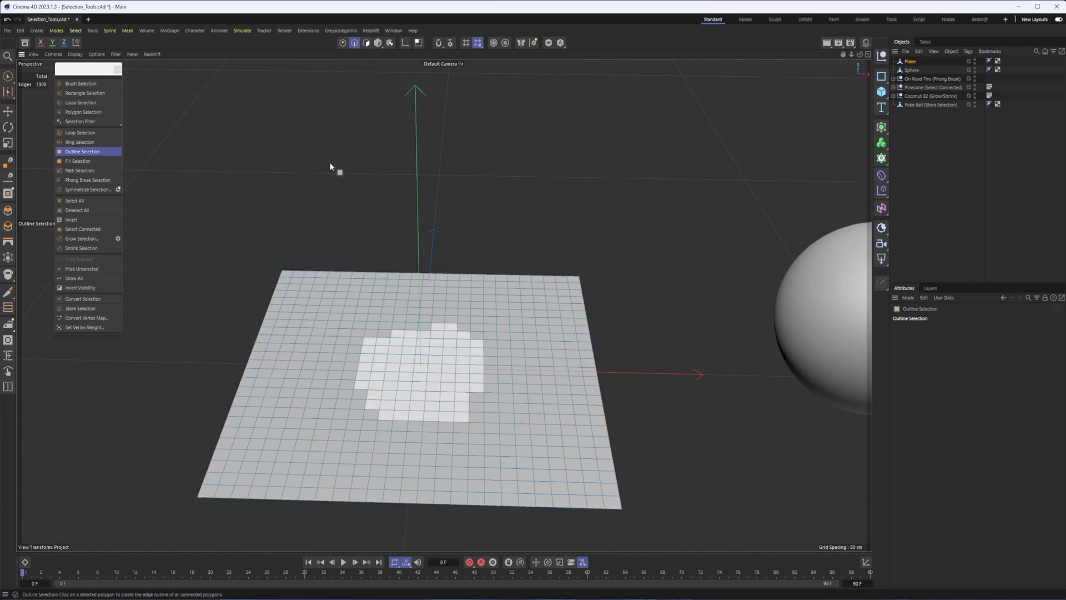
Brush a closed polygon ring, fill its interior with Fill Selection, then switch to Edges mode
click(82, 84)
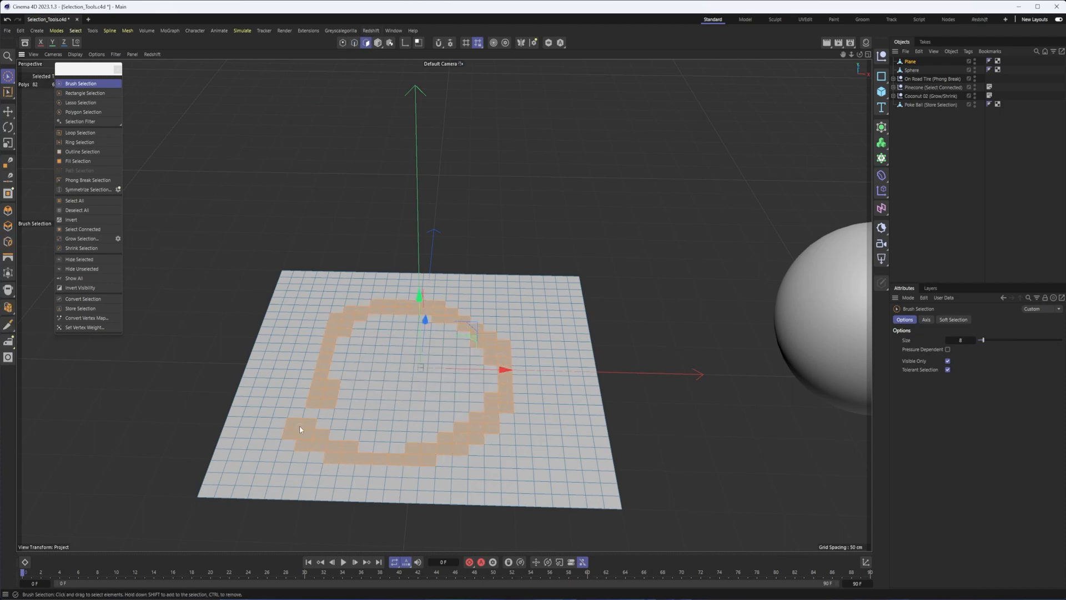
click(78, 160)
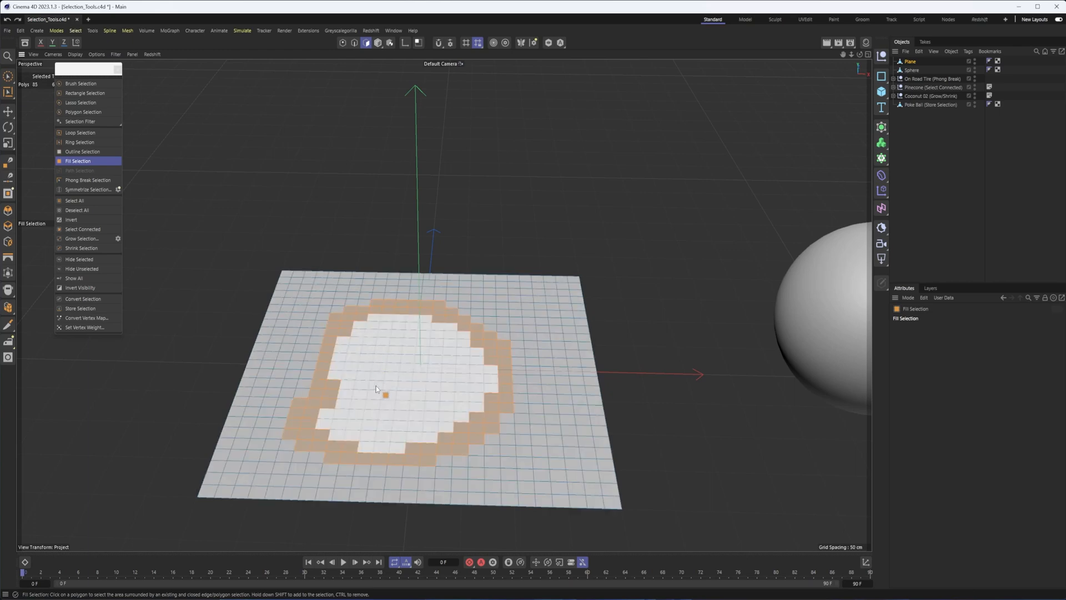
click(385, 394)
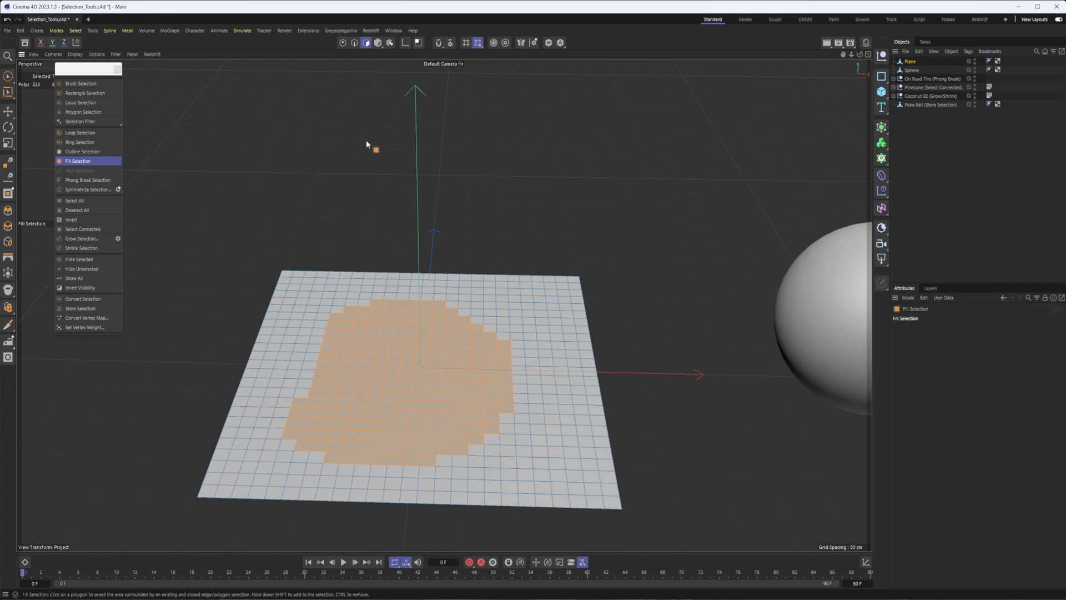
mouse_move(355, 43)
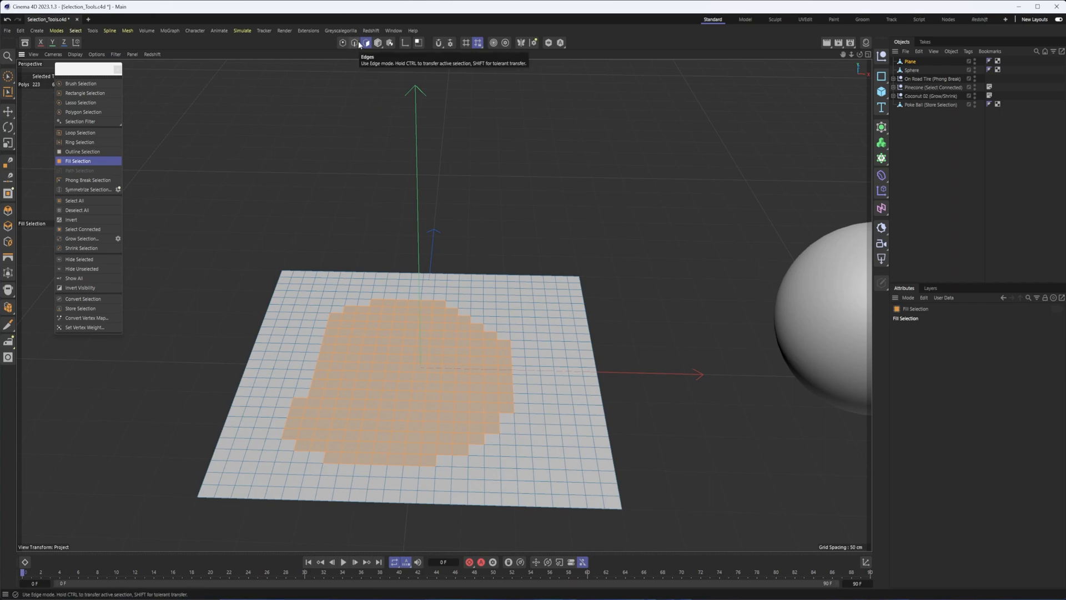
click(354, 44)
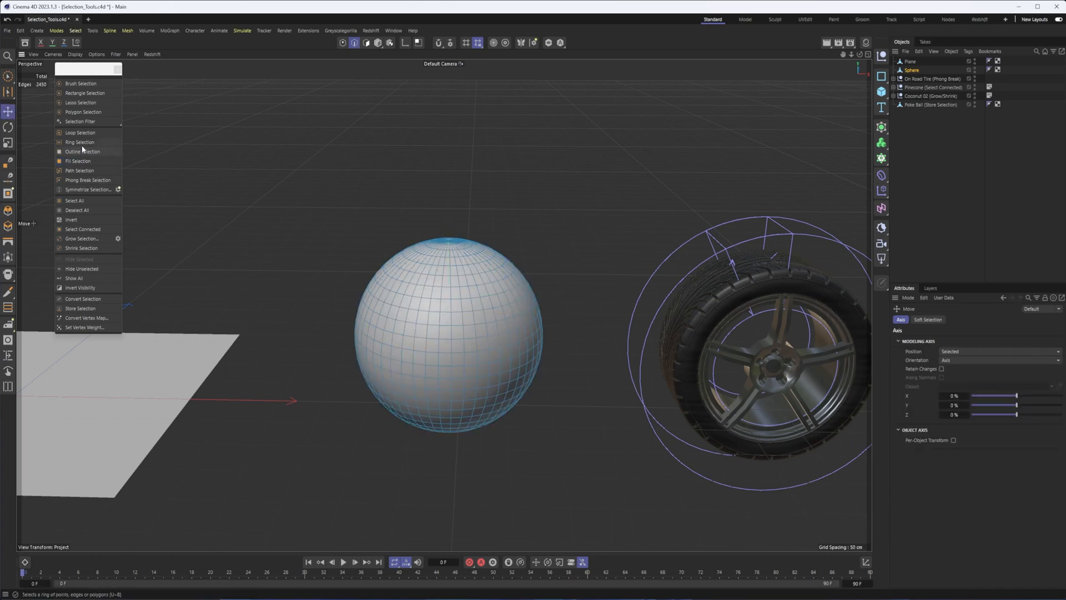
Activate Path Selection and trace a freehand edge path across the sphere
click(80, 170)
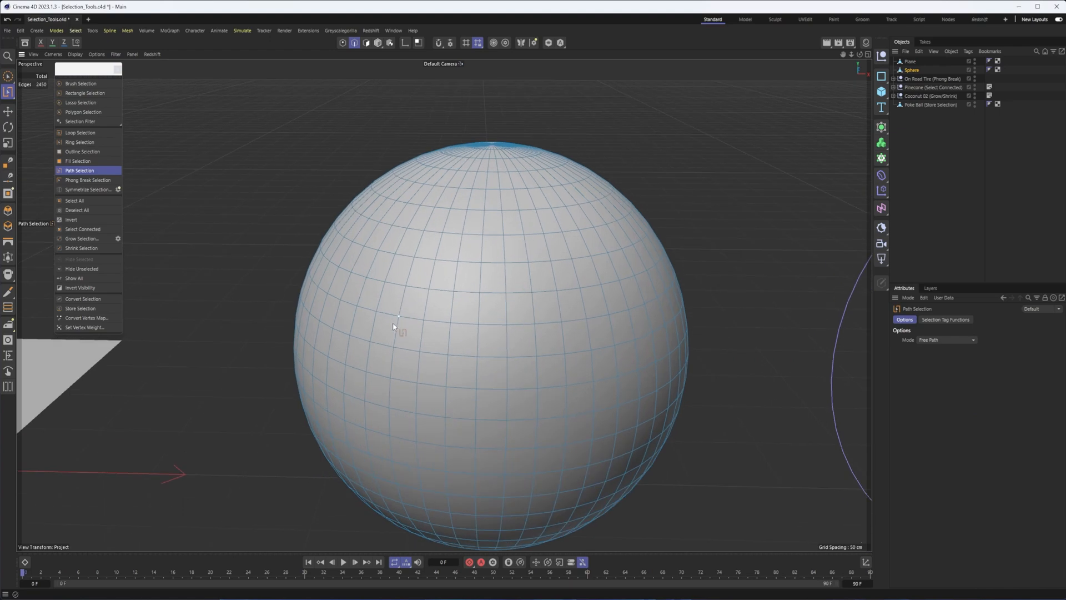
drag(398, 318, 632, 310)
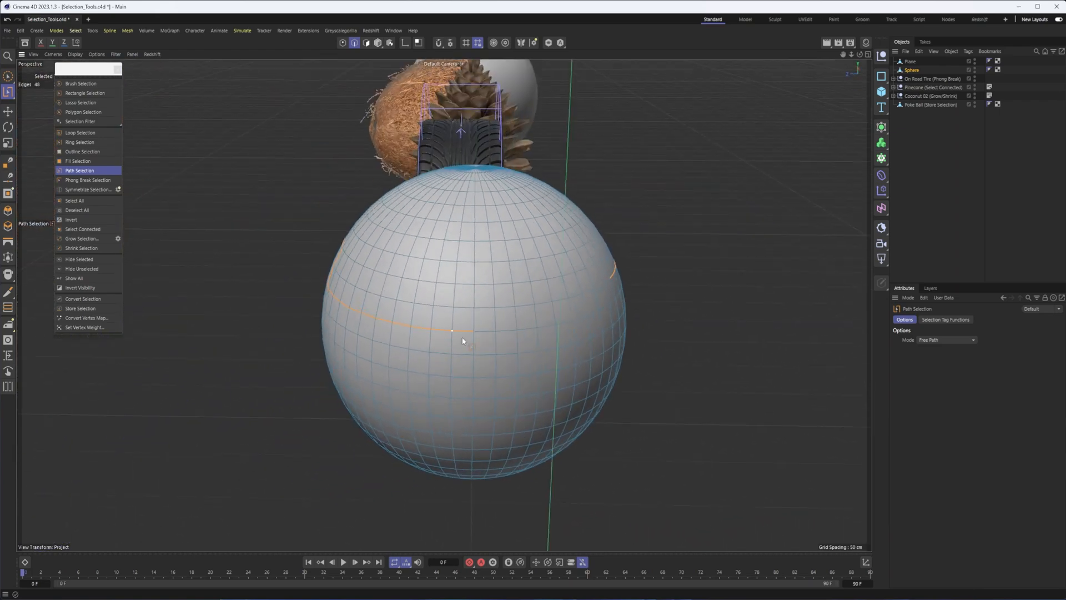
drag(452, 331, 537, 323)
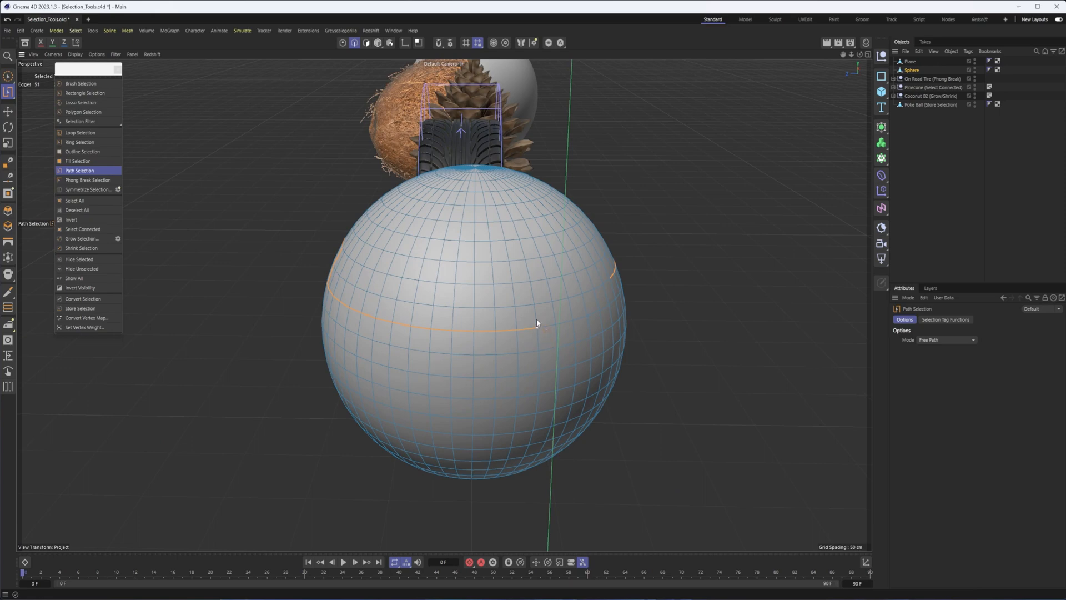
Extend the edge path with an upward branch on the sphere
drag(536, 327, 527, 262)
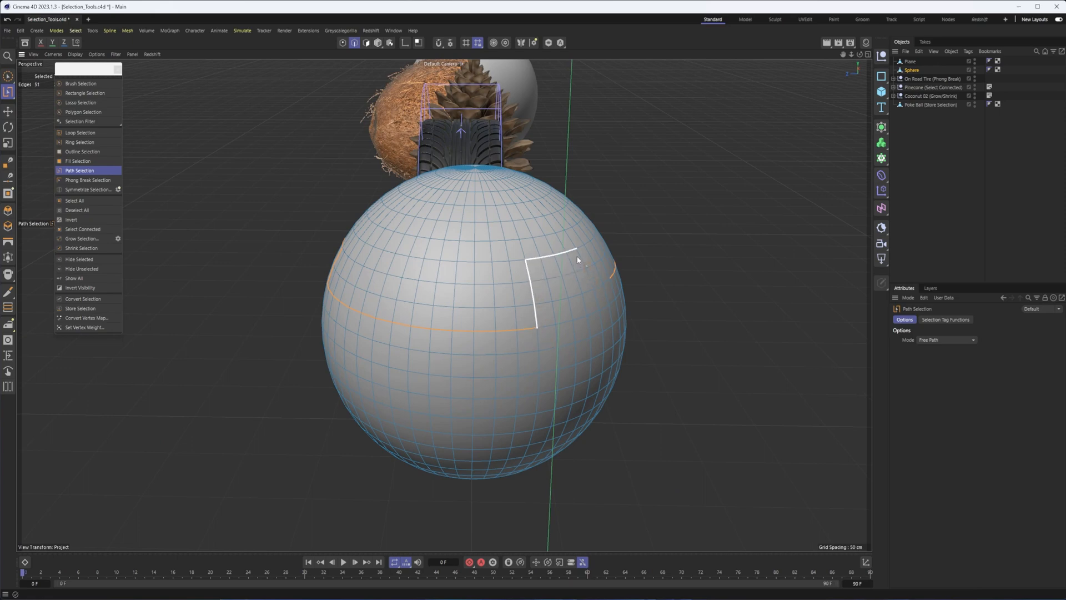
click(577, 257)
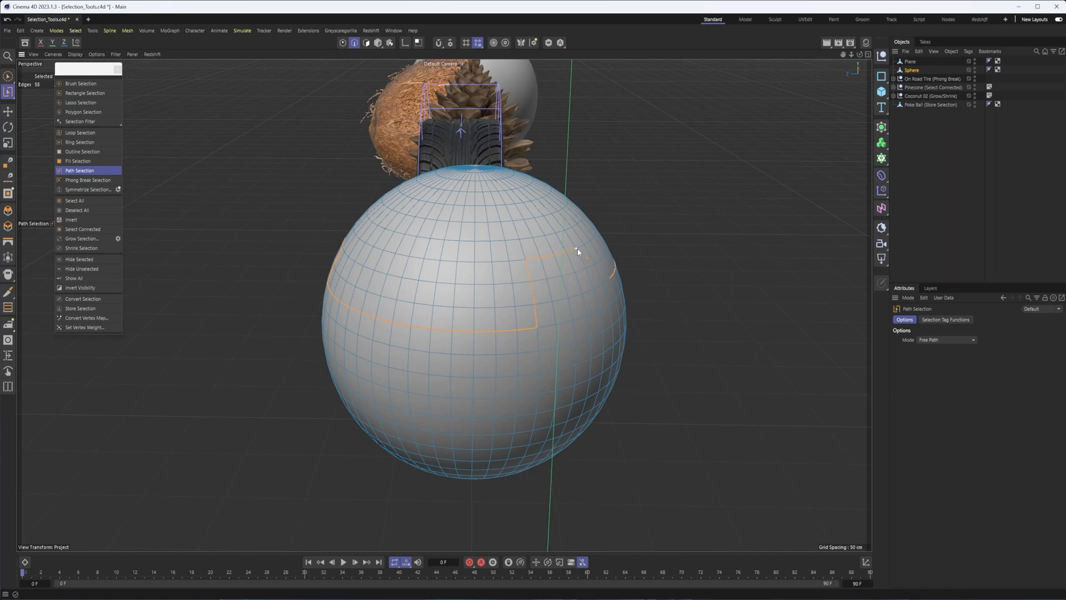
drag(578, 253, 578, 338)
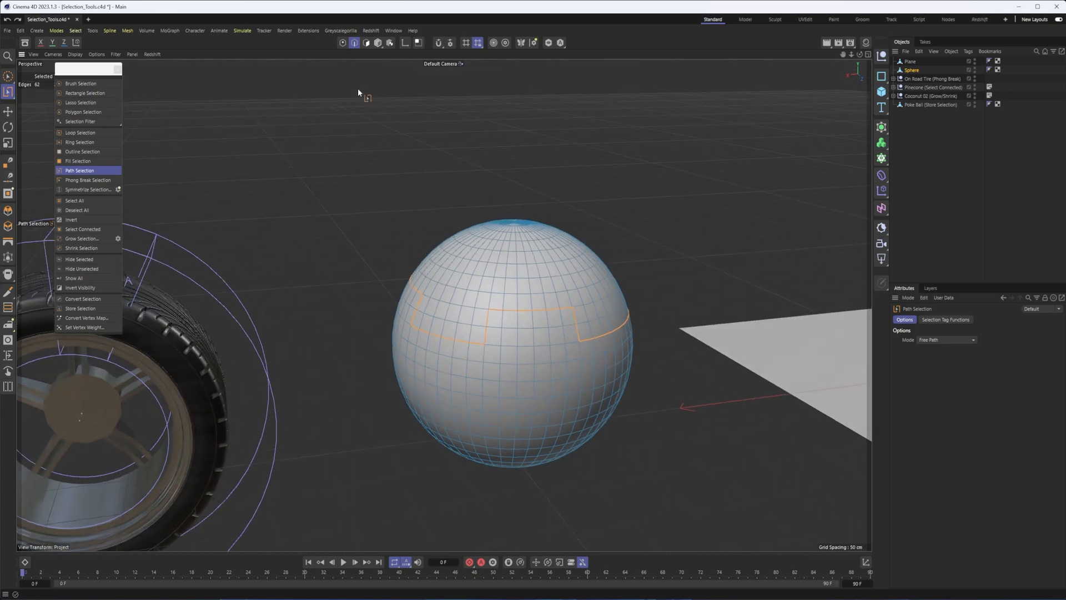
mouse_move(366, 44)
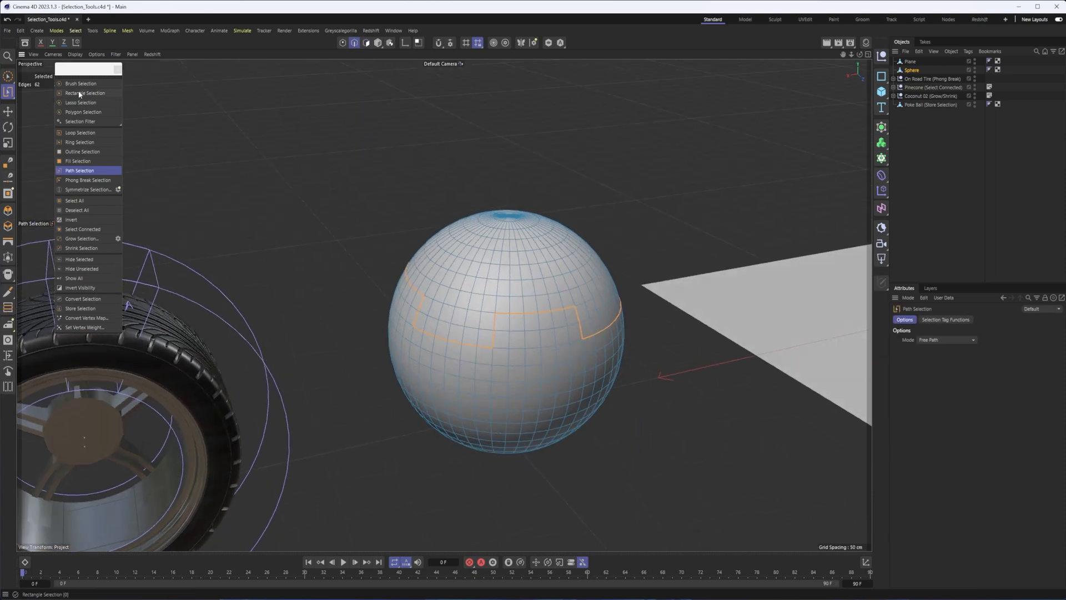
Switch to Rectangle Selection and step through Points and Edges component modes on the sphere
click(85, 92)
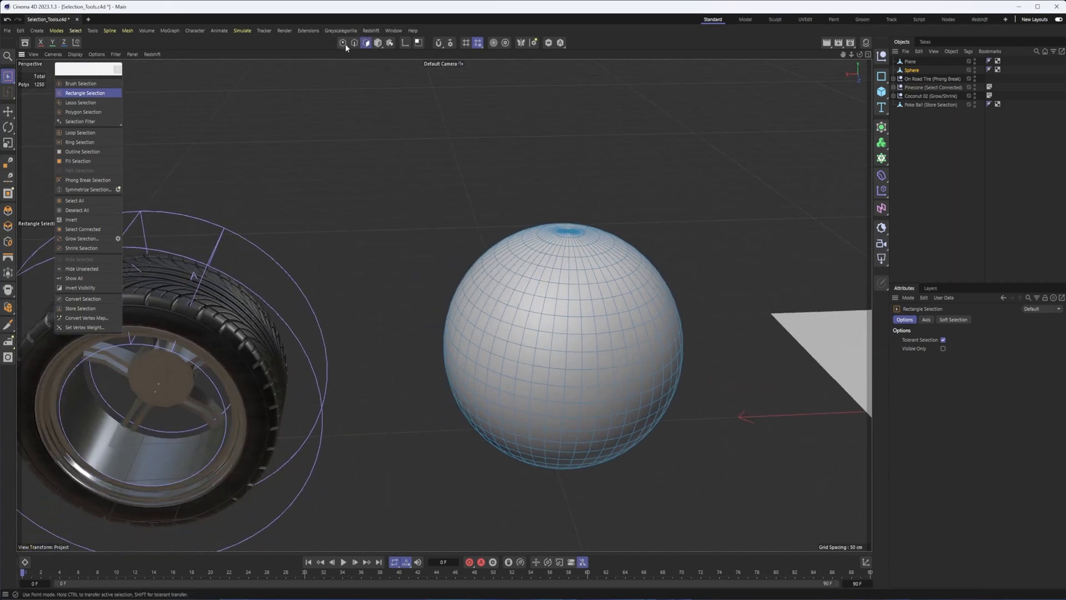
click(81, 84)
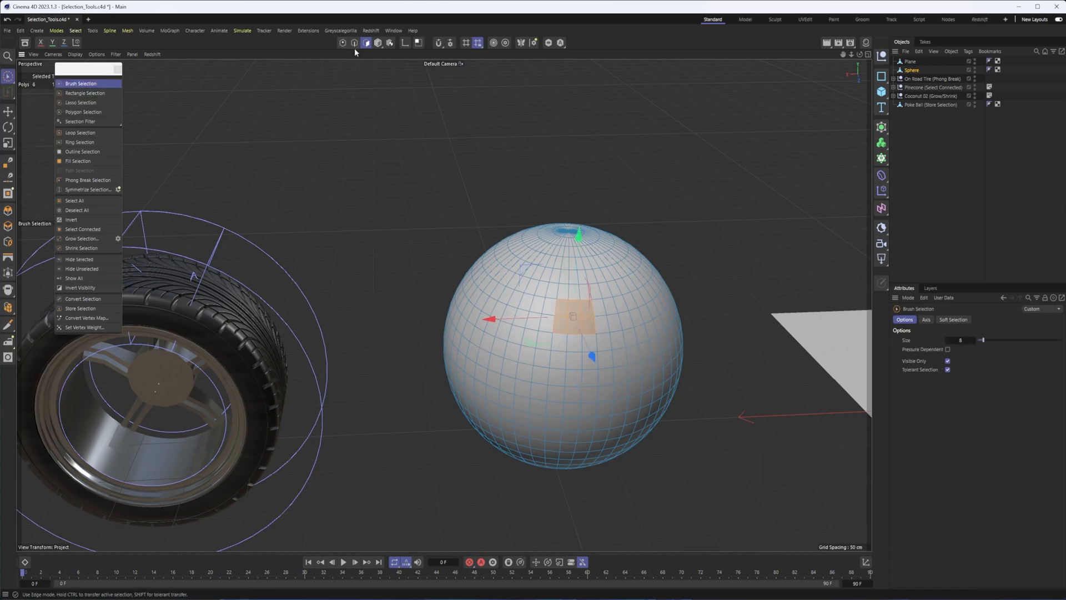
click(354, 43)
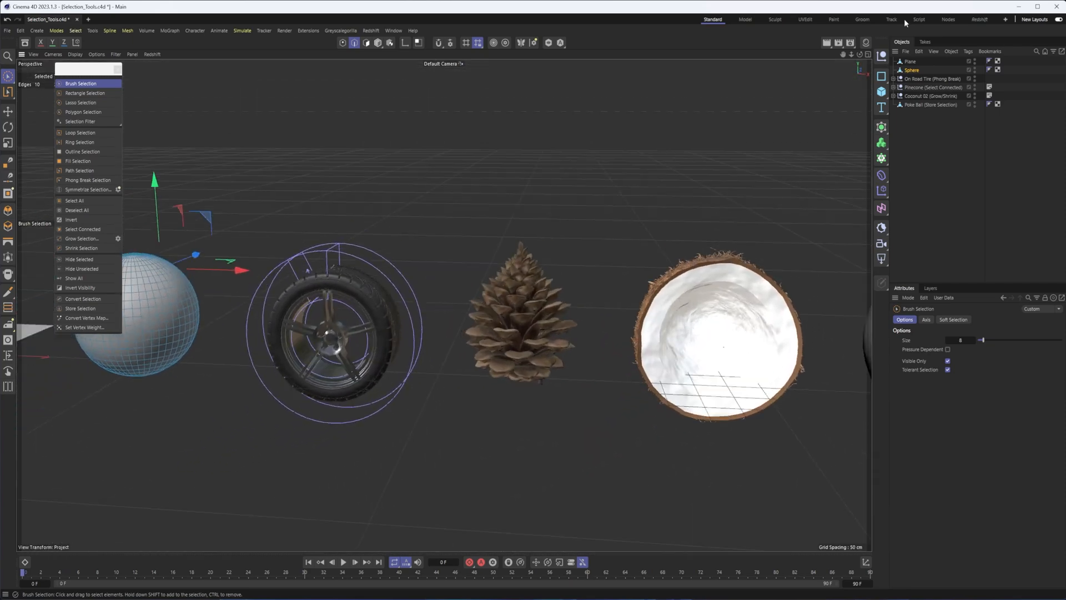
Select the tire in the Object Manager and unfold its subdivision, cloner and extrude children
click(936, 79)
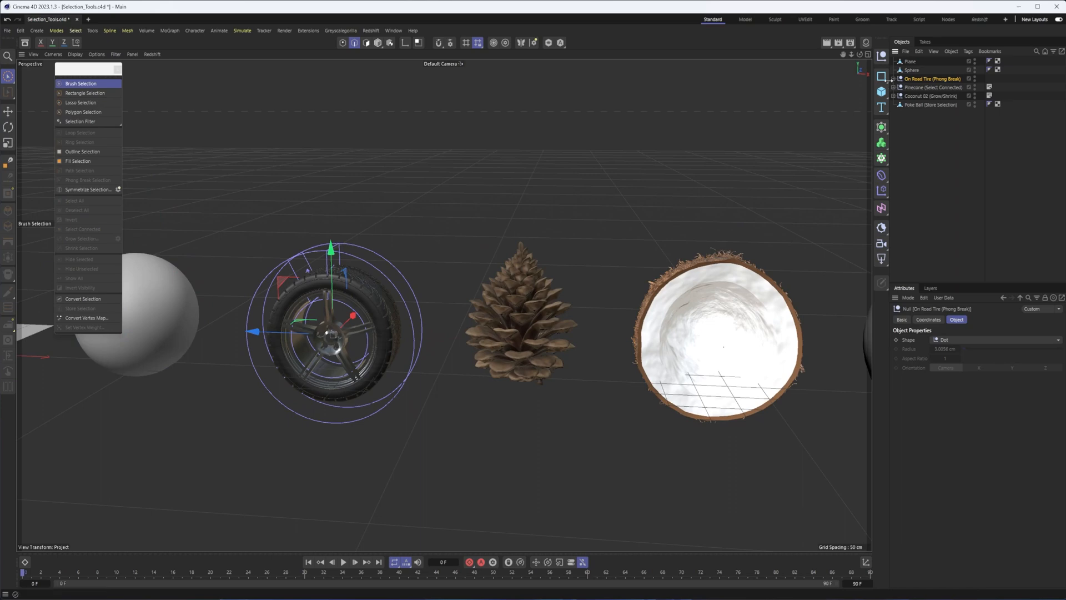
click(899, 79)
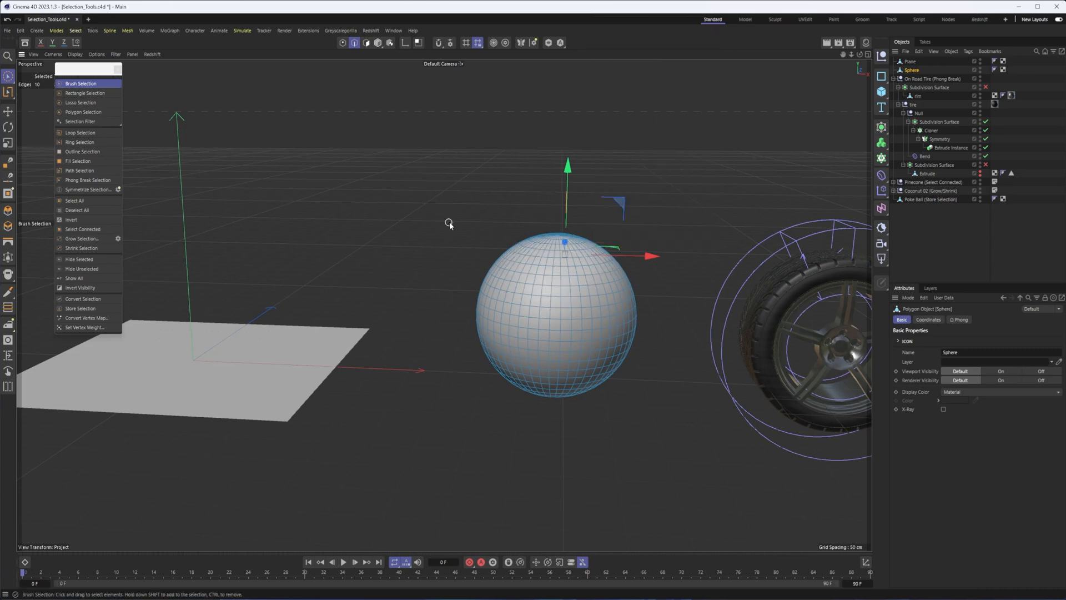
Bring up the V command hub and activate Loop Selection from its Select section
click(448, 224)
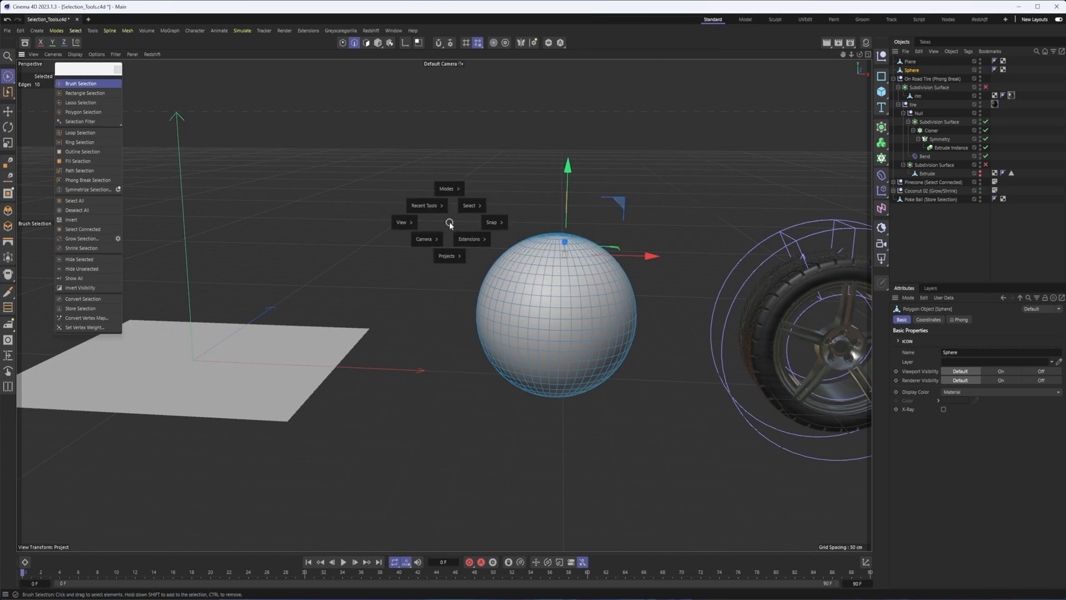
click(423, 205)
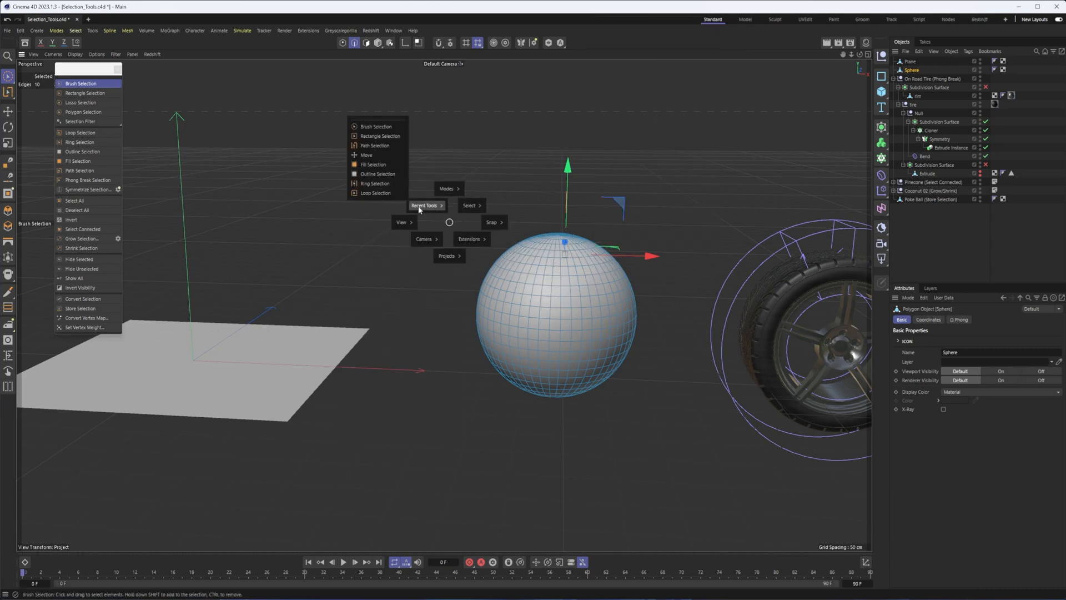
click(470, 205)
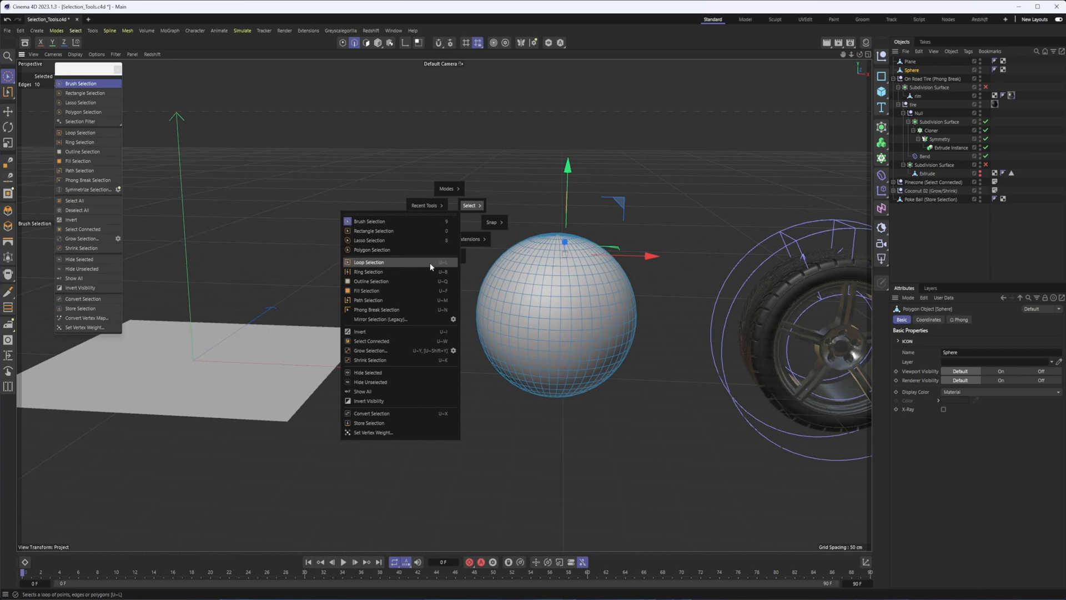
mouse_move(430, 269)
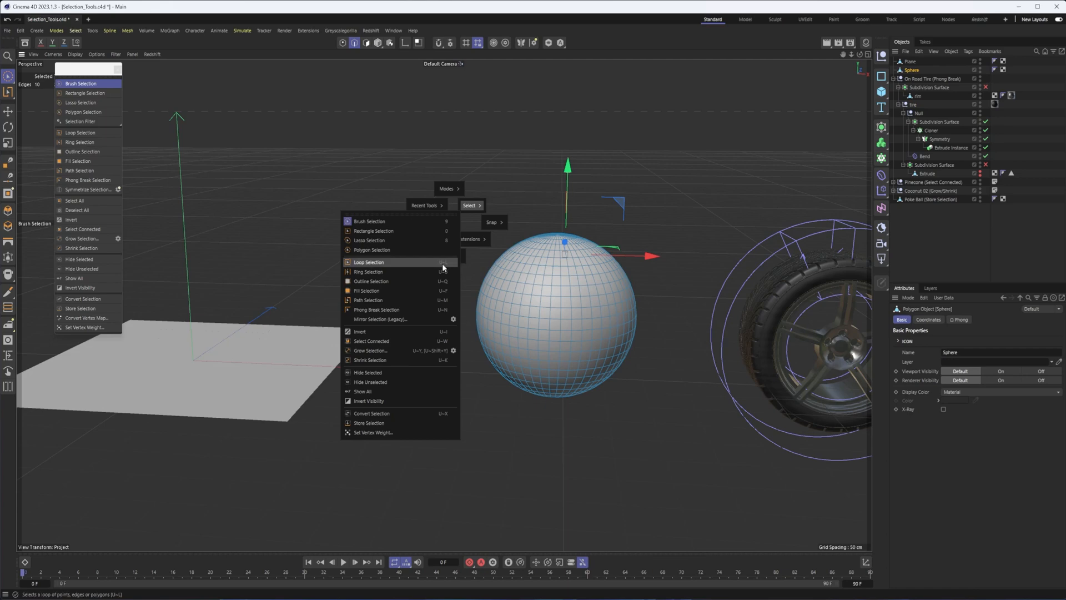
click(369, 262)
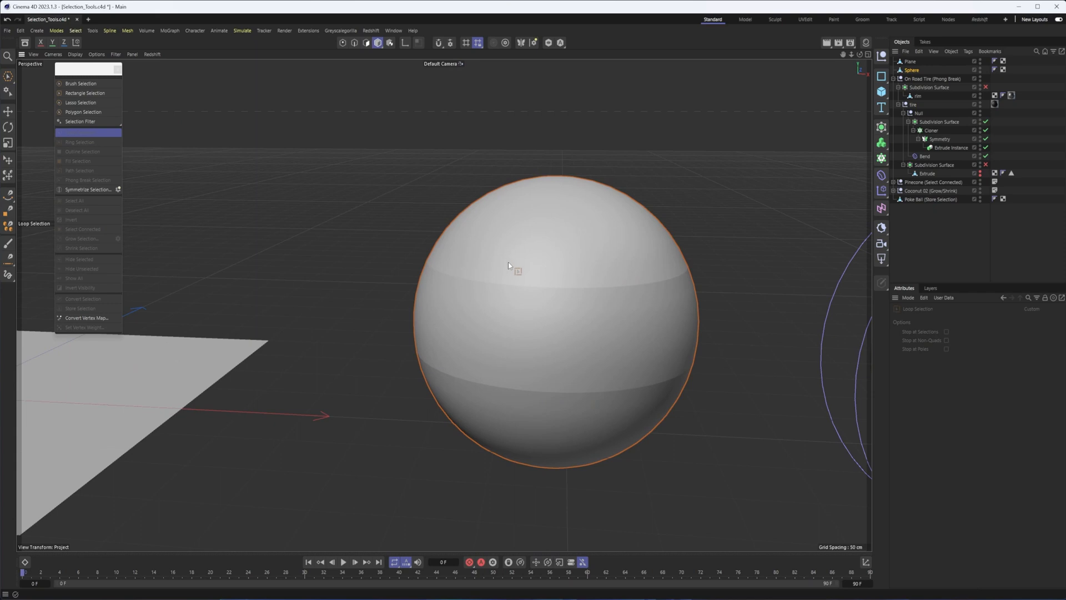
mouse_move(504, 325)
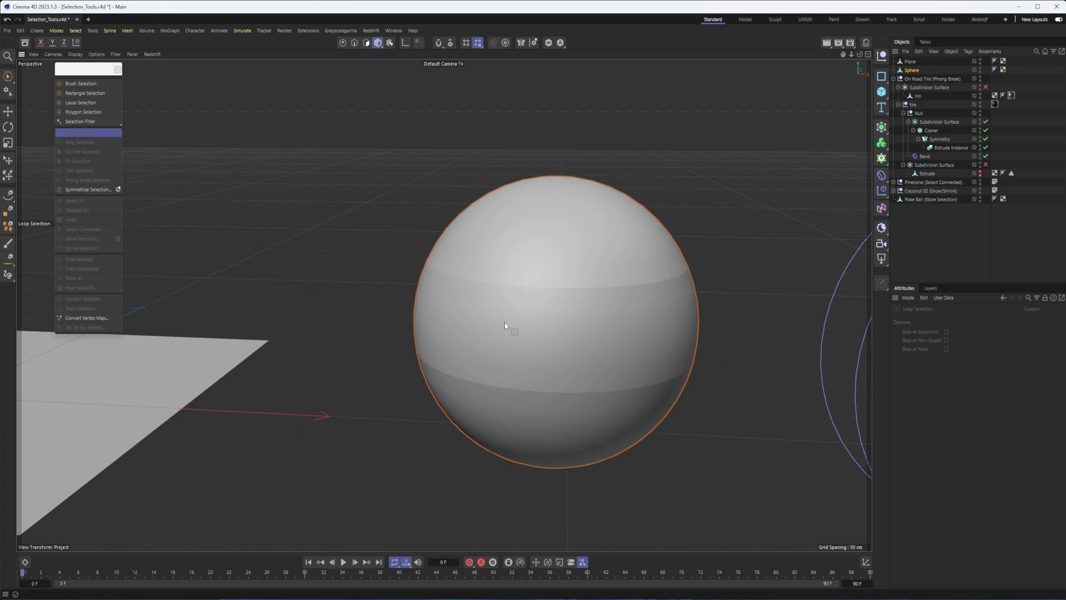
mouse_move(472, 329)
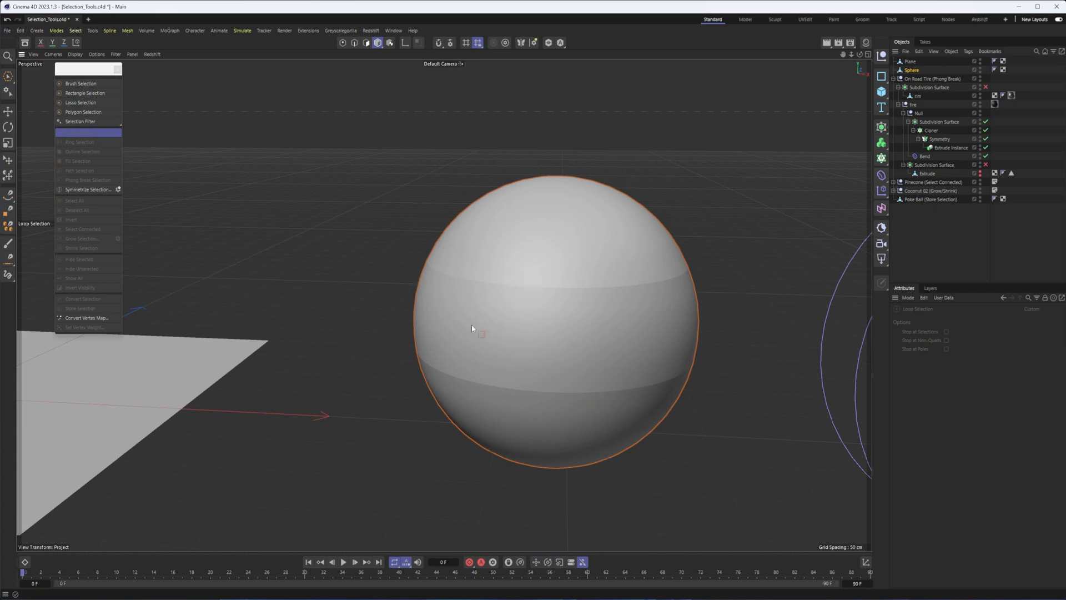
Put the sphere into Polygon mode and start selecting polygon loops on it
click(80, 132)
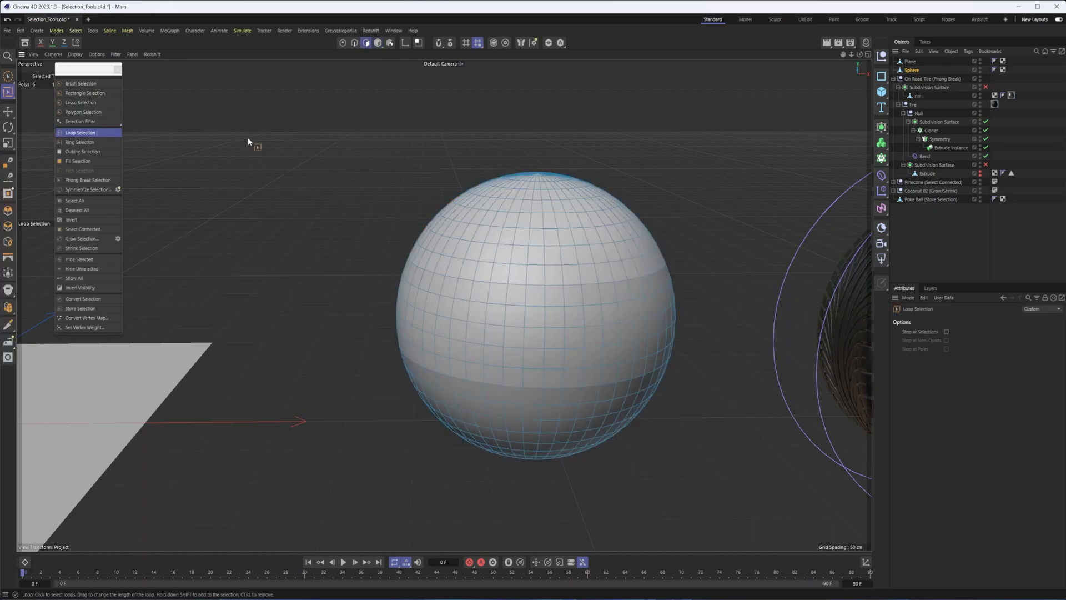
click(86, 180)
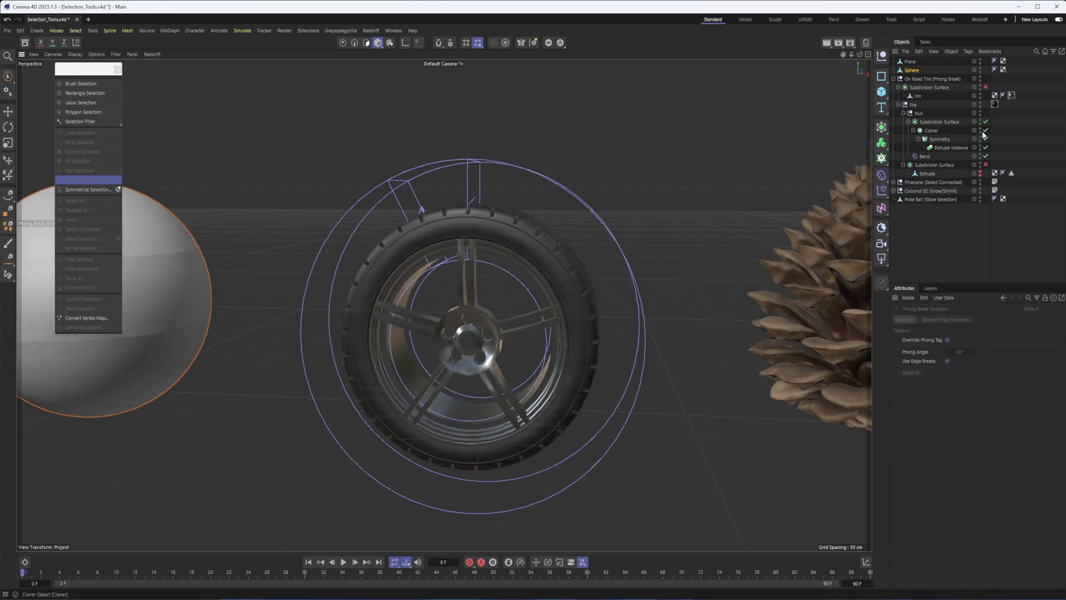
Make the tire's rim object active for Phong Break polygon selection
click(918, 95)
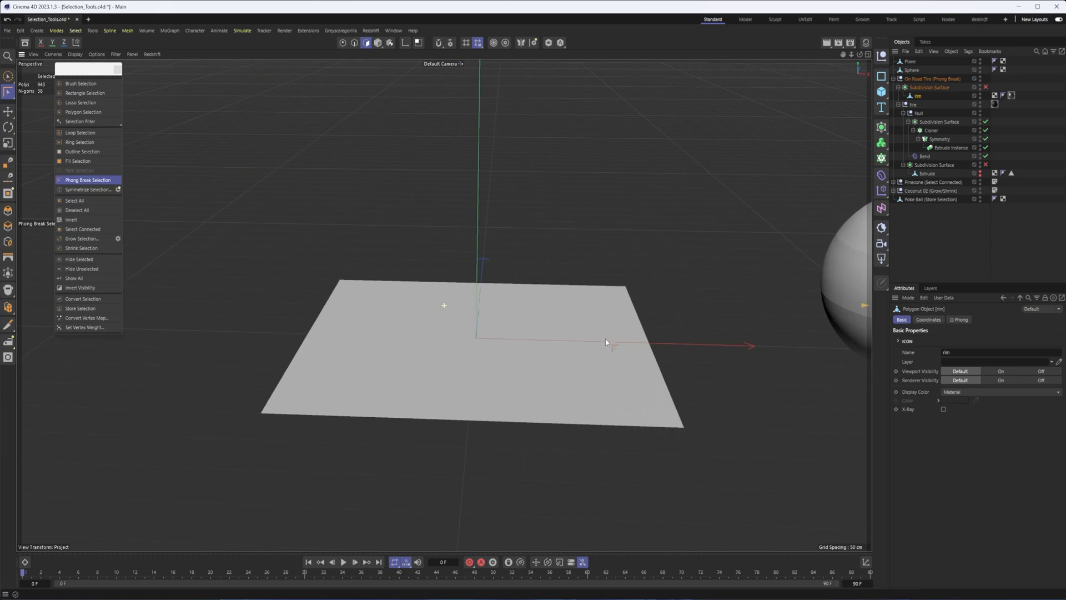
Activate the Plane and brush-paint a patch of polygons left of its centre
click(910, 70)
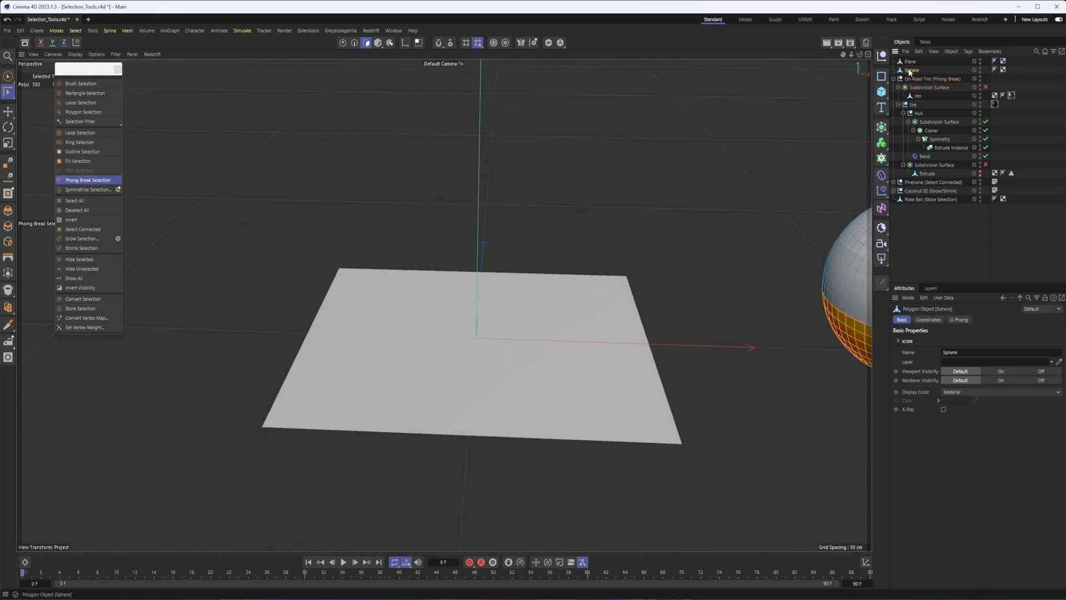
mouse_move(87, 189)
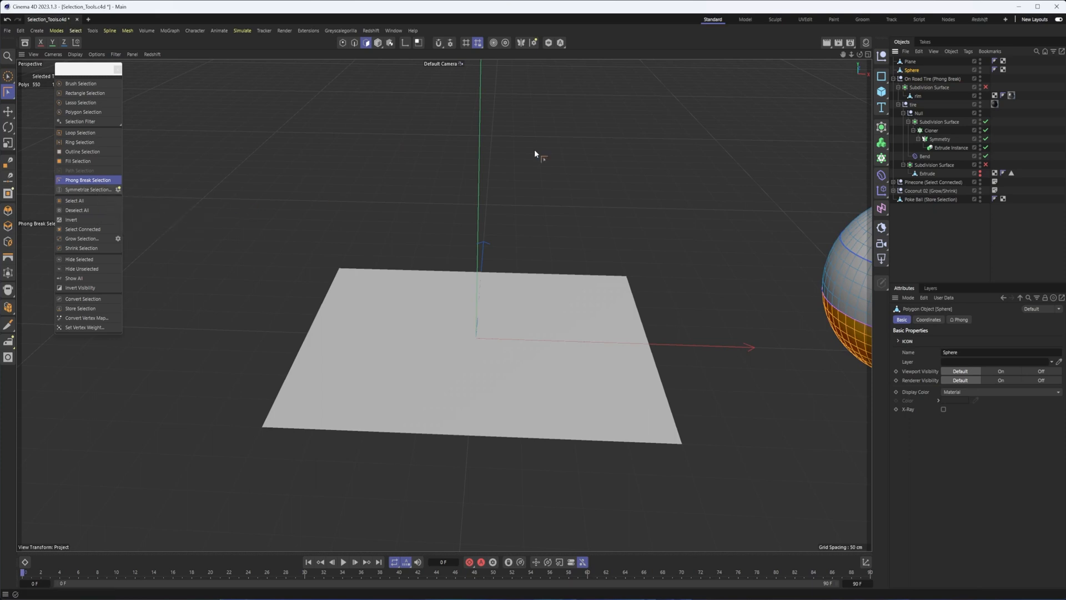
click(911, 61)
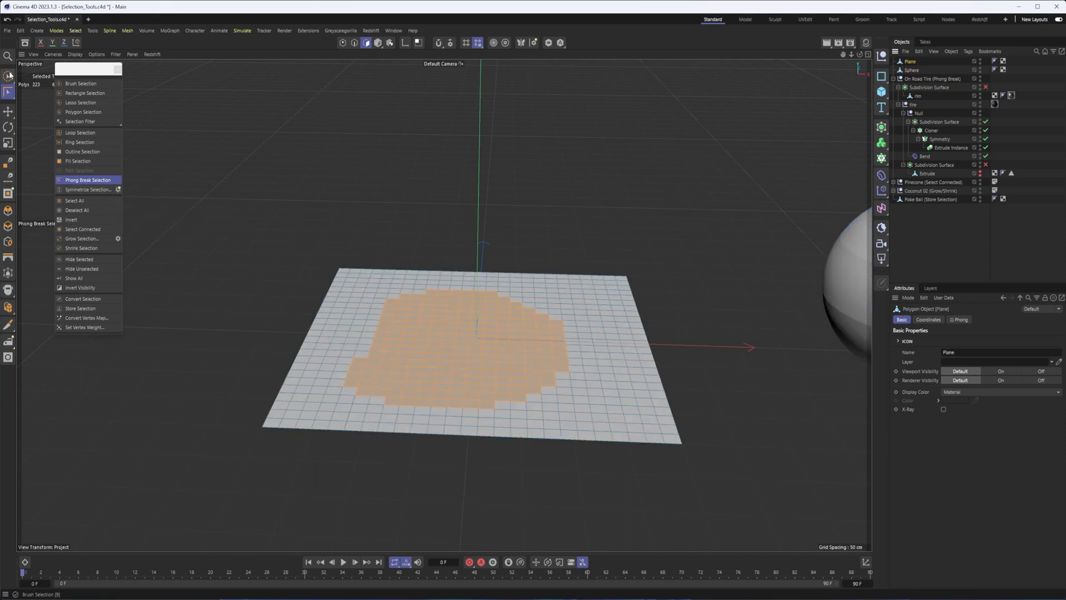
click(82, 83)
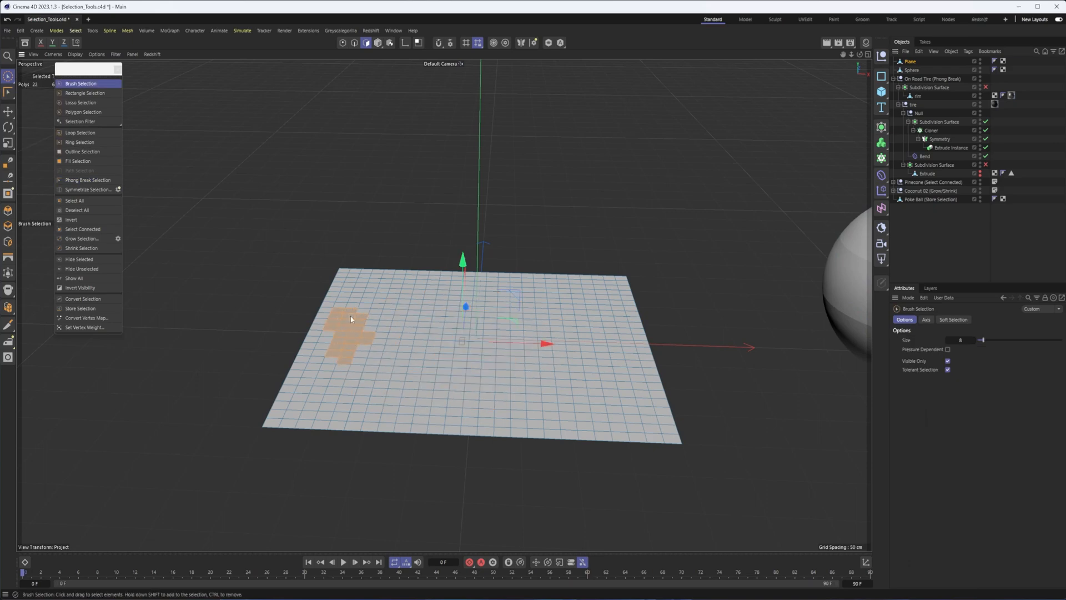
click(84, 189)
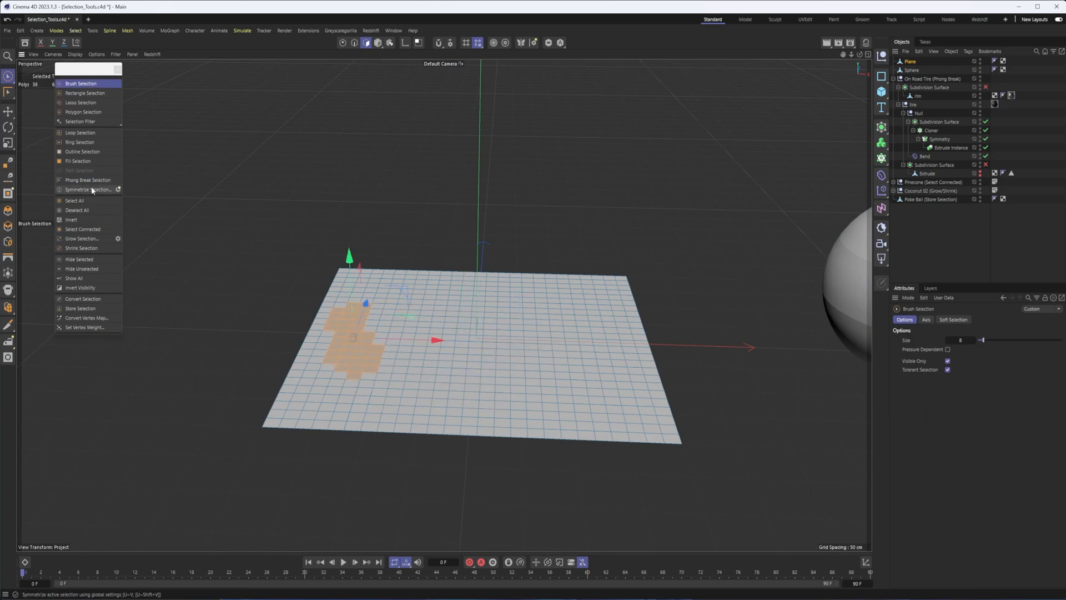
click(84, 189)
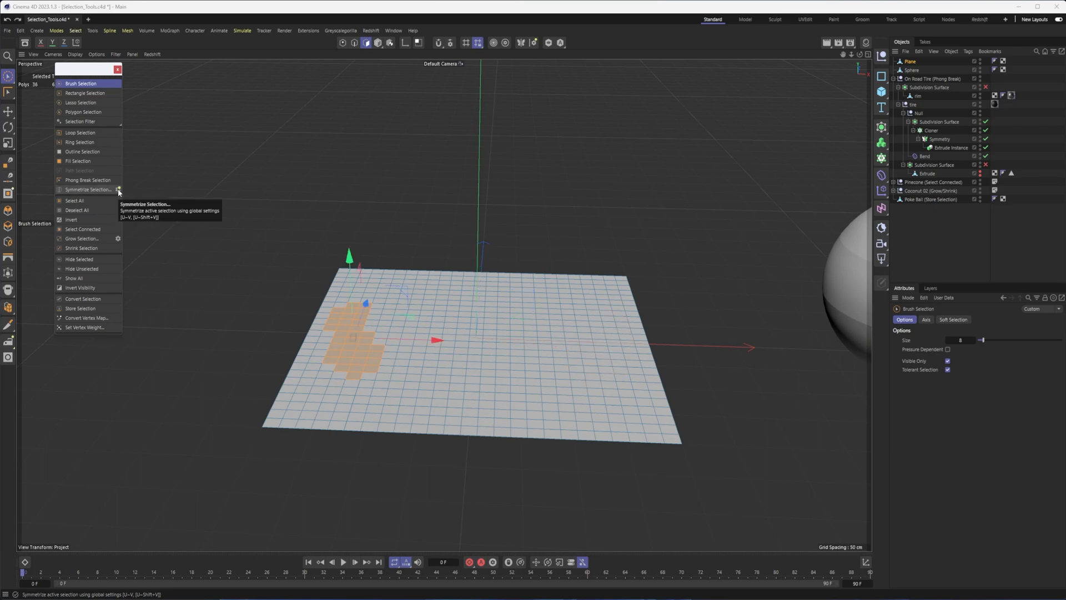
Symmetrize the painted patch in Flip mode so it lands on the opposite side of the plane
click(118, 189)
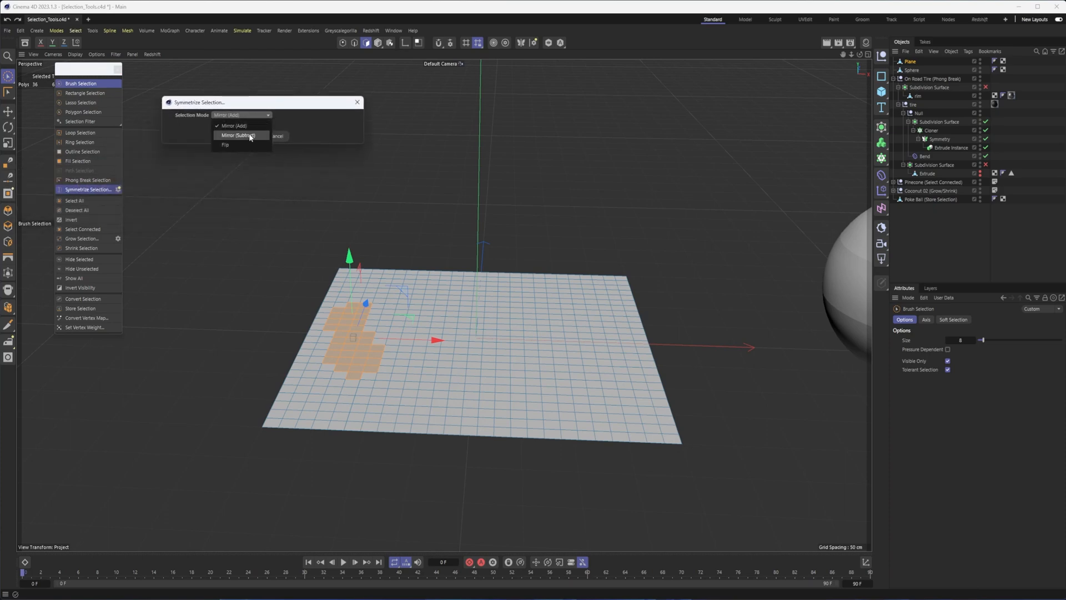
click(236, 134)
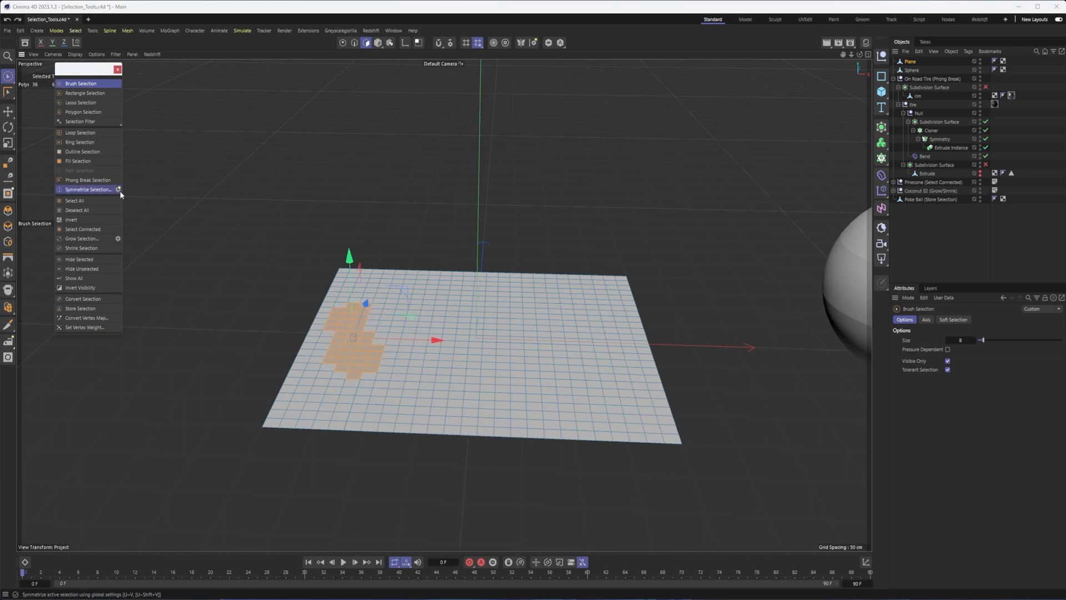
click(89, 188)
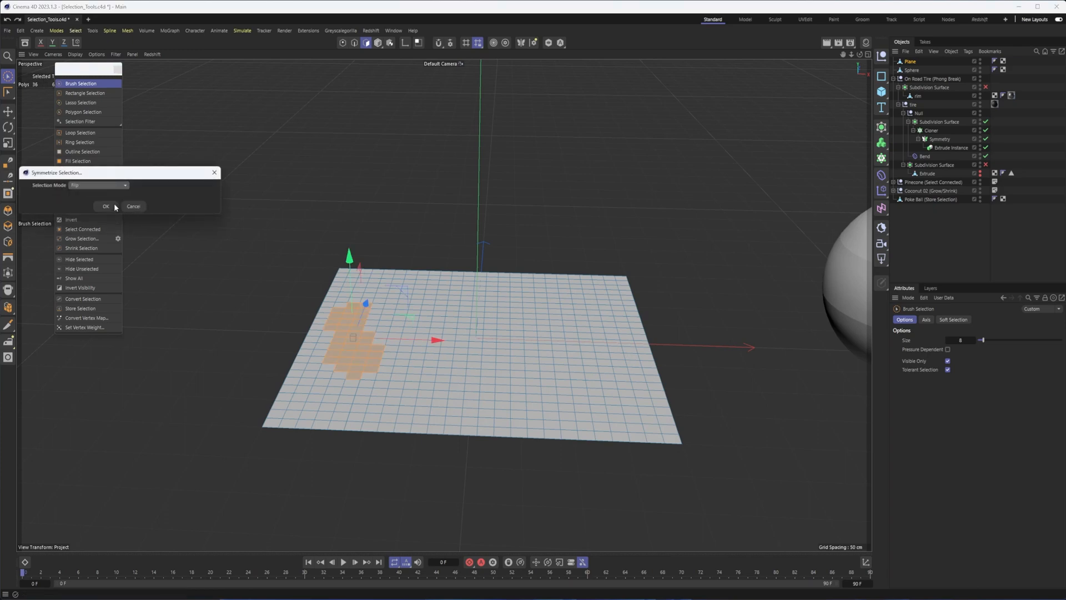
click(106, 207)
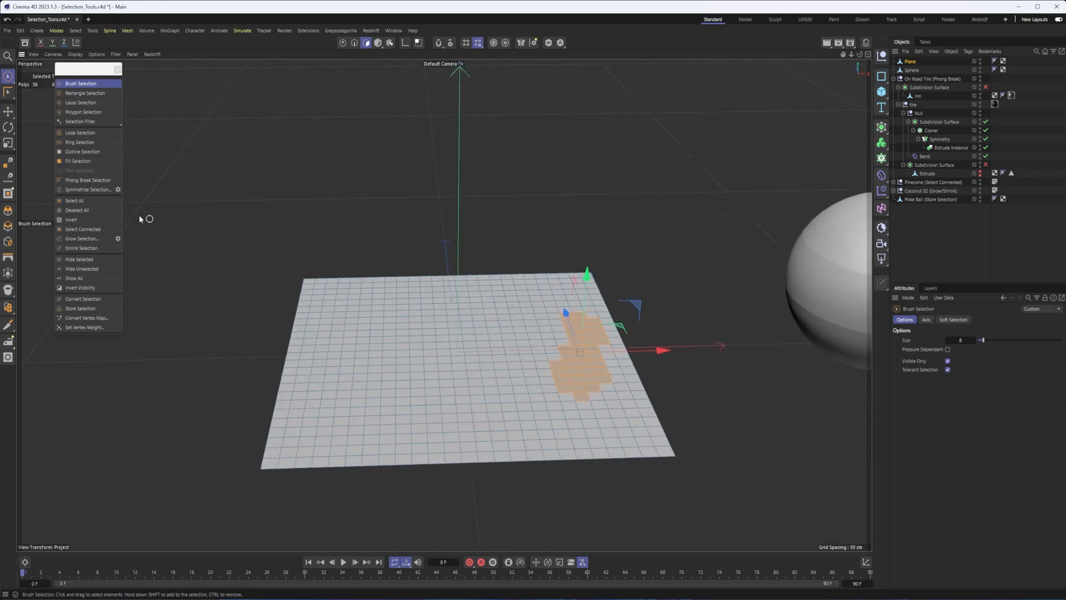
click(124, 182)
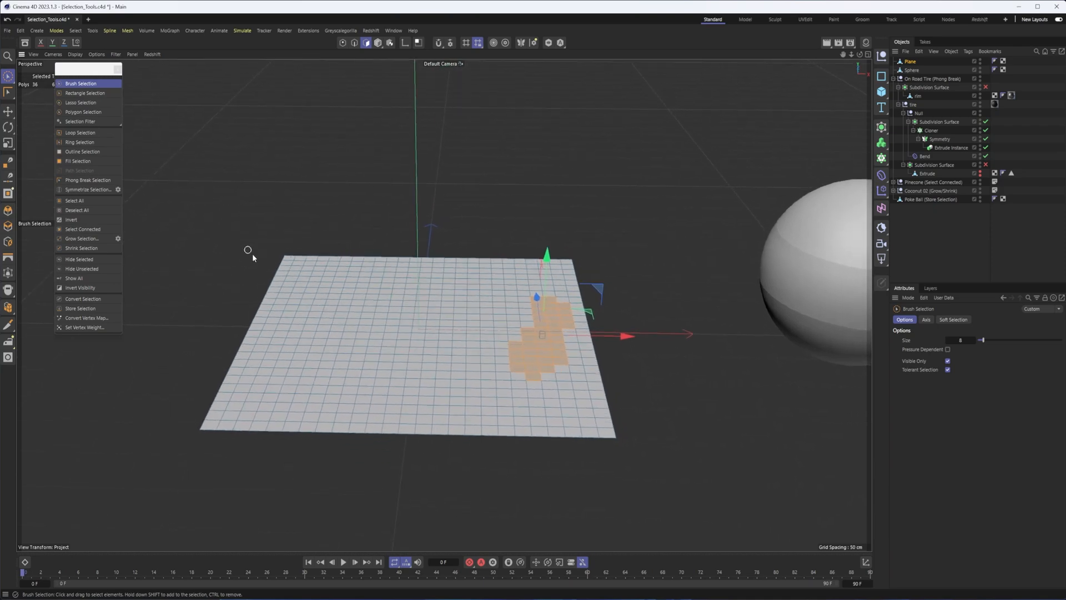
mouse_move(75, 201)
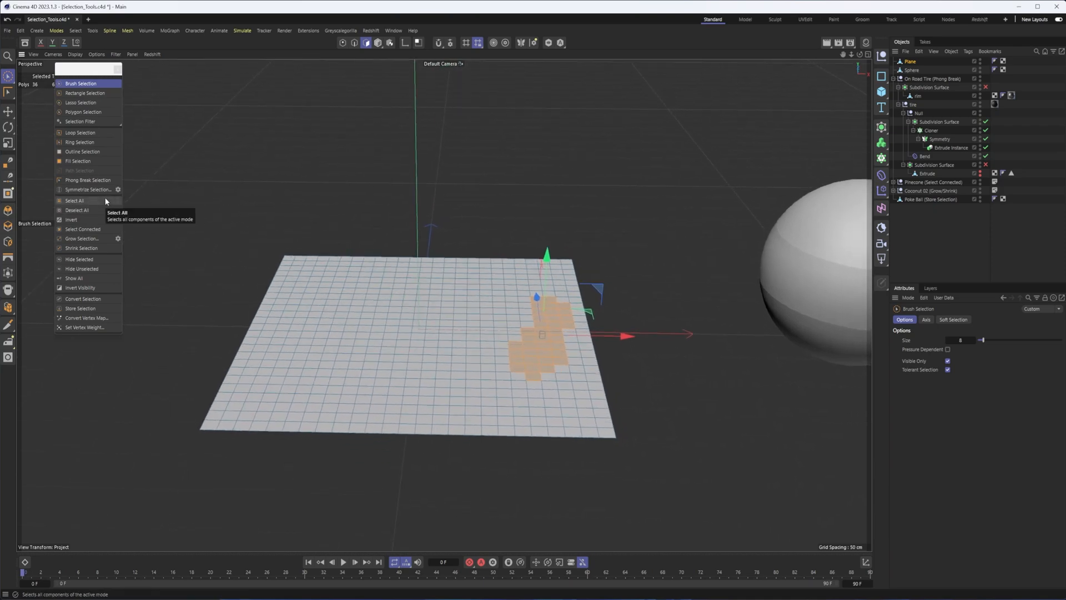
Select all plane polygons, Ctrl-deselect a central block, then invert the selection
click(74, 200)
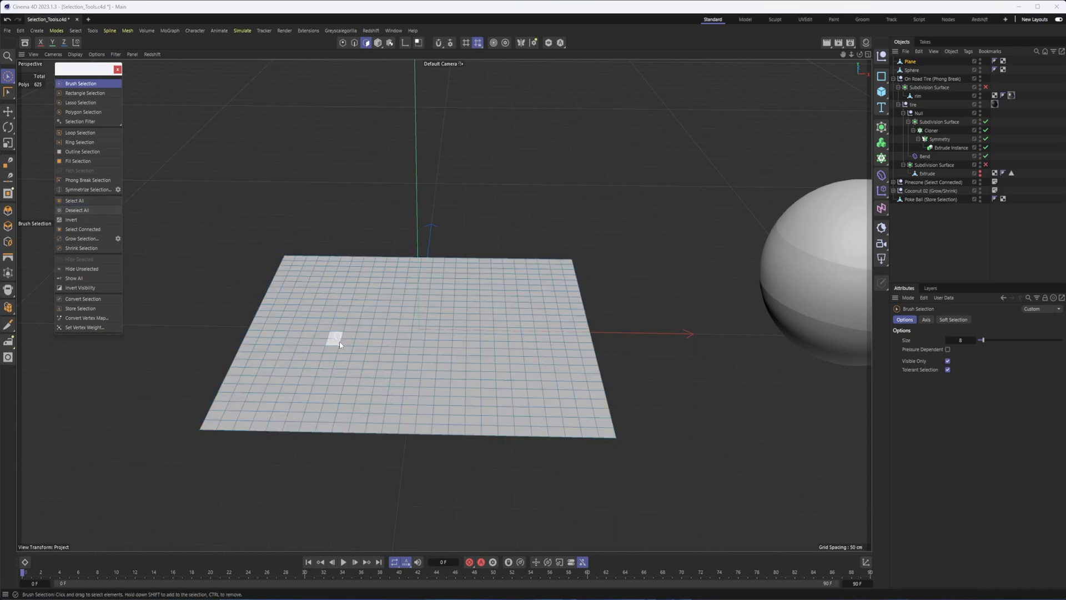
drag(333, 340, 418, 330)
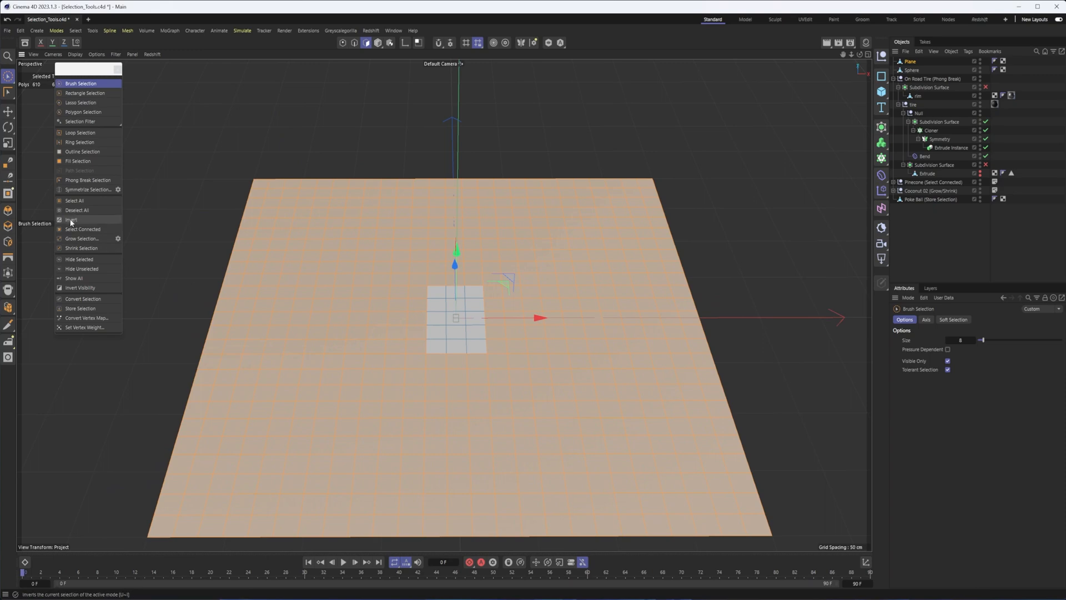
click(71, 219)
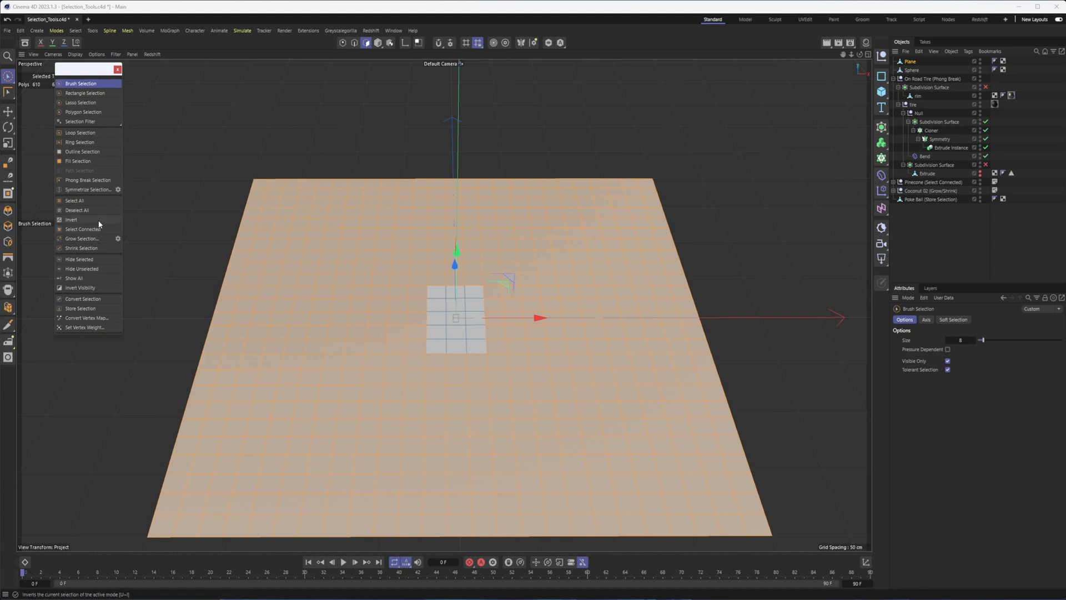
mouse_move(71, 219)
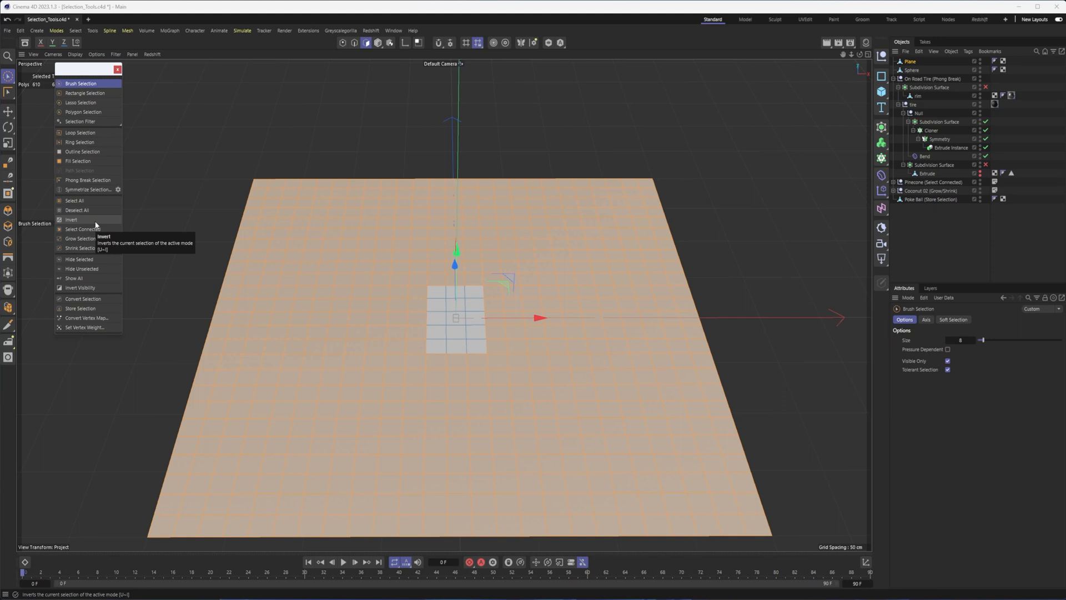
mouse_move(100, 134)
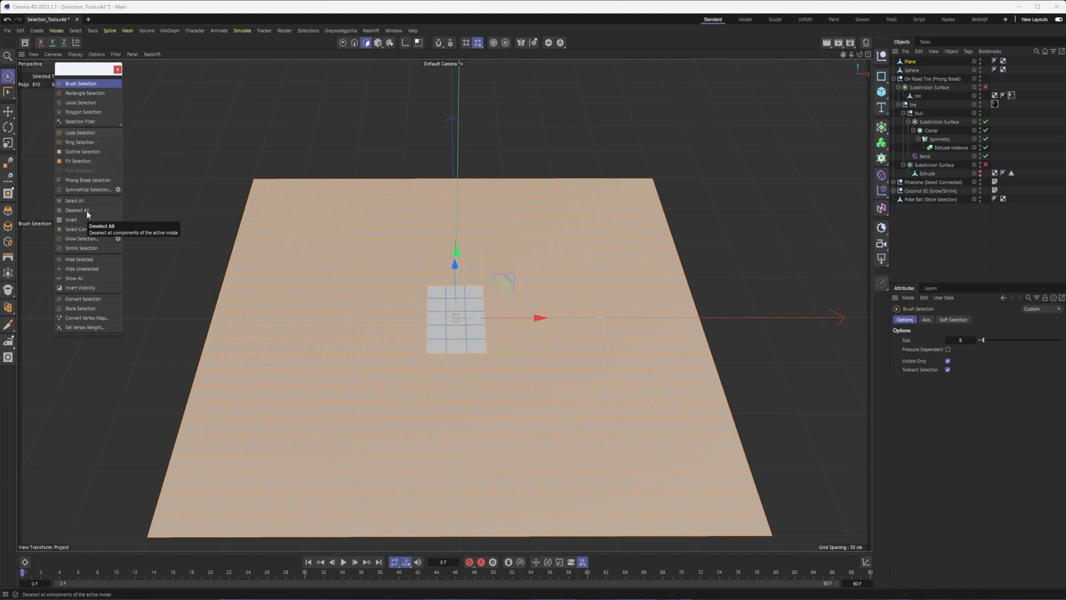
mouse_move(89, 239)
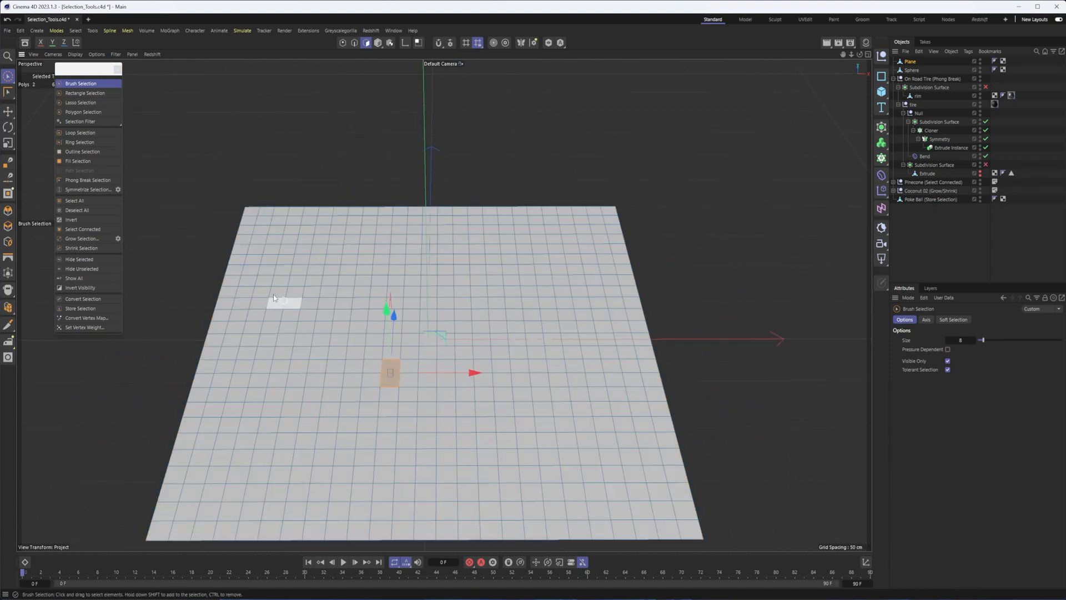
mouse_move(81, 239)
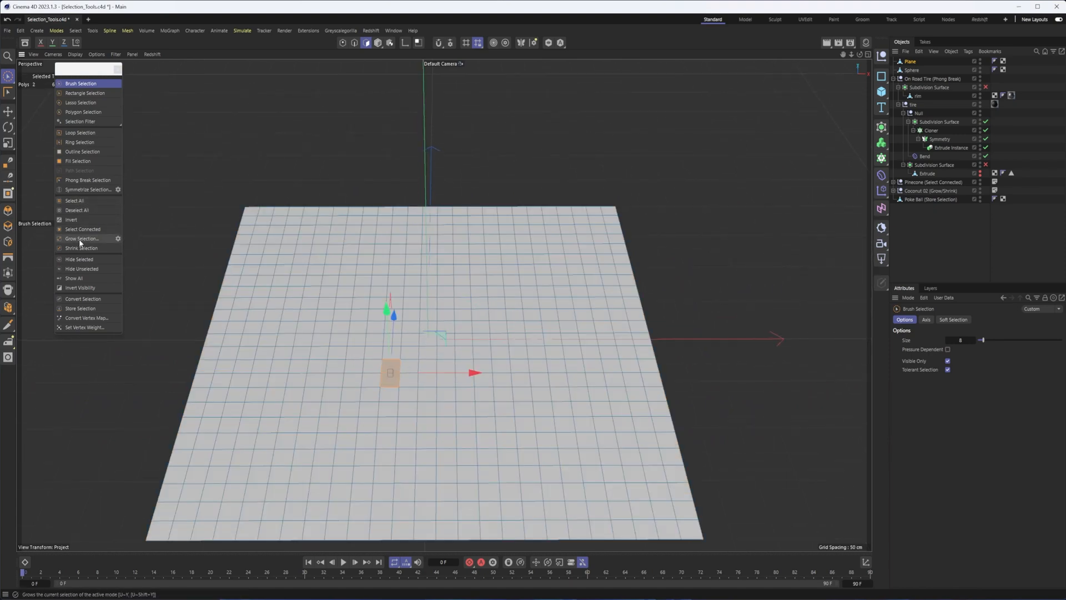
Grow the plane's polygon patch by two rings, then shrink it back by one
click(81, 239)
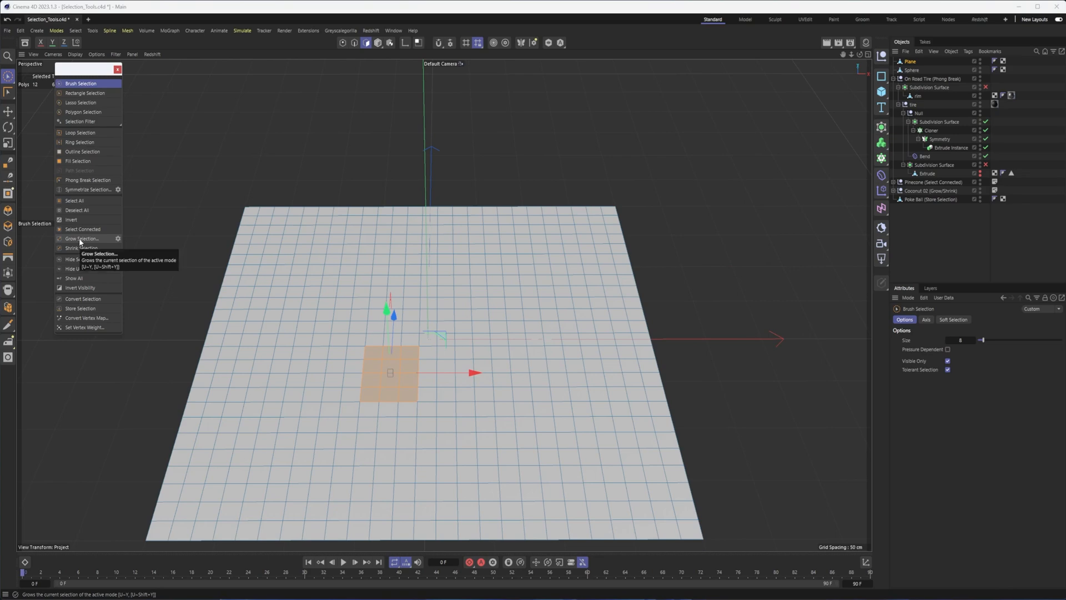
click(82, 237)
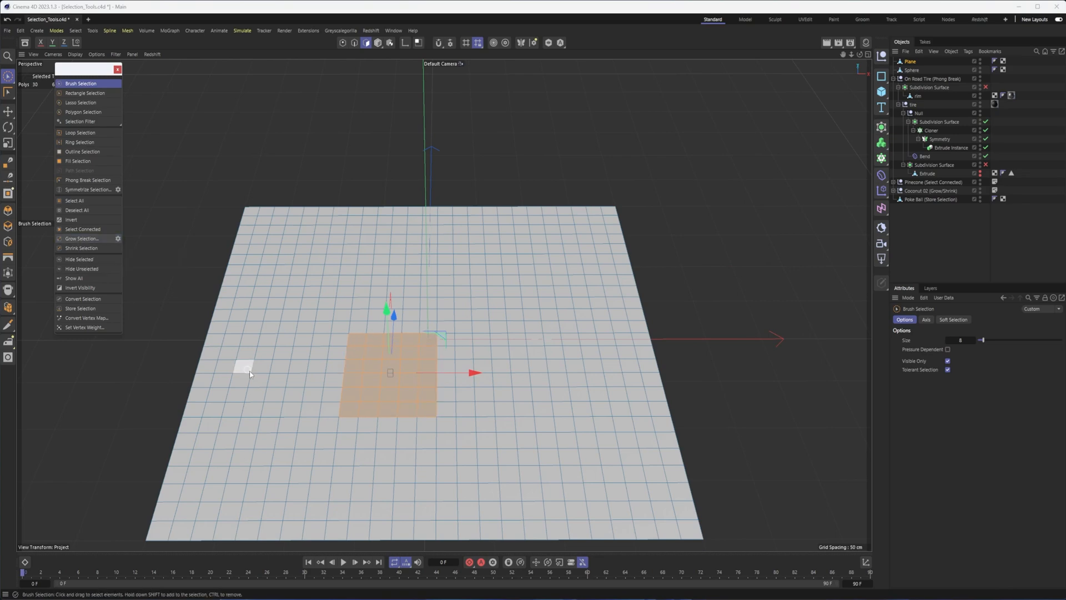
mouse_move(81, 239)
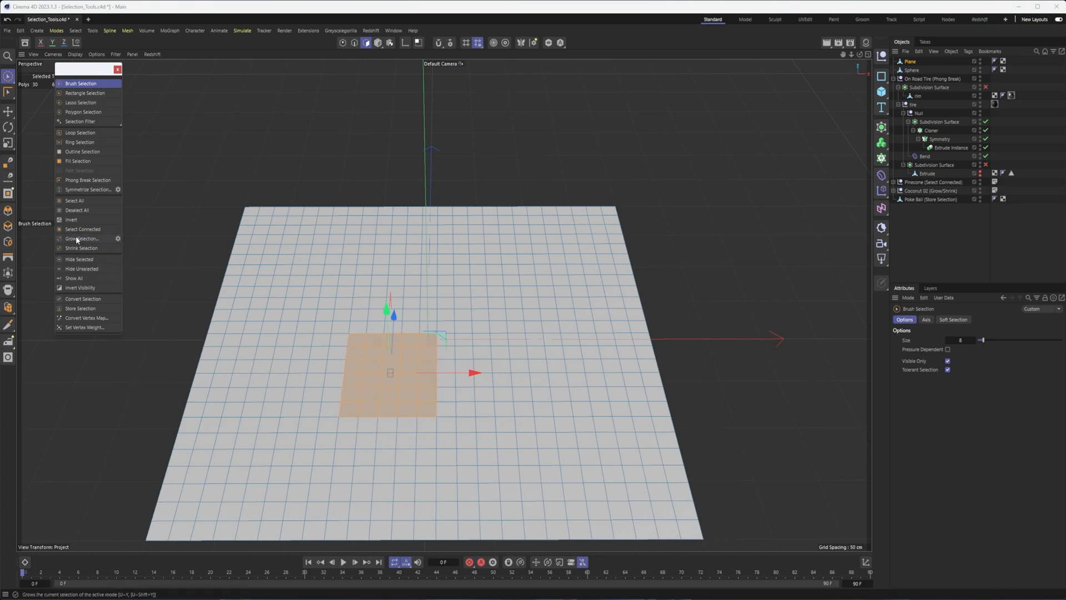
mouse_move(81, 247)
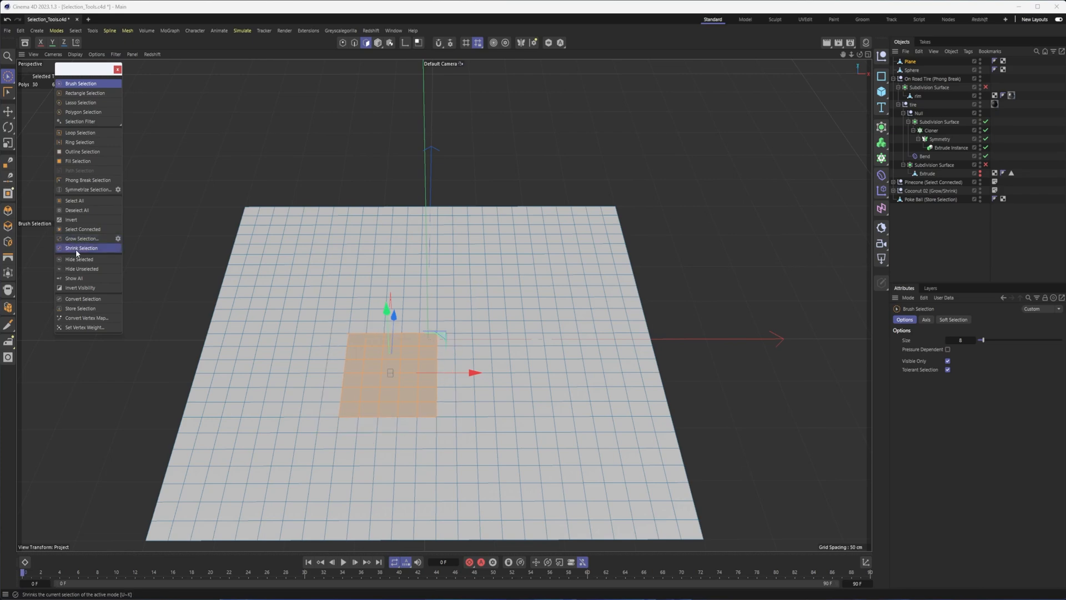
click(81, 247)
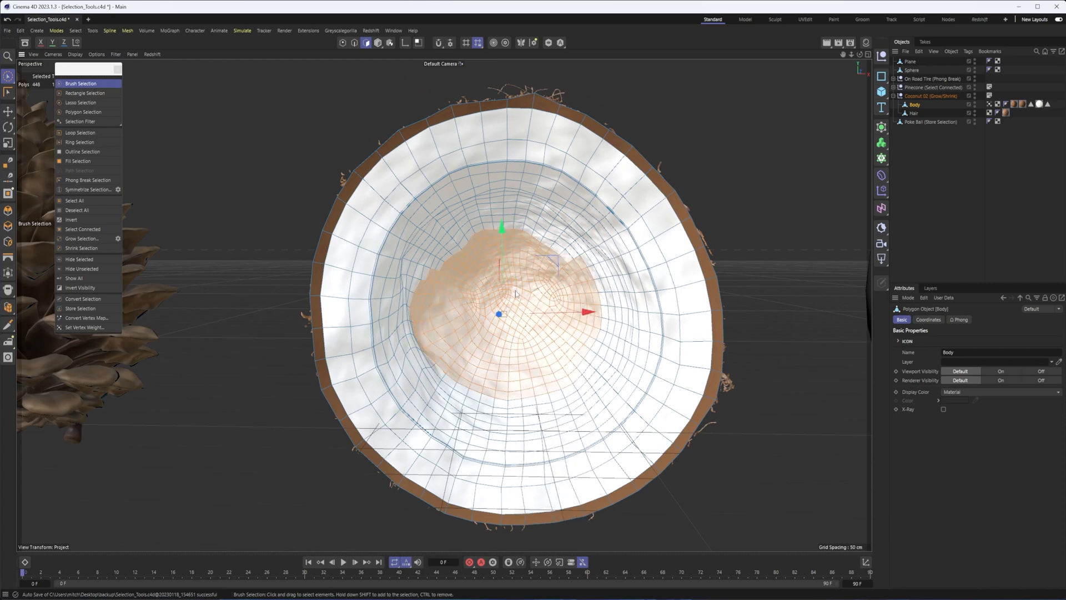
Paint more of the coconut interior and grow the selection across its inner shell
click(74, 200)
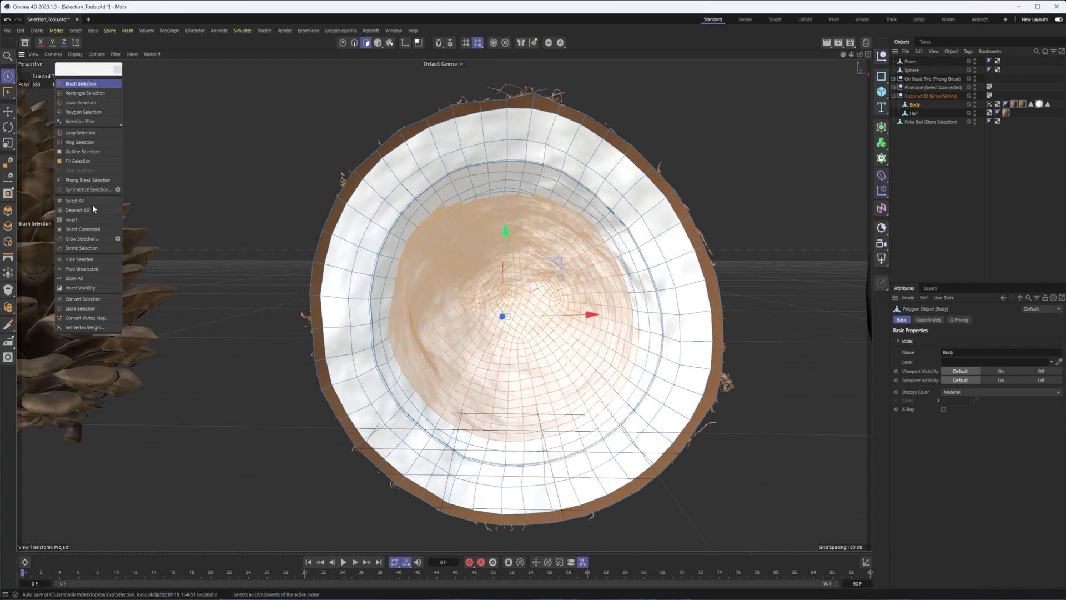
mouse_move(82, 239)
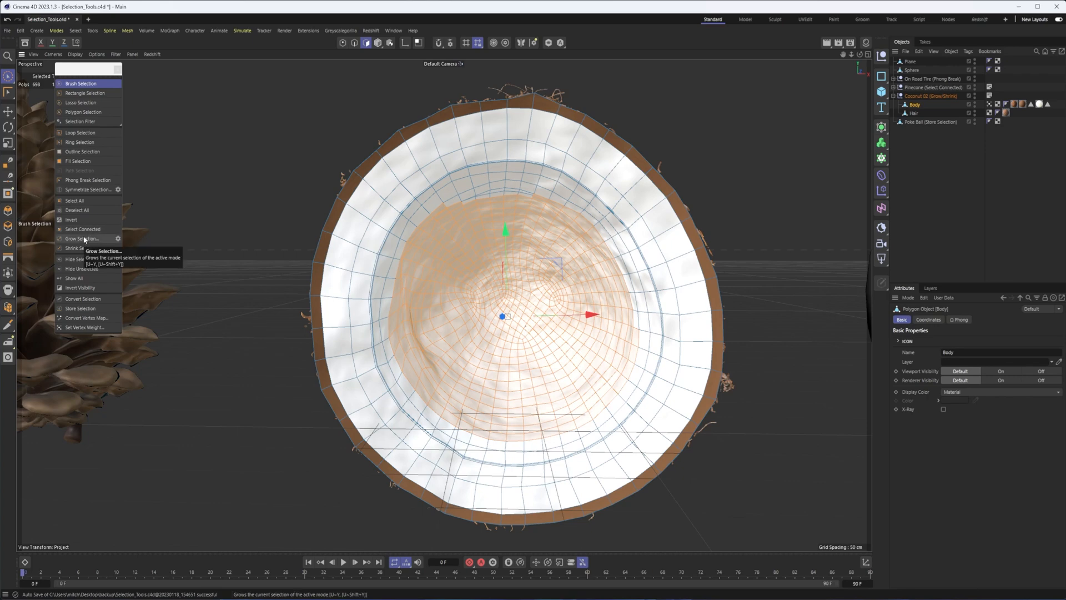
click(83, 237)
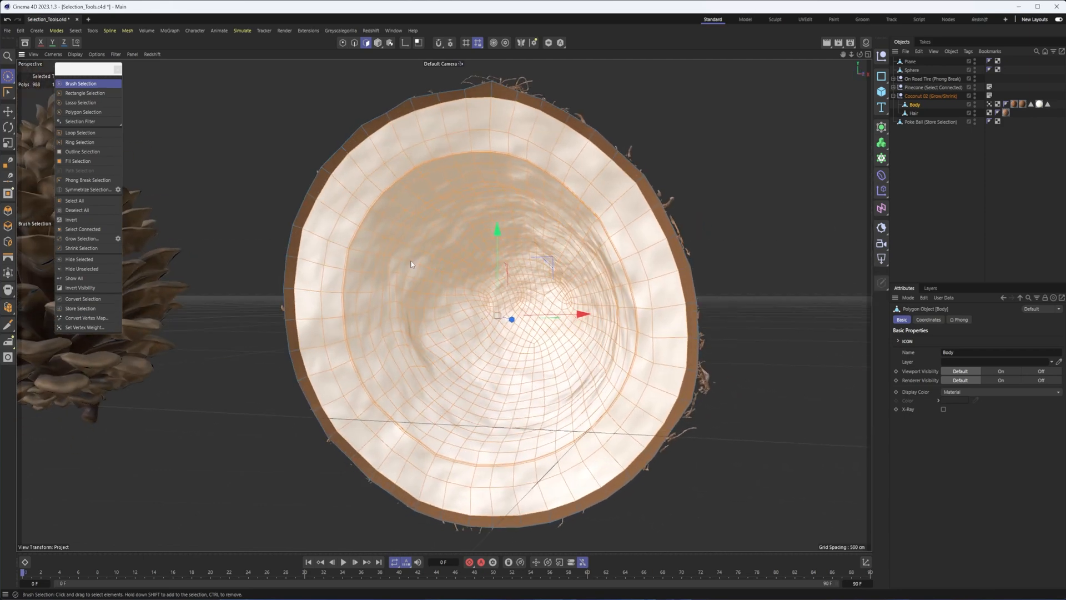
Fill the ring-bounded interior so the coconut Body's inner shell is selected through its centre
right_click(405, 256)
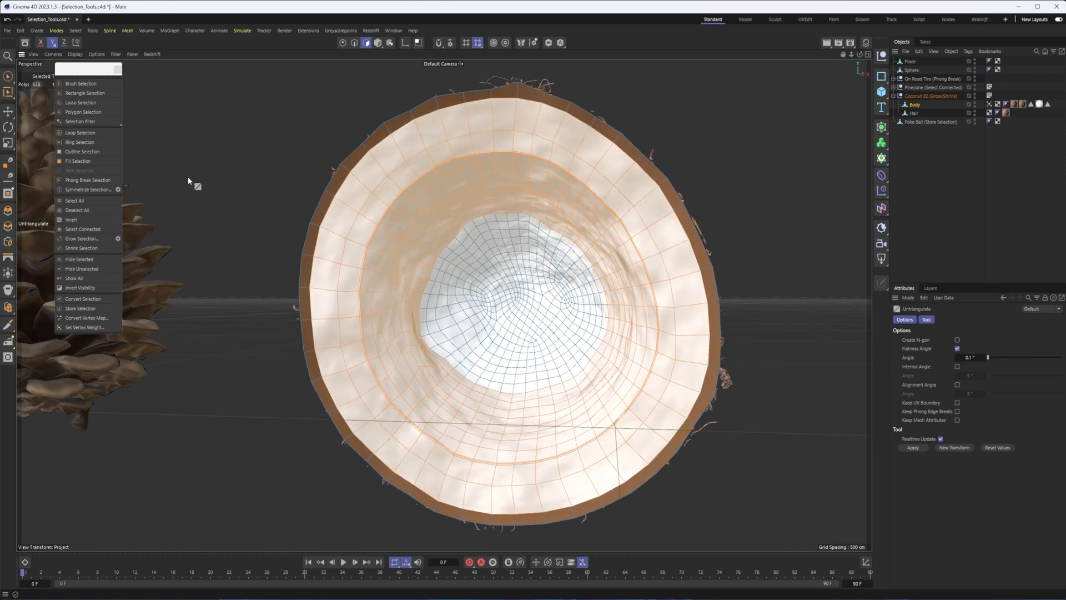
click(78, 160)
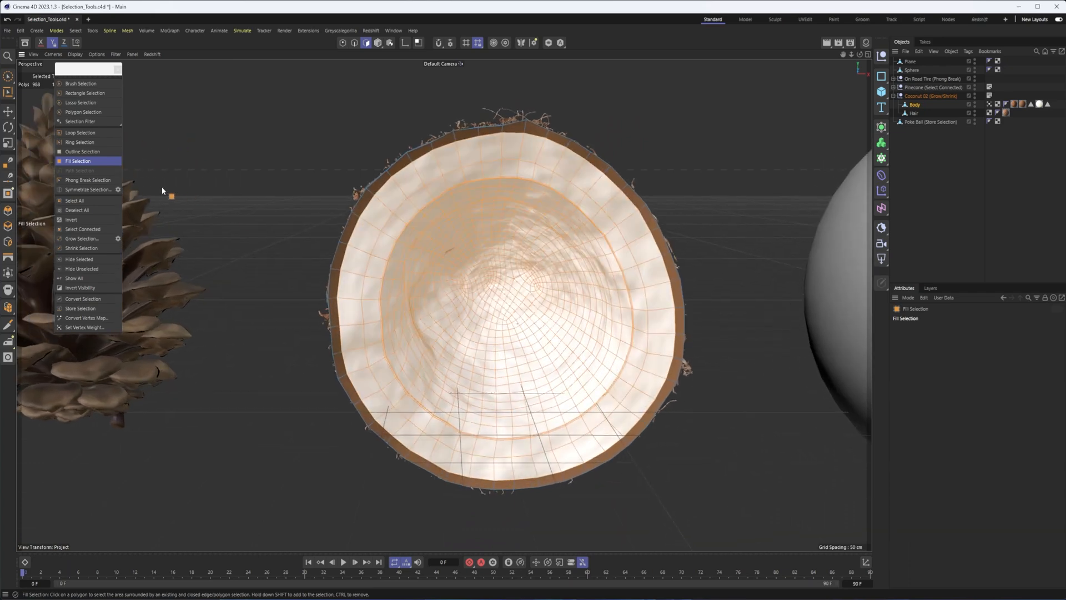
mouse_move(81, 248)
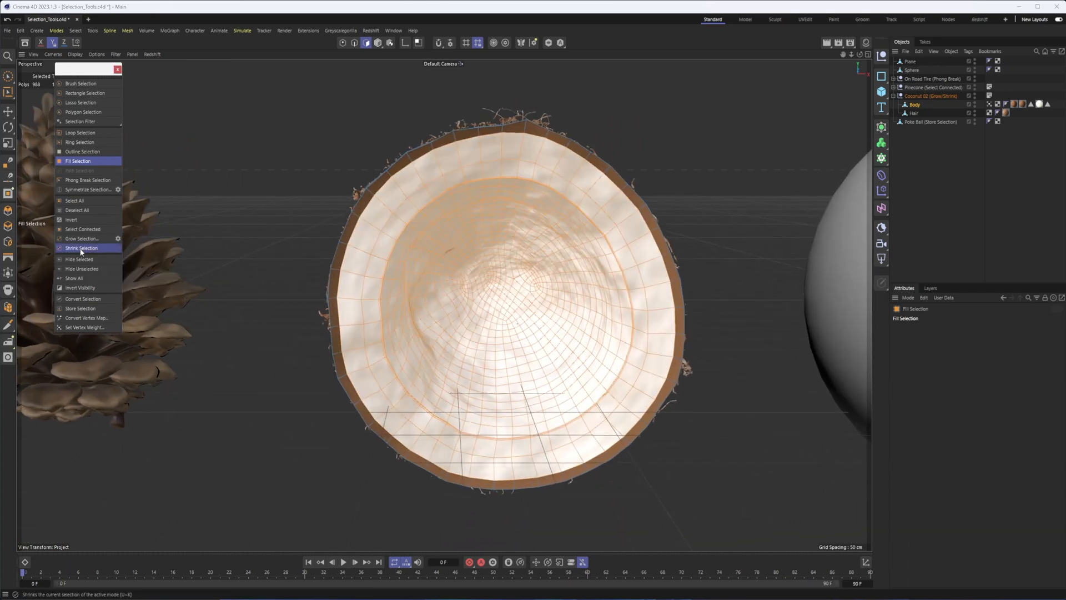
Shrink the coconut Body's inner selection twice until no polygons remain selected
click(82, 248)
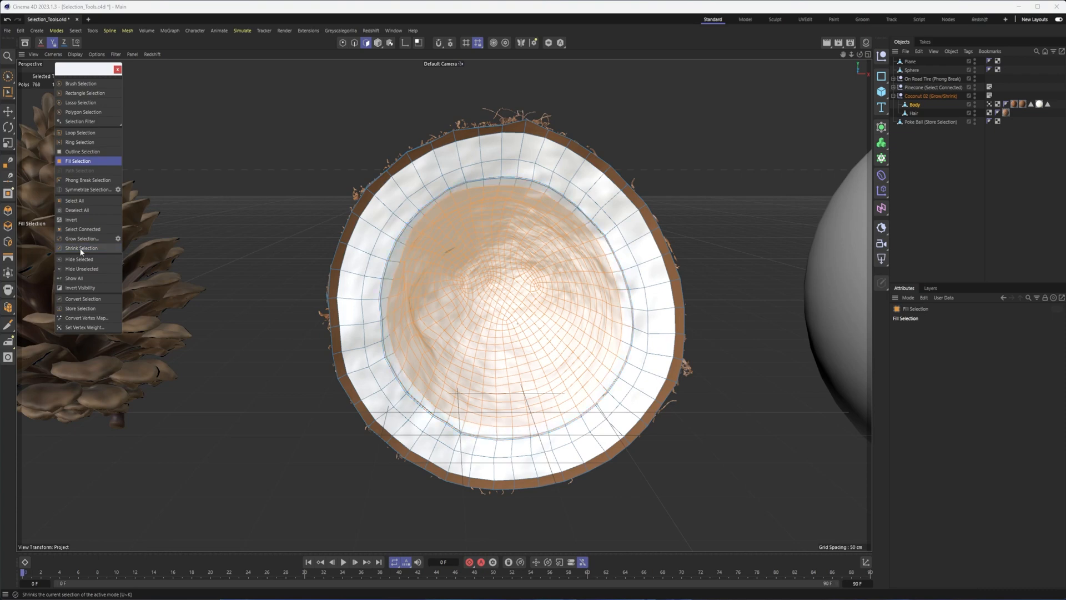
click(81, 247)
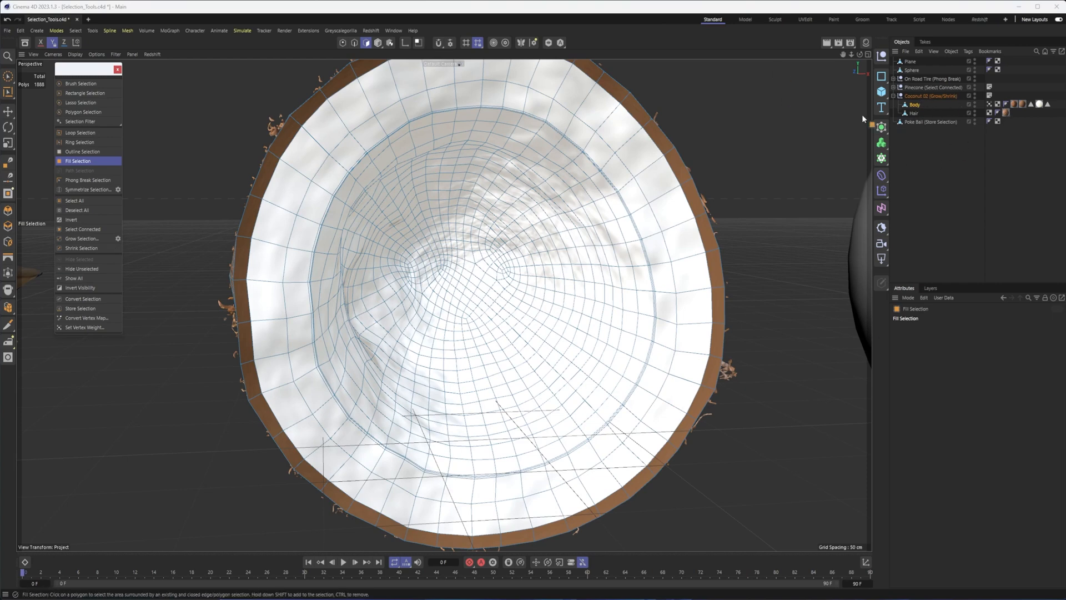
Loop-select two crossing polygon loops inside the coconut, then hide the selected loops
click(80, 132)
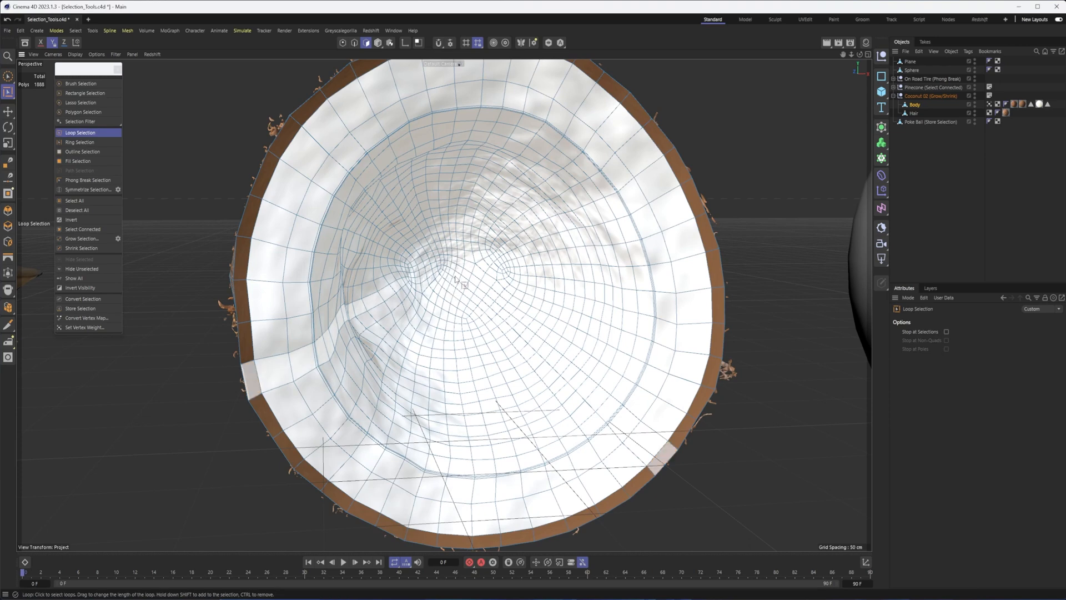
click(473, 262)
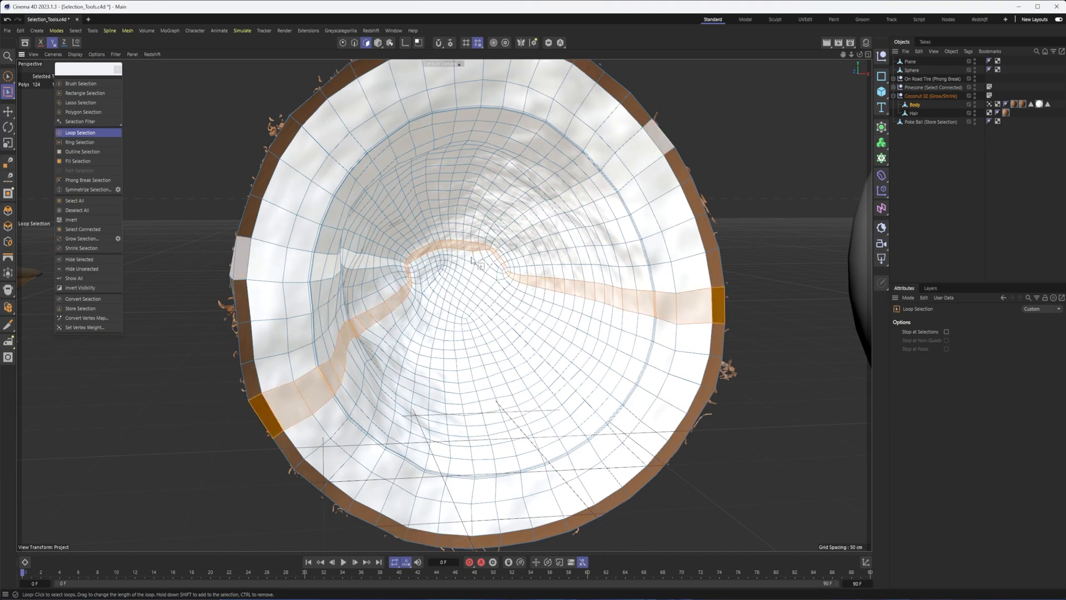
click(469, 257)
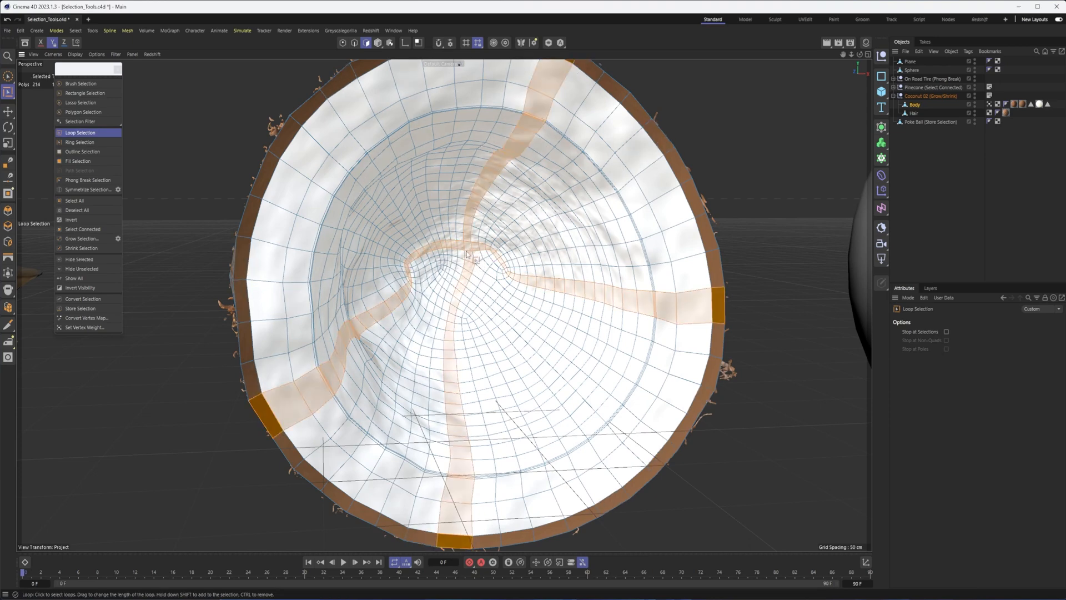
mouse_move(80, 262)
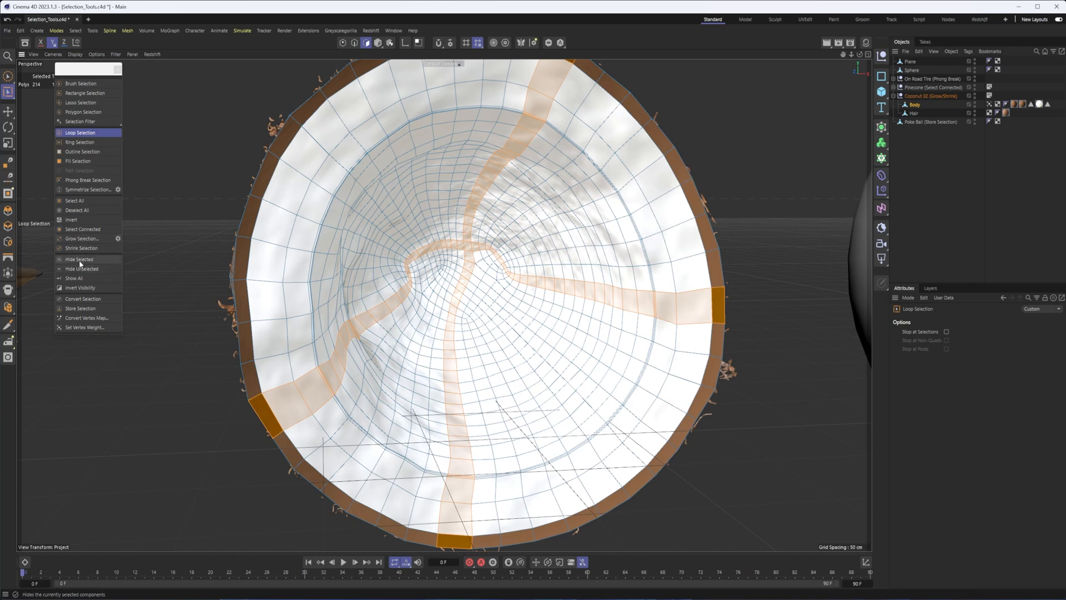
click(79, 260)
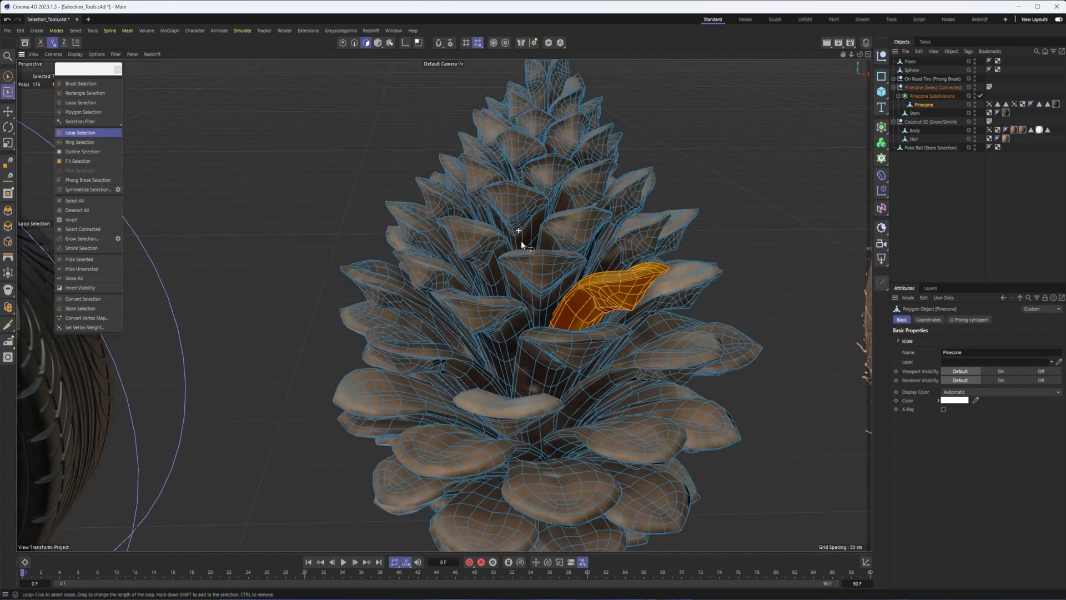
Loop-select polygons on the Pinecone, then deselect all its polygons
click(557, 244)
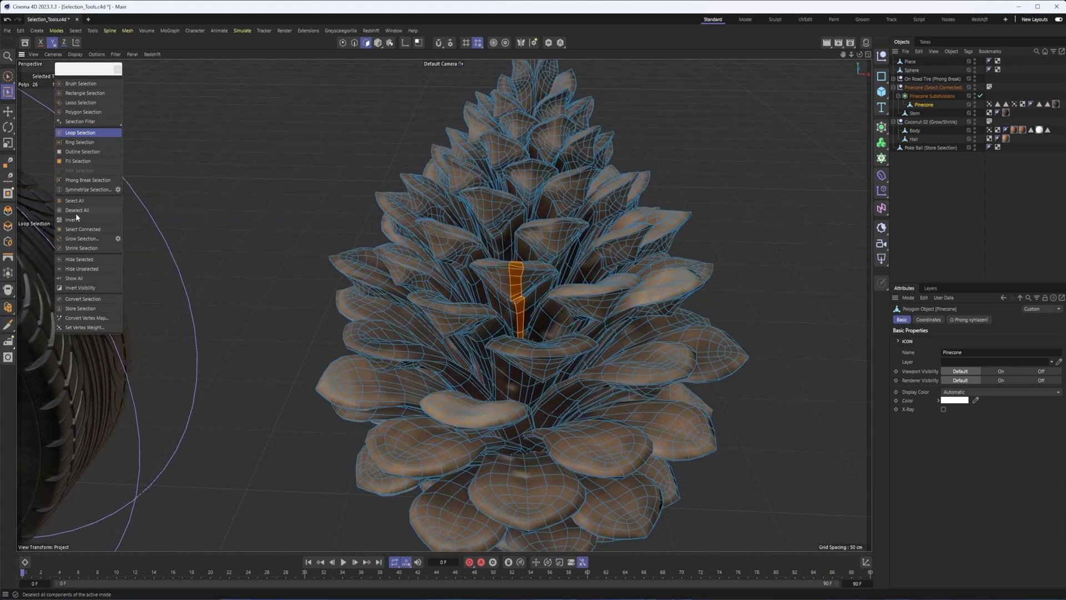
click(7, 111)
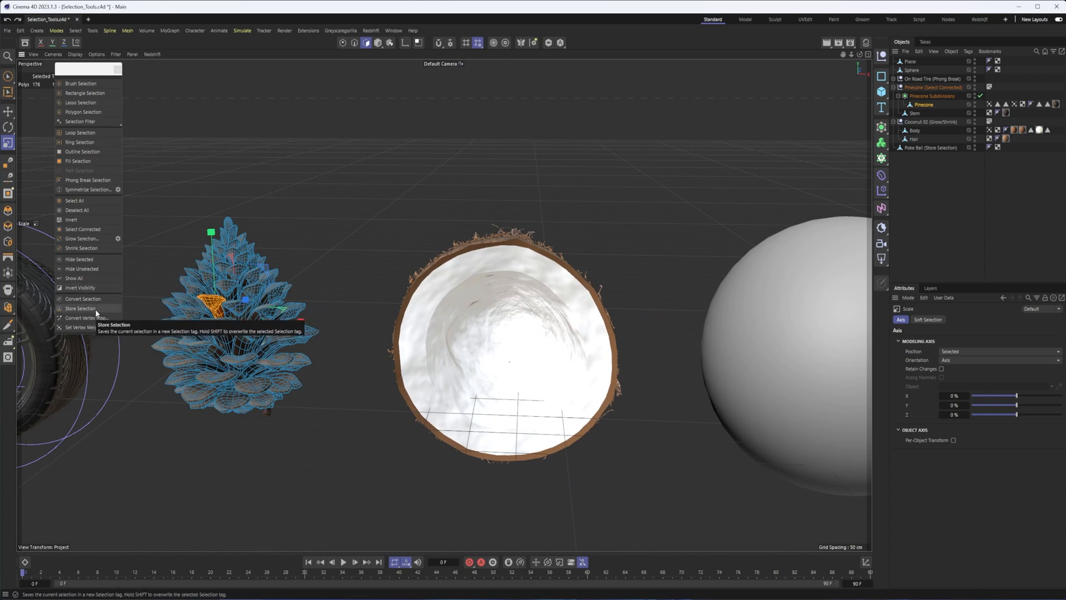
mouse_move(81, 299)
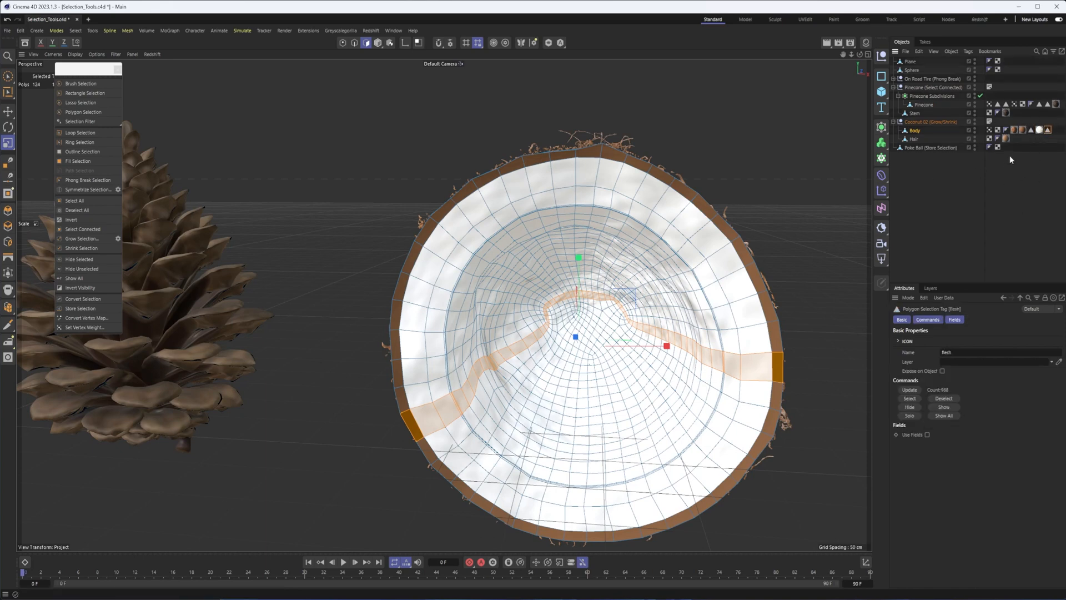
Select the coconut Body's Polygon Selection Tag to review the saved loop selection
click(1048, 129)
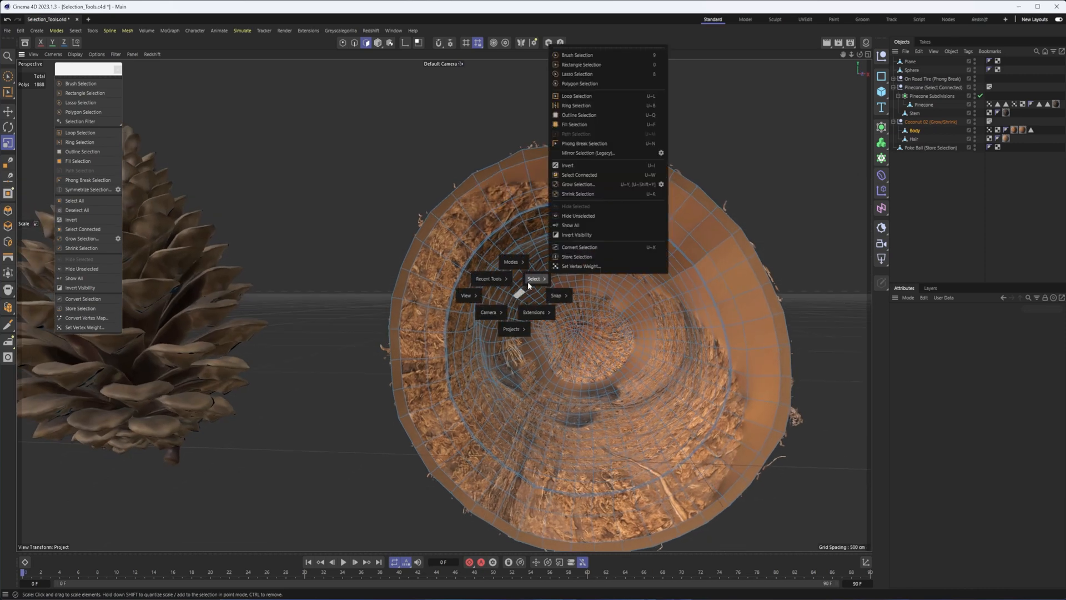
Loop-select the rim ring, then fill inside it to select the coconut's whole inner surface
click(577, 96)
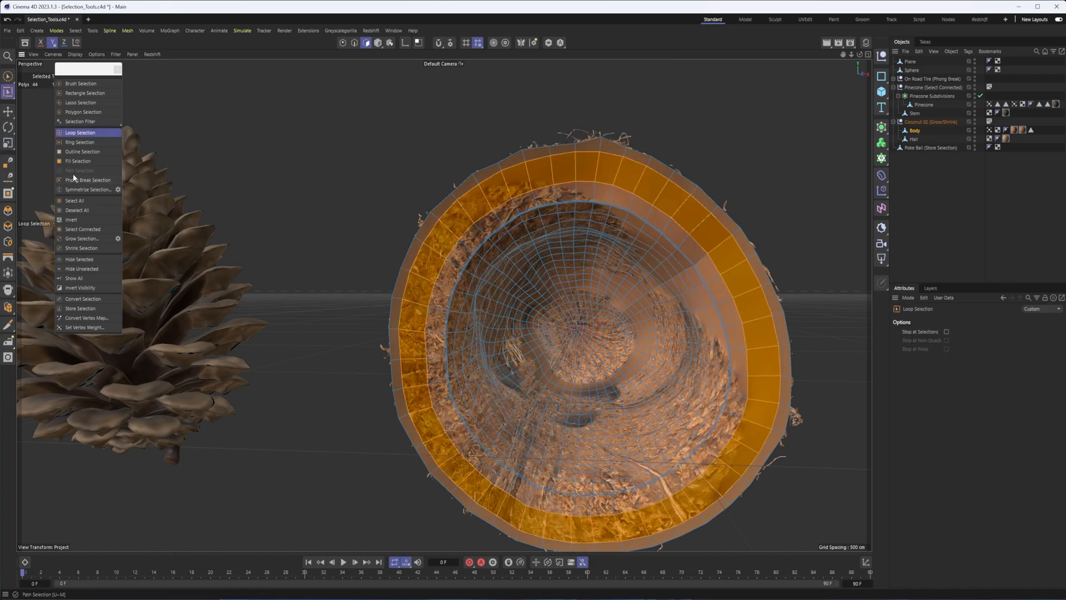
click(78, 161)
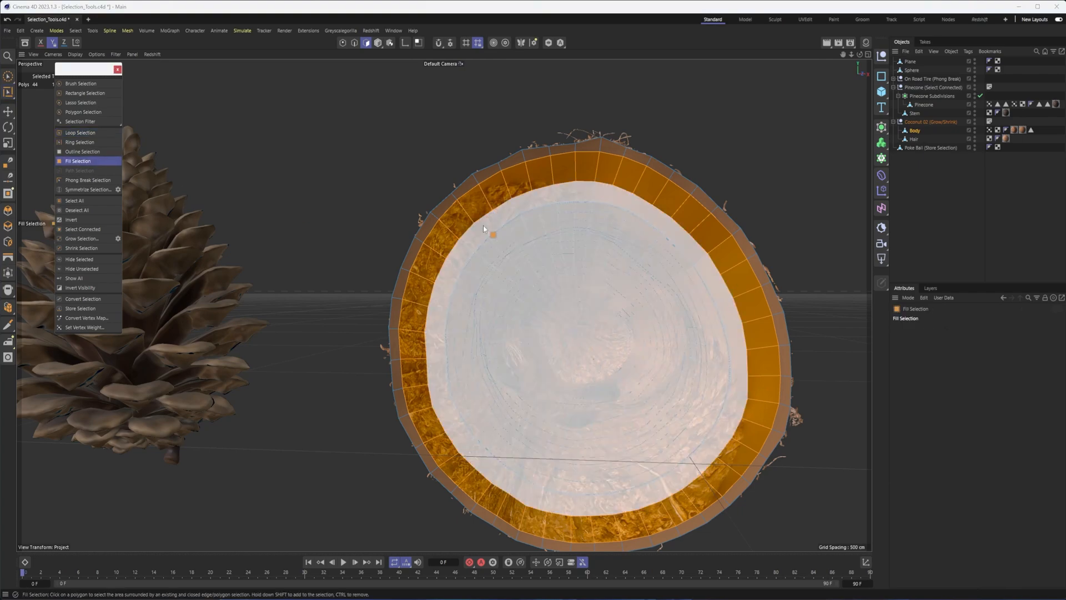
click(581, 232)
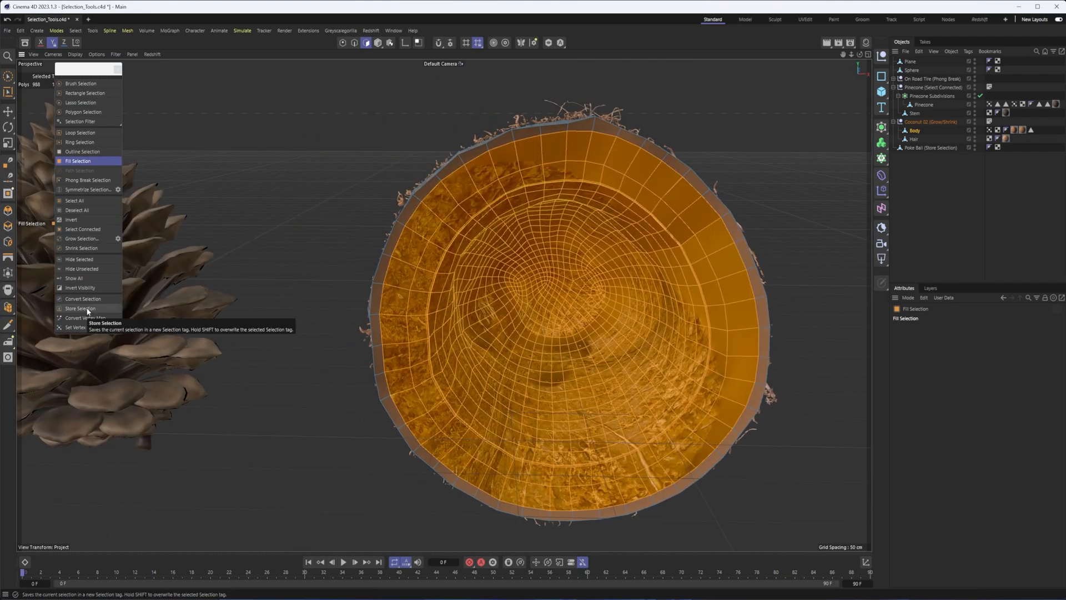
Store the coconut's inside selection as a new Polygon Selection tag named Inside
click(80, 308)
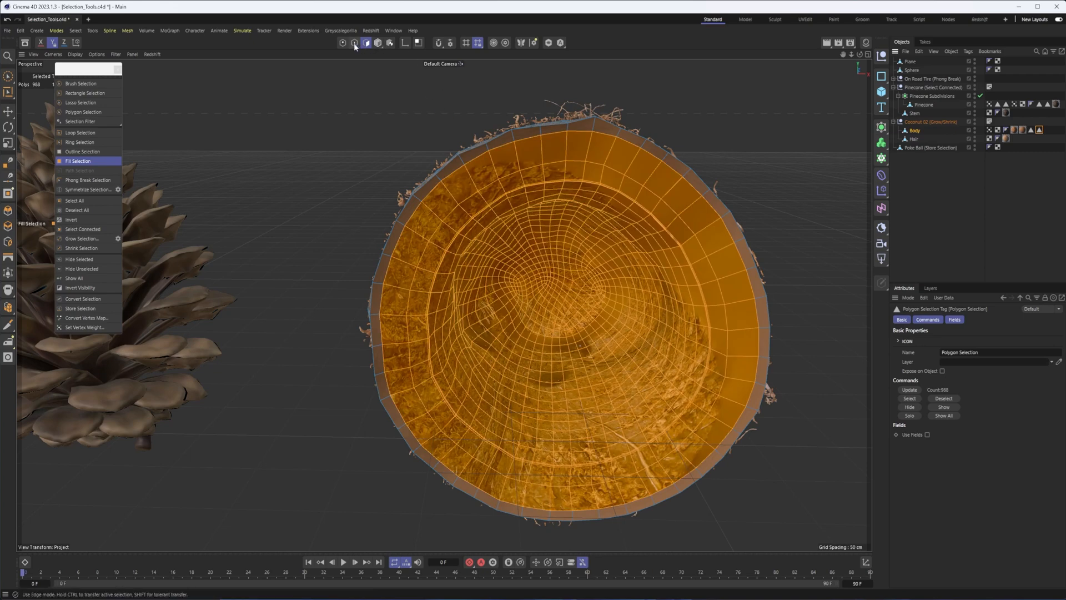
mouse_move(343, 43)
text(Inside)
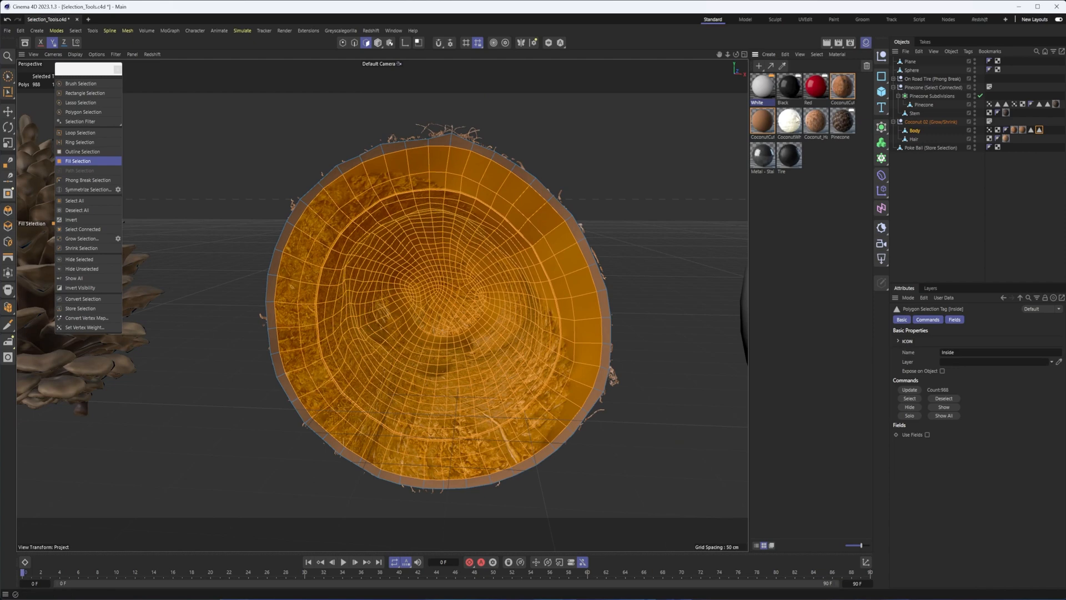
mouse_move(464, 272)
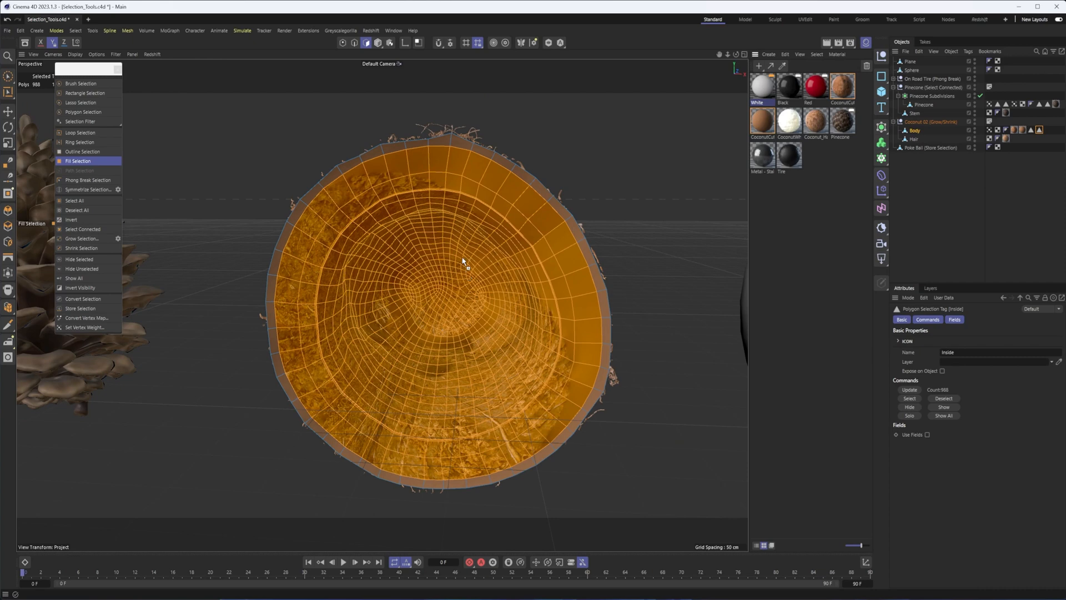
mouse_move(464, 279)
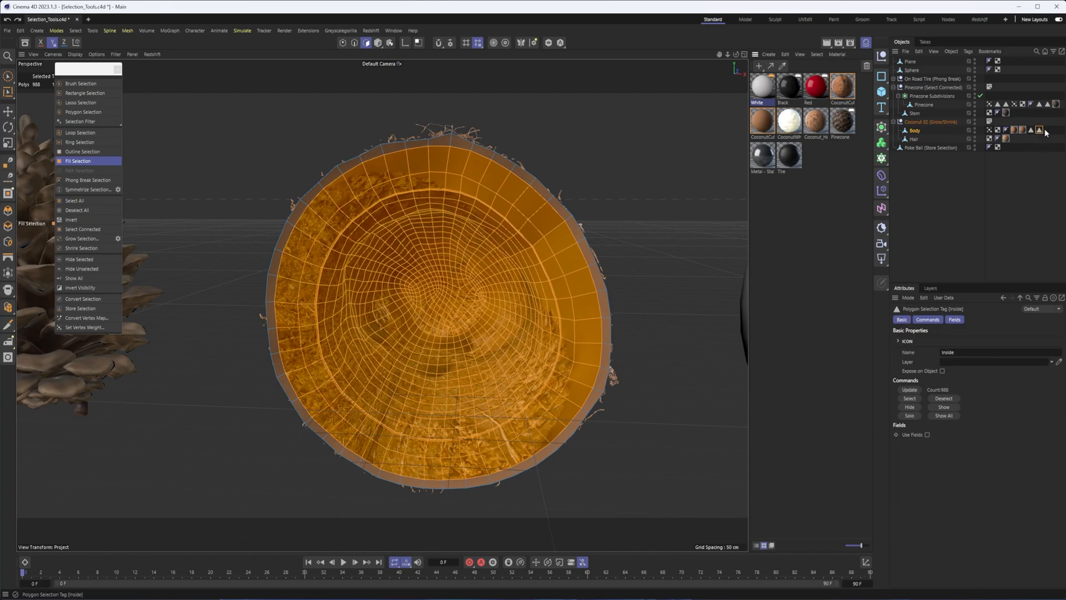
mouse_move(1040, 131)
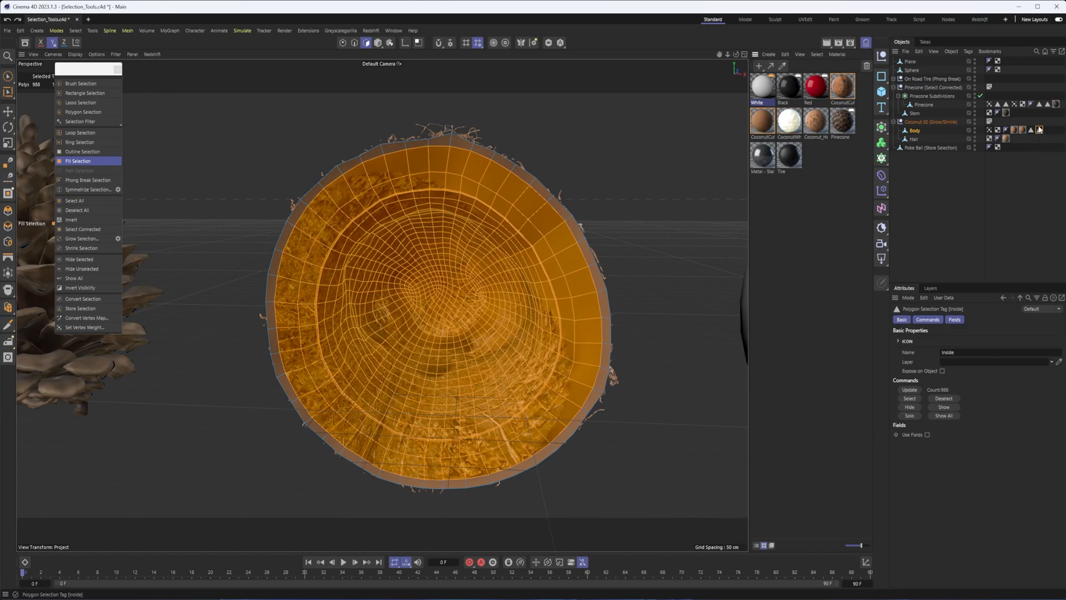